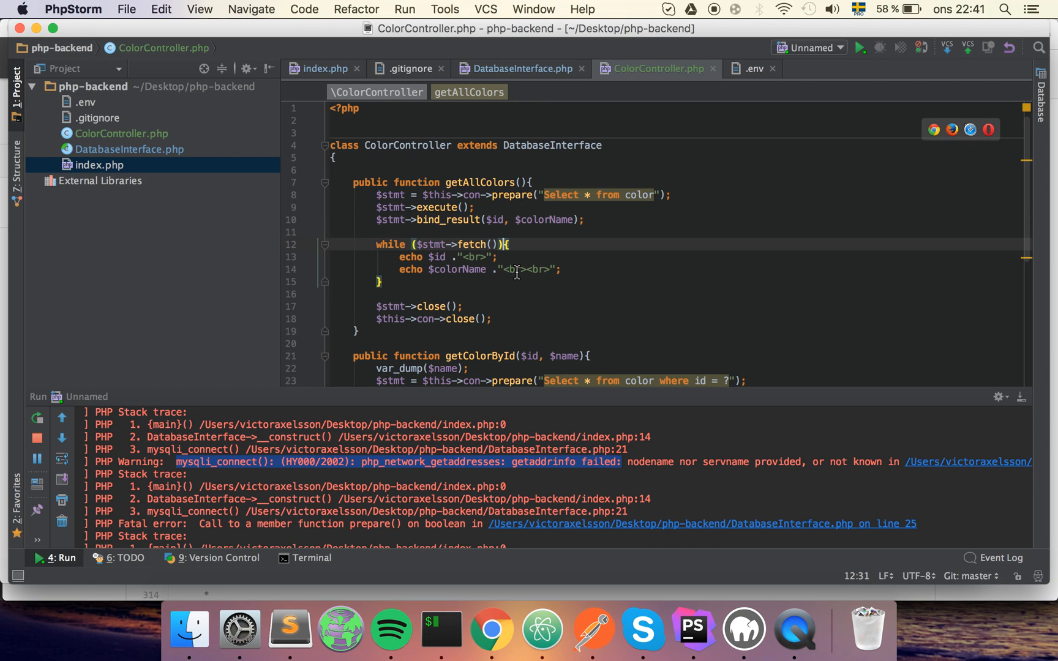
Review and select portions of the existing backend code in the editor before refactoring
{"action": "scroll", "scroll_direction": "down", "scroll_amount": 3}
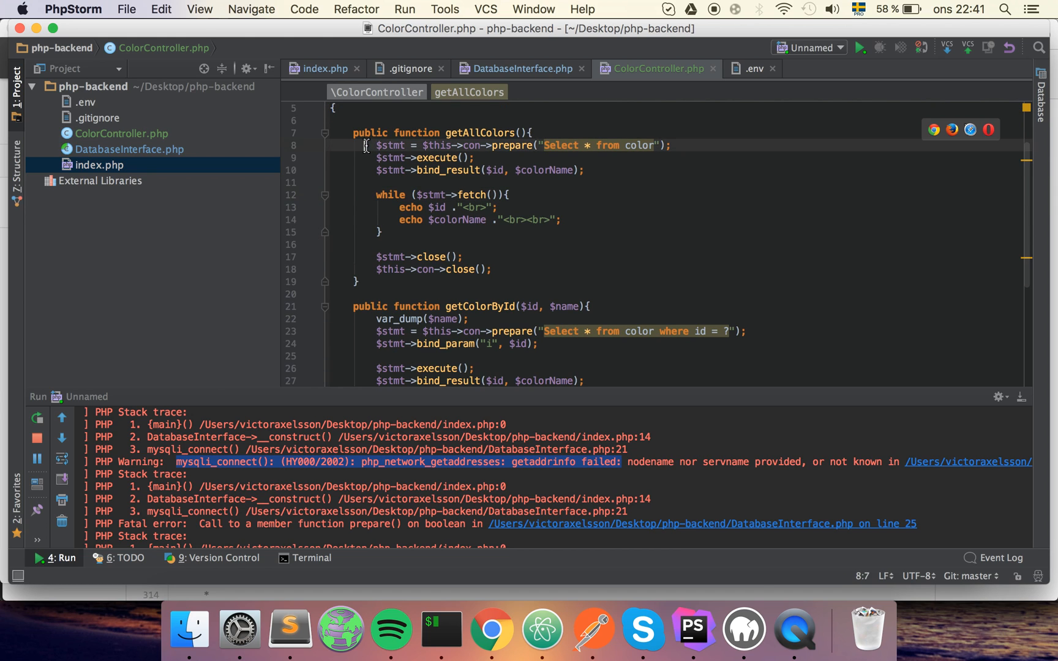
{"action": "left_click_drag", "start_coordinate": [365, 145], "coordinate": [492, 269]}
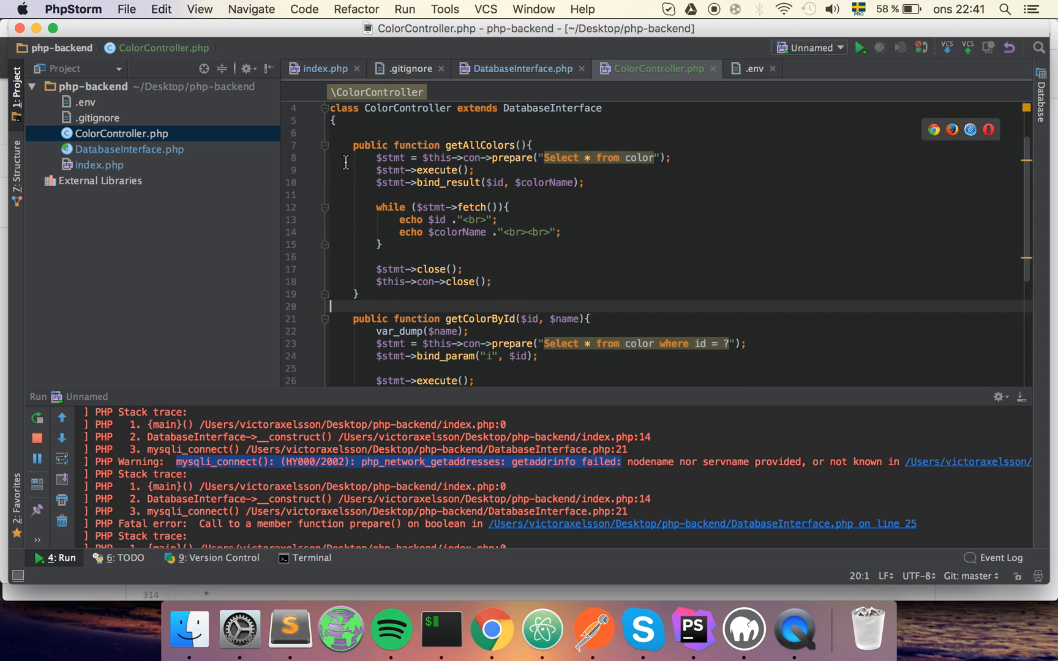
{"action": "left_click_drag", "start_coordinate": [378, 157], "coordinate": [561, 233]}
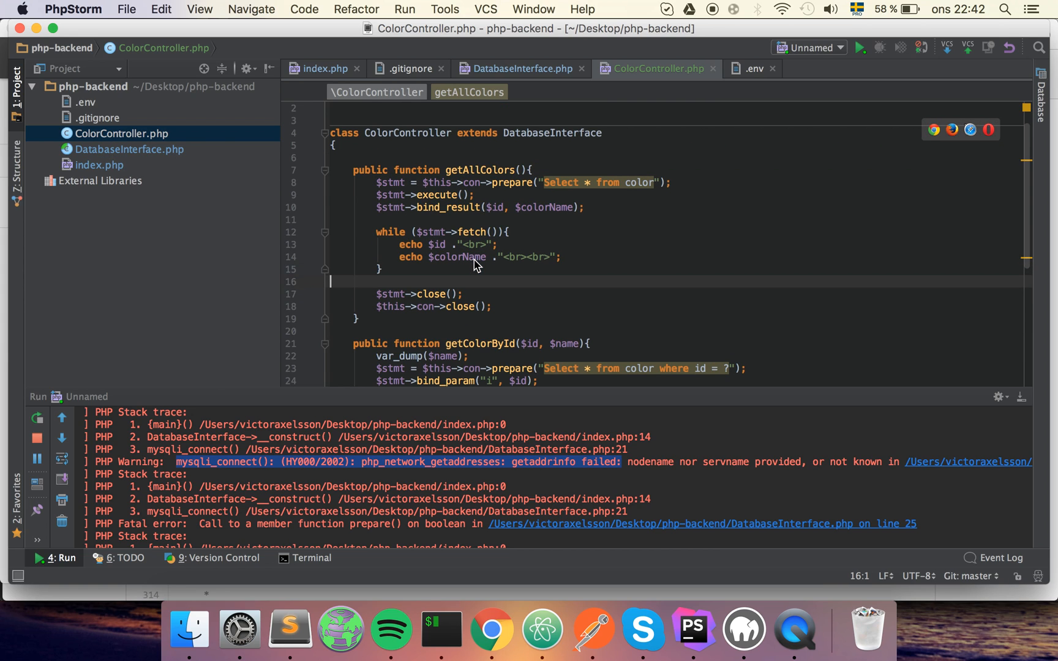
{"action": "left_click", "coordinate": [369, 183]}
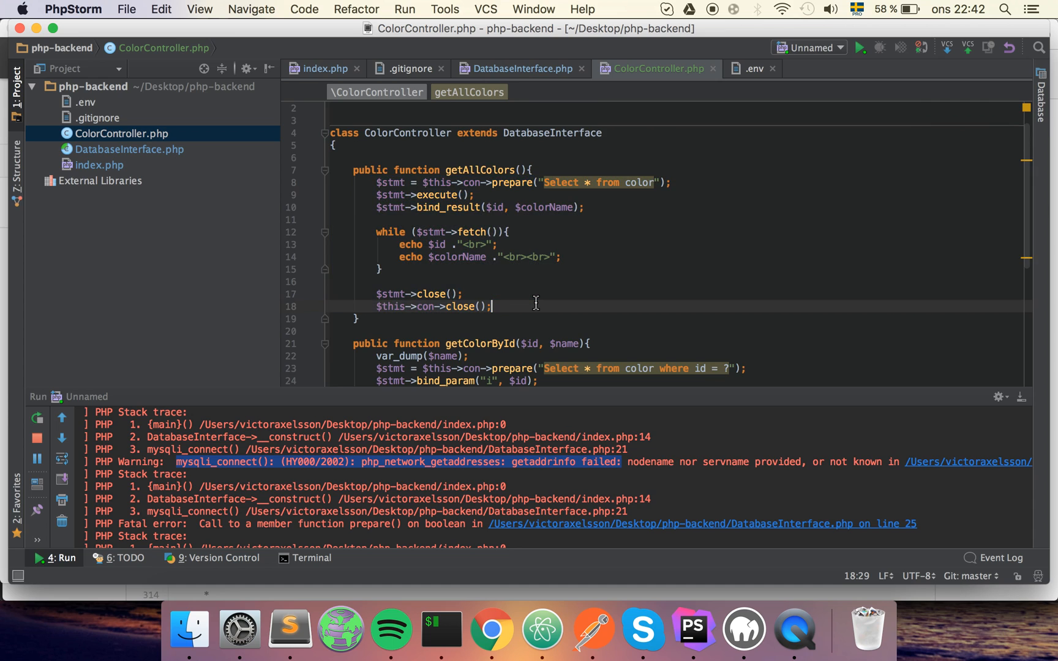
{"action": "scroll", "scroll_direction": "down", "scroll_amount": 3}
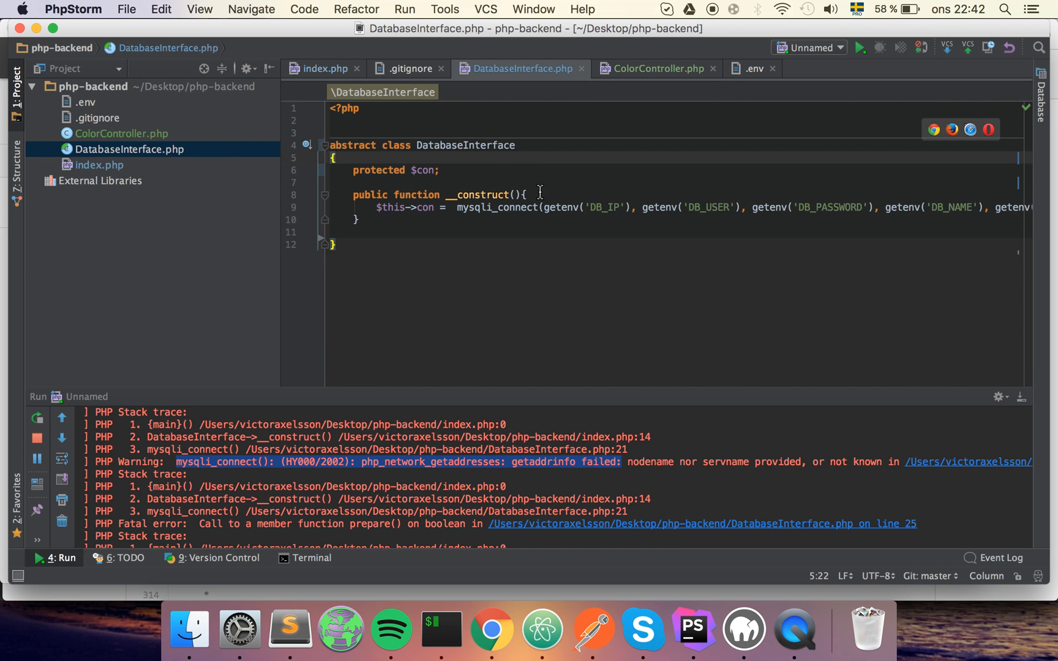
{"action": "double_click", "coordinate": [465, 145]}
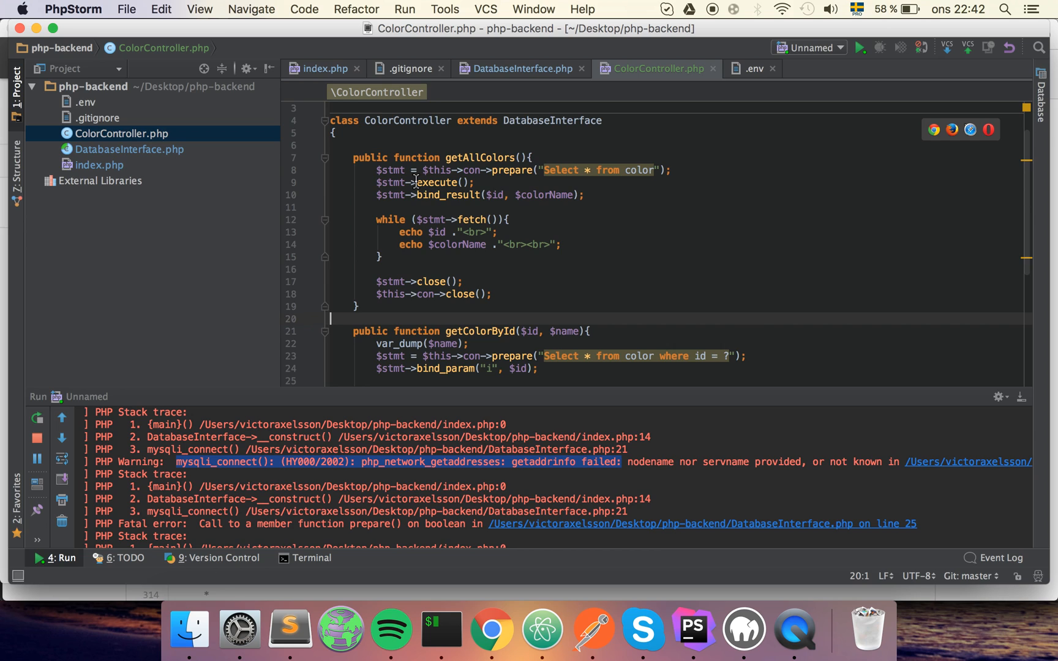
{"action": "mouse_move", "coordinate": [492, 166]}
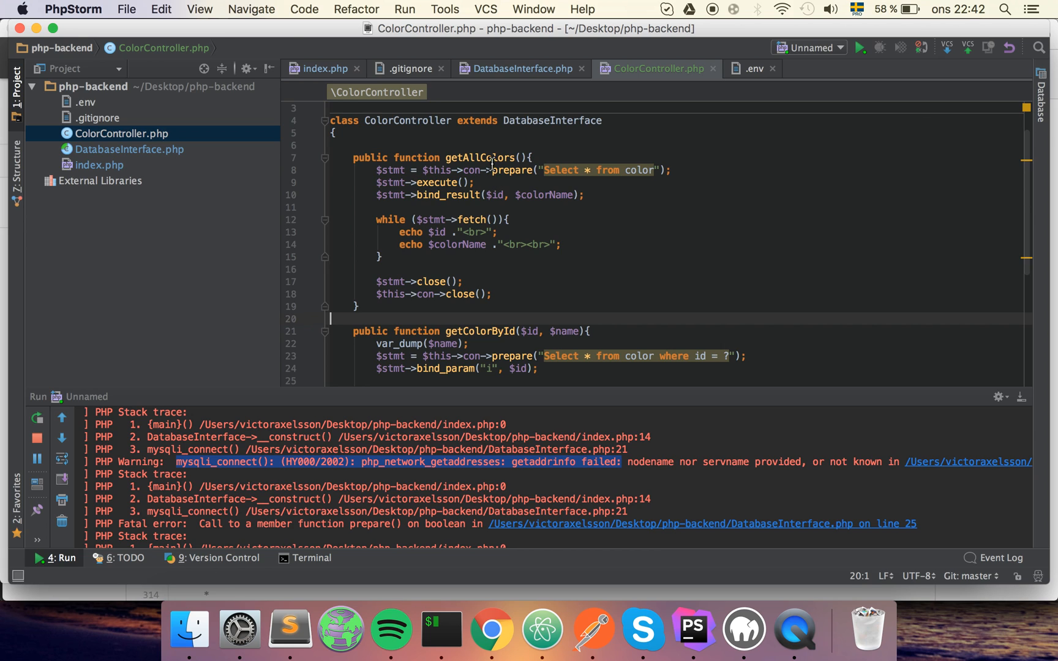
{"action": "scroll", "scroll_direction": "down", "scroll_amount": 3}
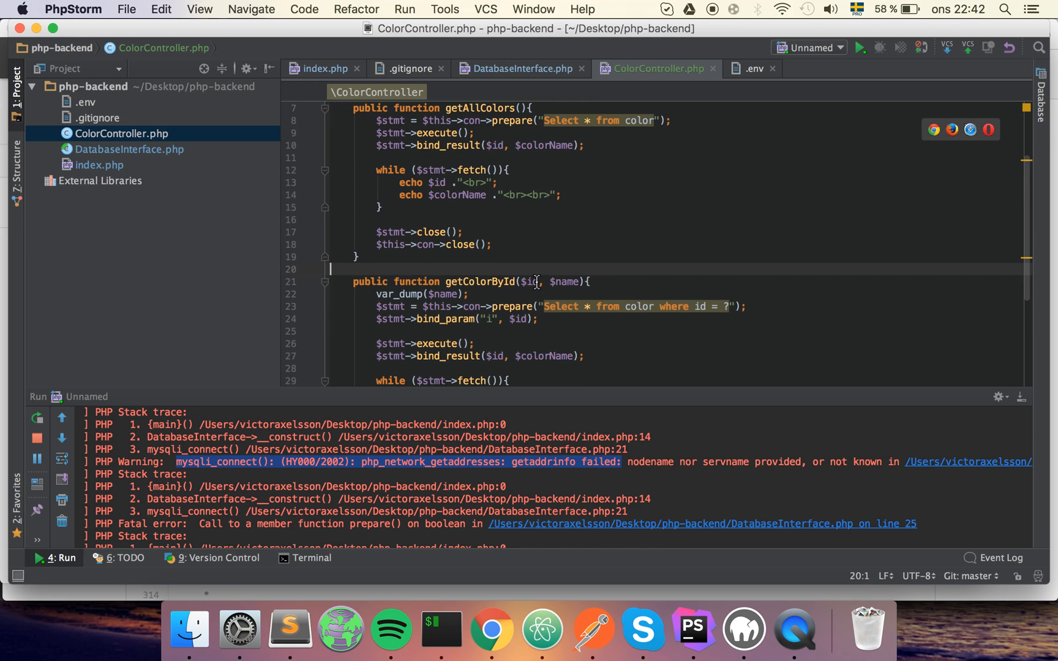
{"action": "double_click", "coordinate": [480, 232]}
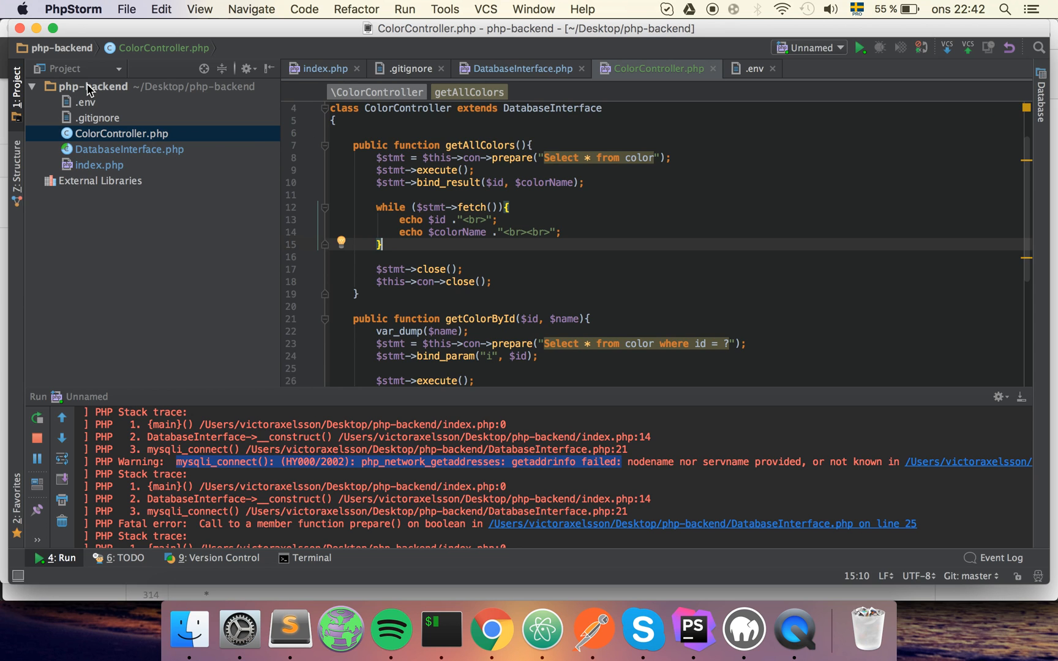
Create a new PHP interface named IRepository in the php-backend folder
{"action": "right_click", "coordinate": [91, 86]}
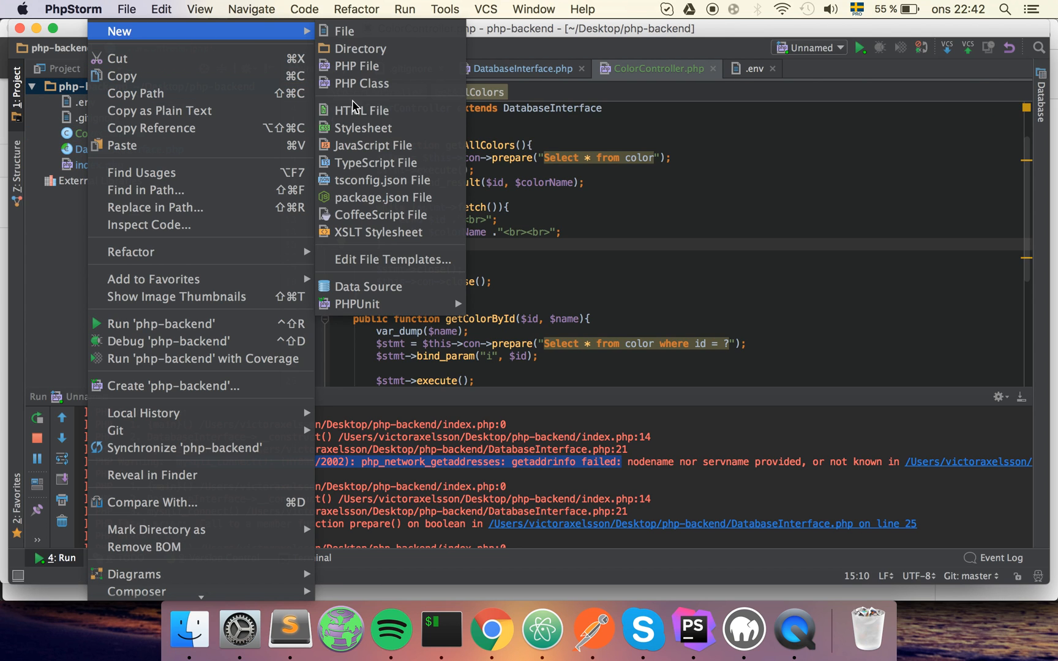
{"action": "left_click", "coordinate": [361, 83]}
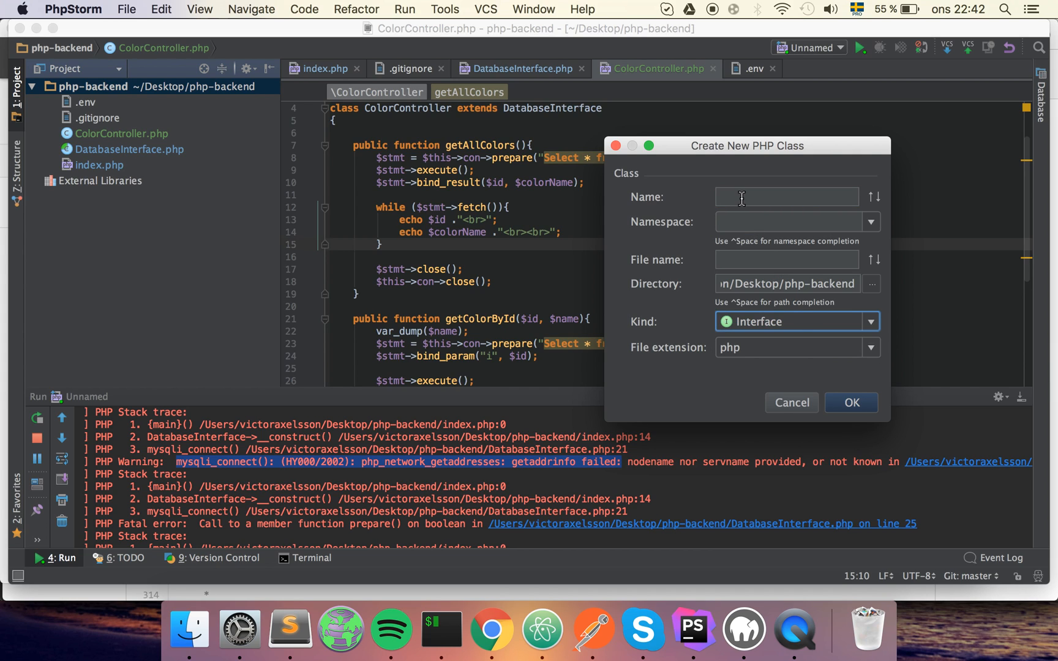
{"action": "type", "text": "IR"}
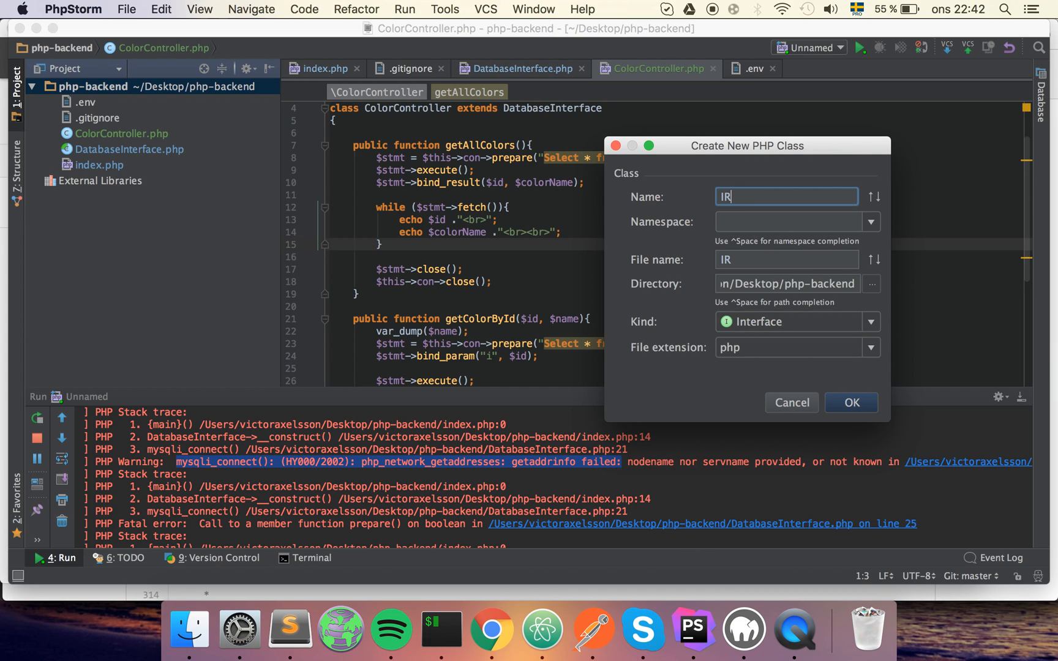
{"action": "type", "text": "EPO"}
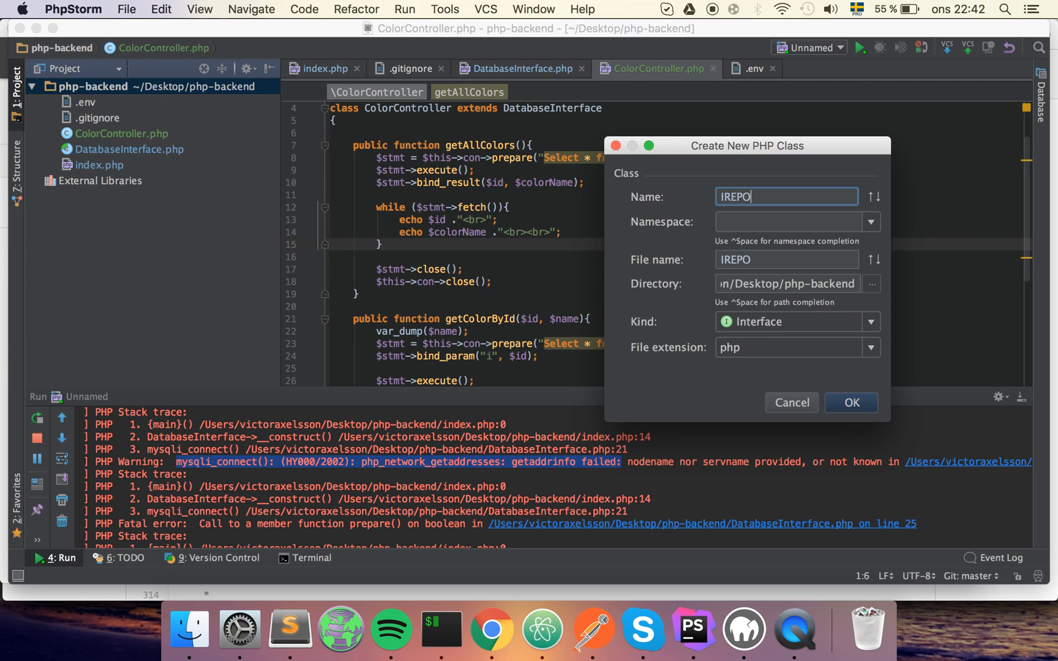
{"action": "type", "text": "SITO"}
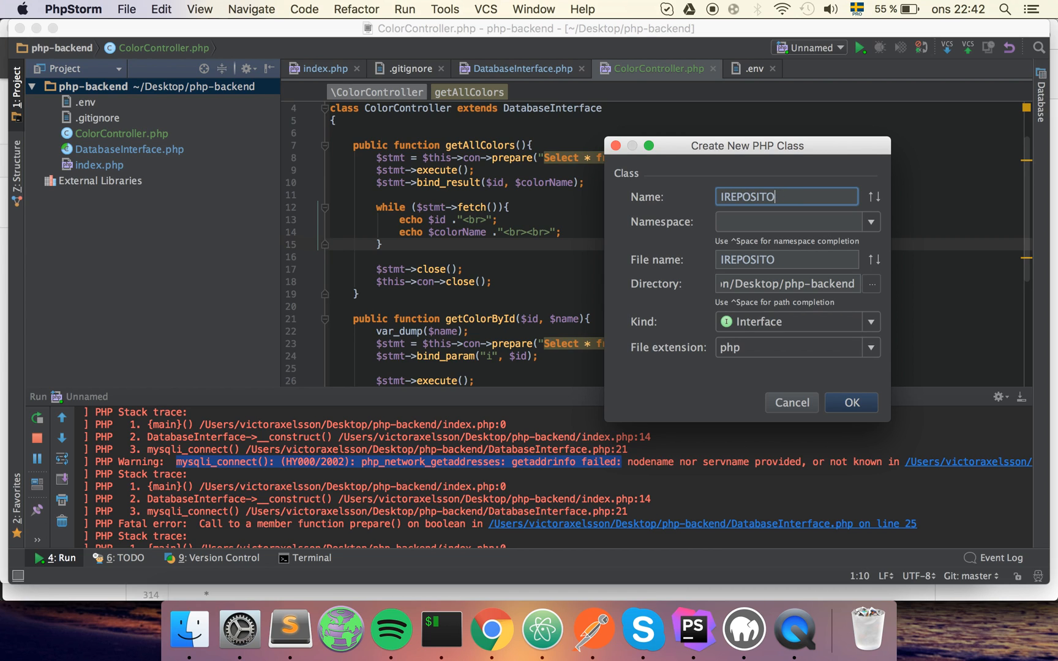
{"action": "key", "text": "Backspace"}
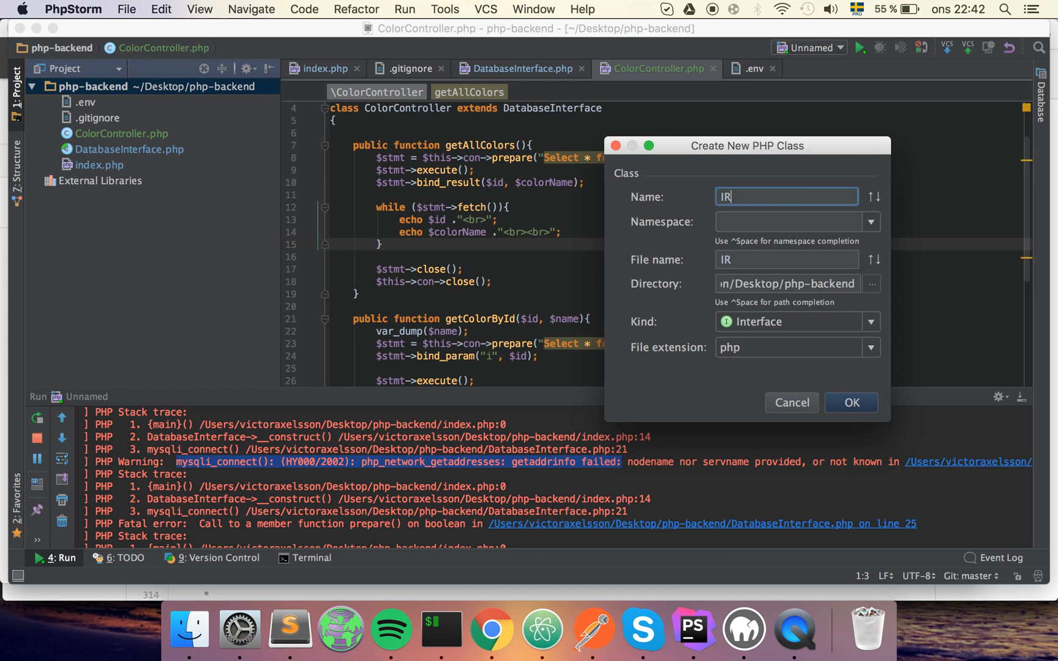
{"action": "type", "text": "epository"}
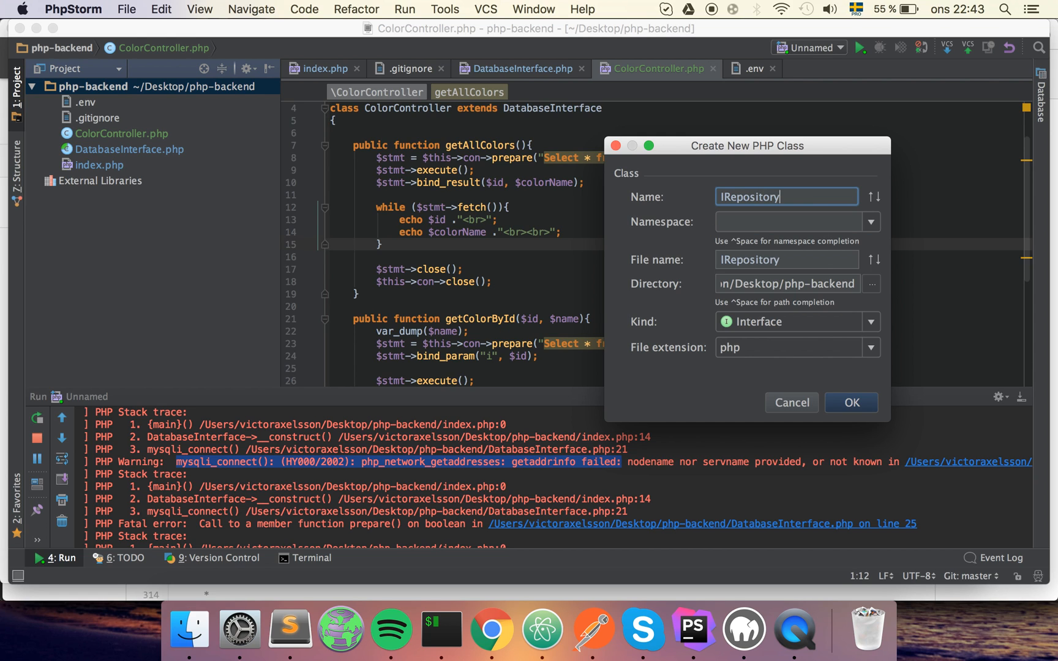
{"action": "left_click", "coordinate": [851, 402]}
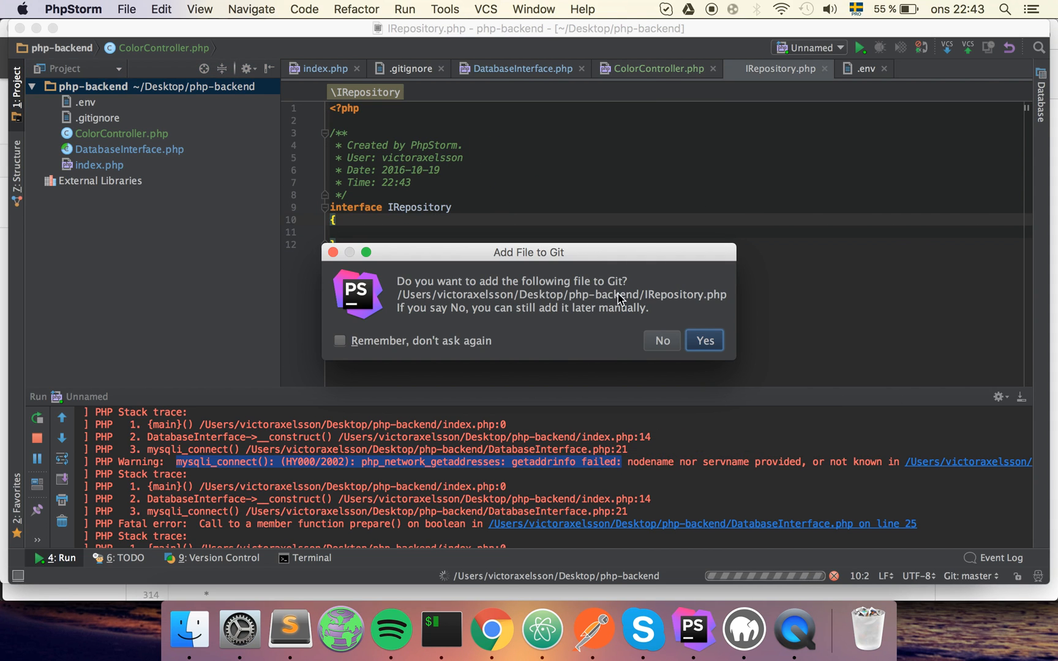
Answer the Git prompt and declare public function getAlColors(); and getColorById($id); in IRepository
{"action": "left_click", "coordinate": [704, 340]}
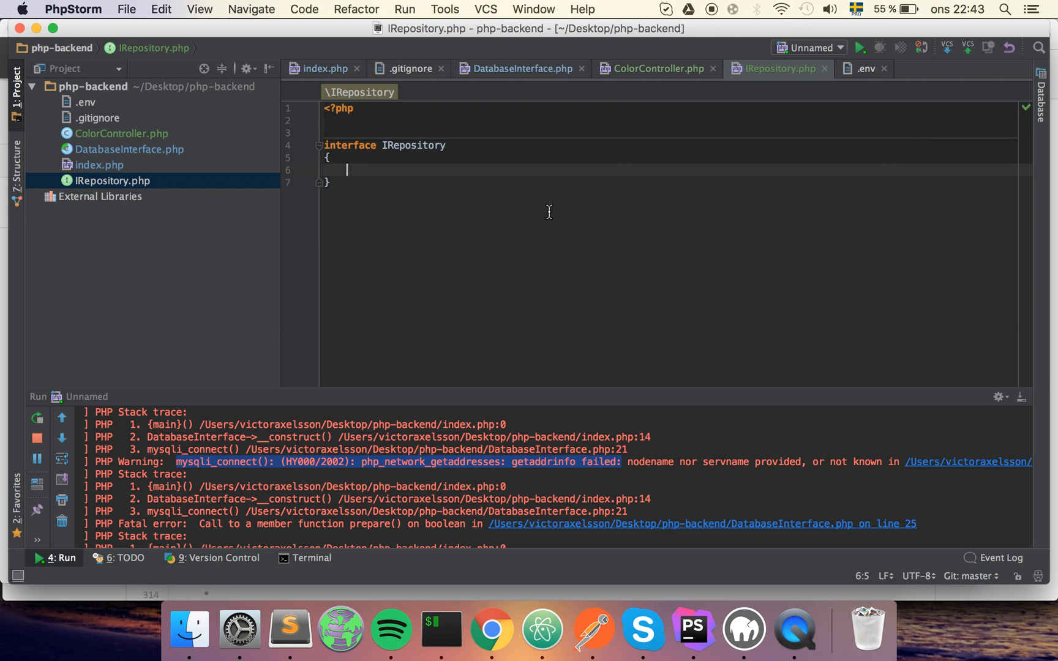
{"action": "type", "text": "public"}
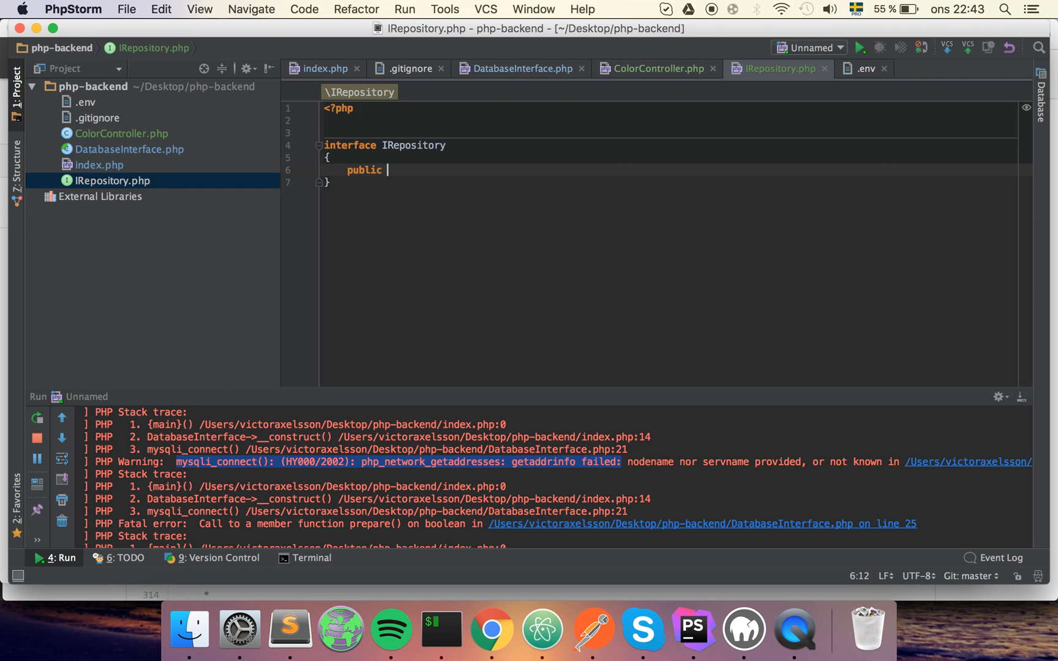
{"action": "type", "text": "function"}
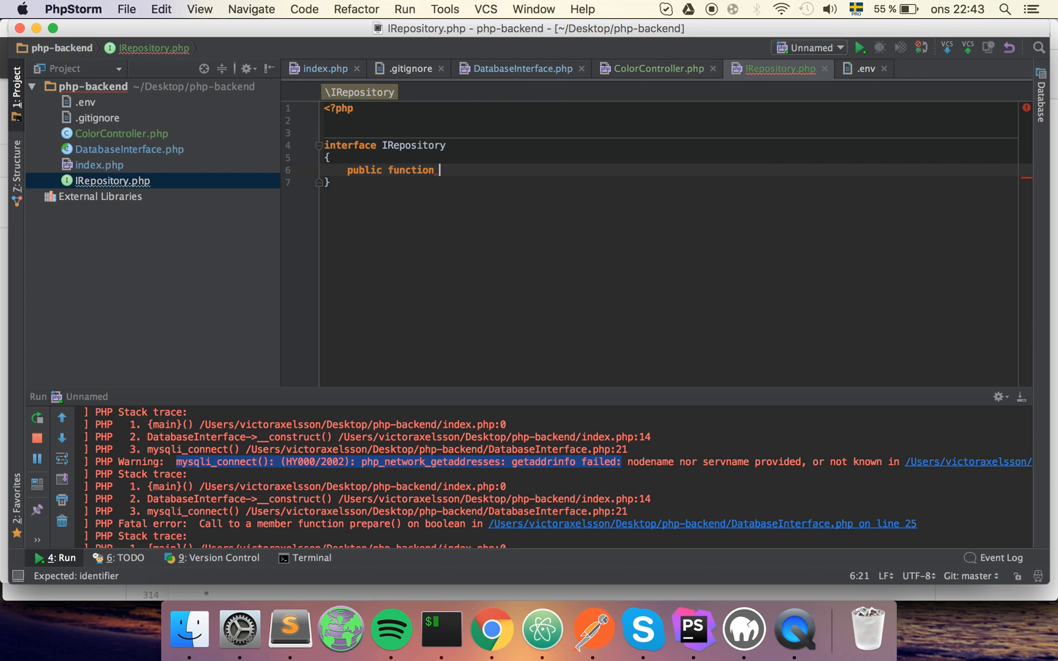
{"action": "type", "text": "getAlCol"}
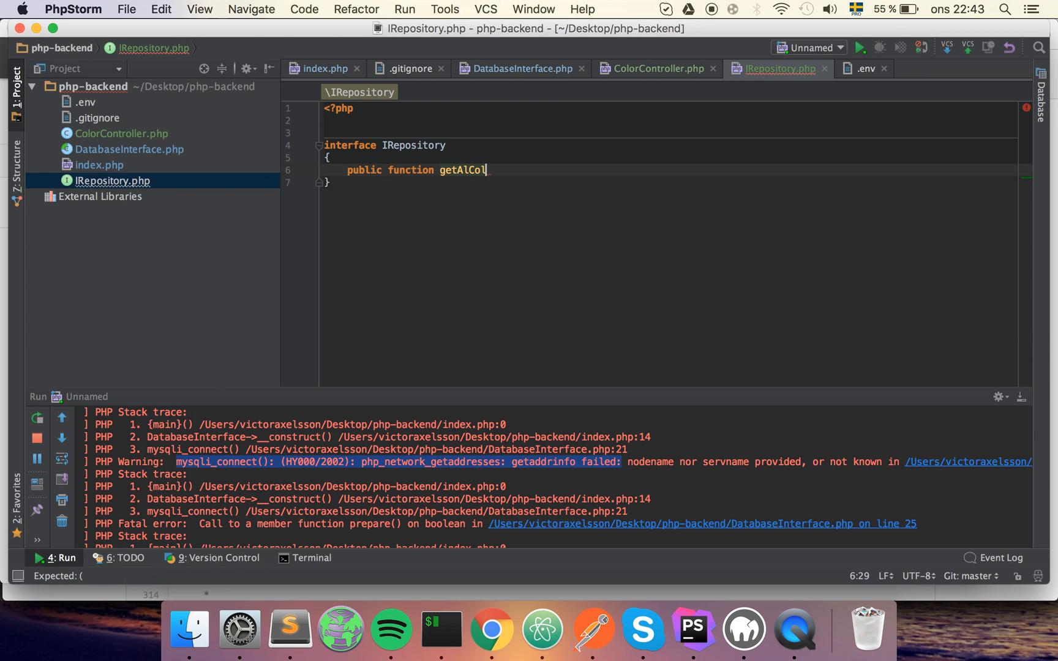
{"action": "type", "text": "ors();"}
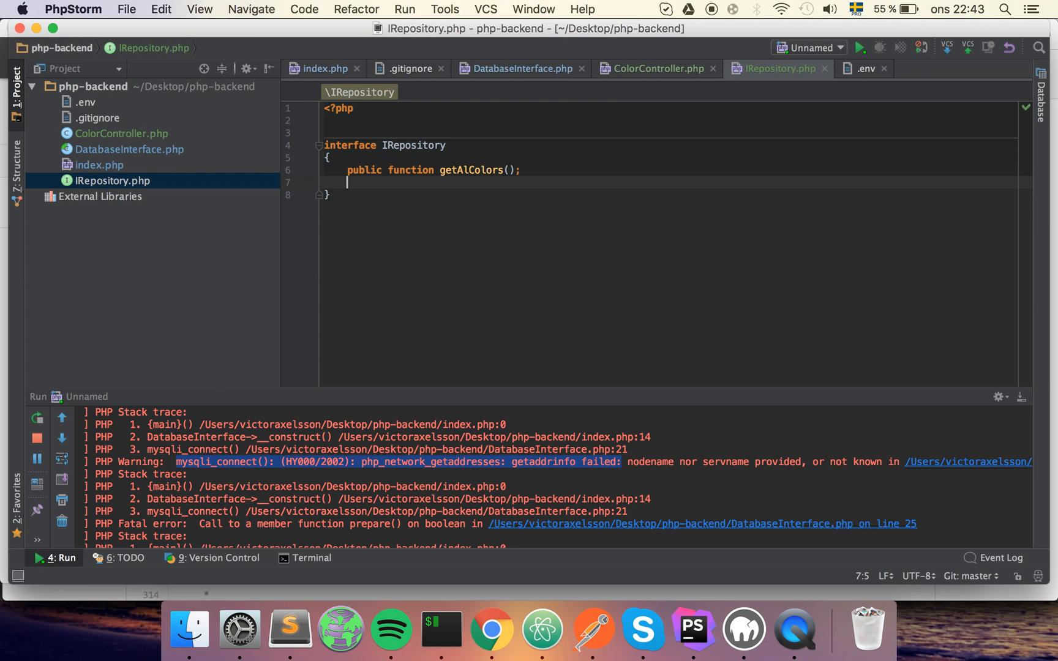
{"action": "type", "text": "public function get"}
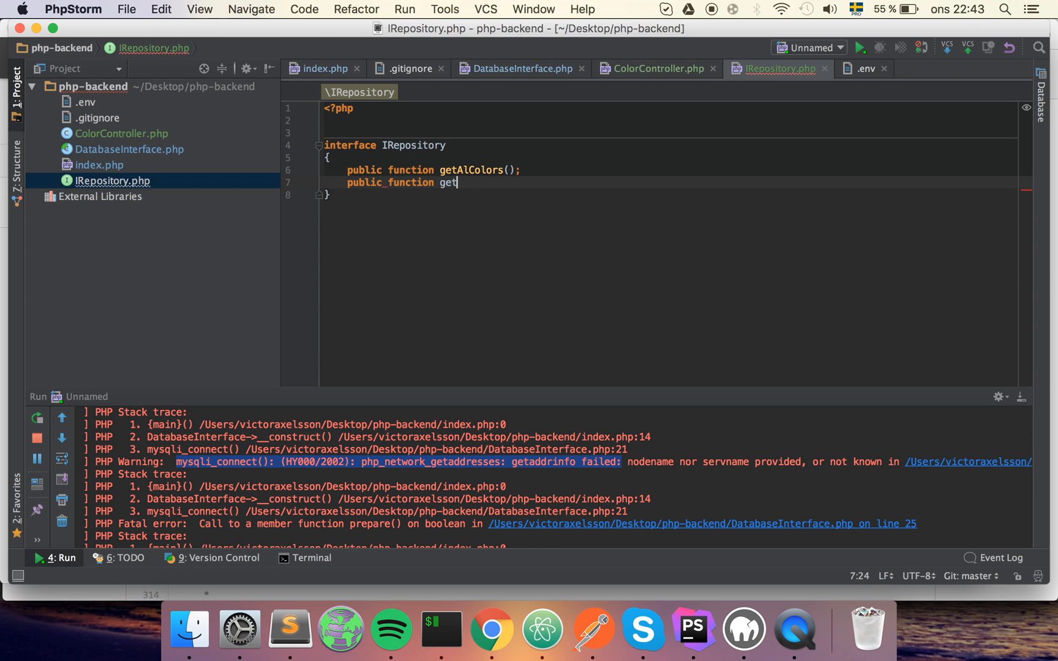
{"action": "type", "text": "ColorById();"}
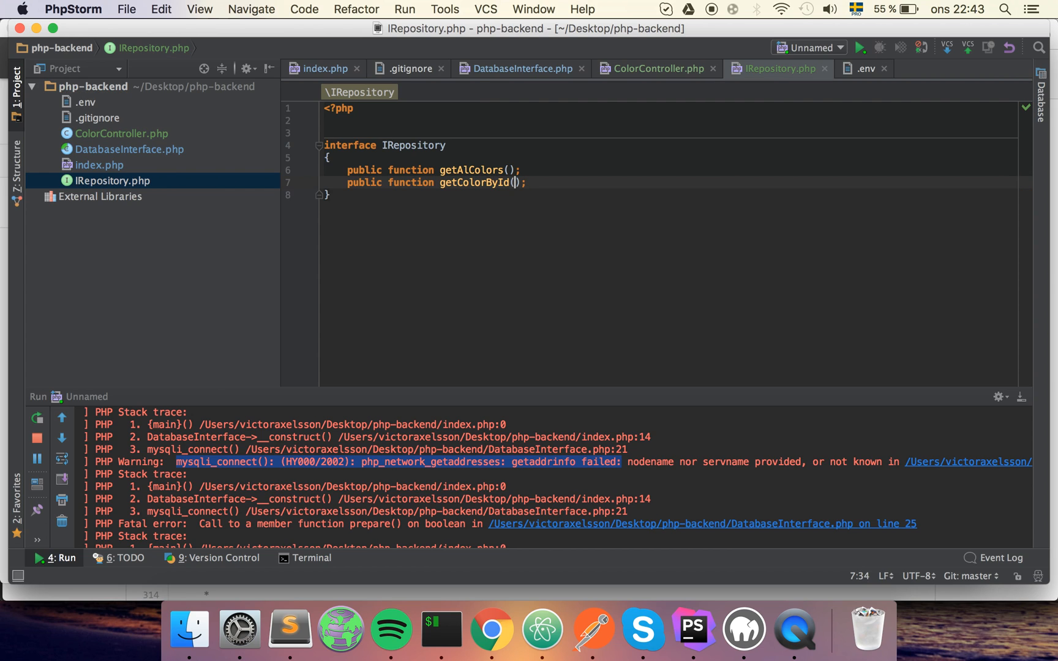
{"action": "type", "text": "$id"}
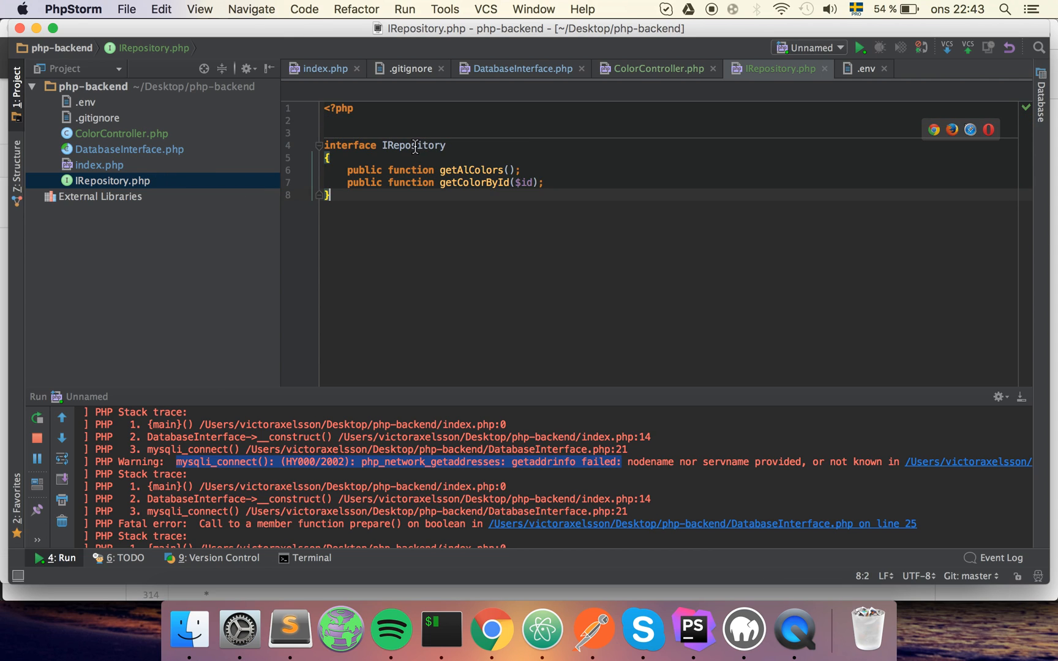
{"action": "double_click", "coordinate": [412, 146]}
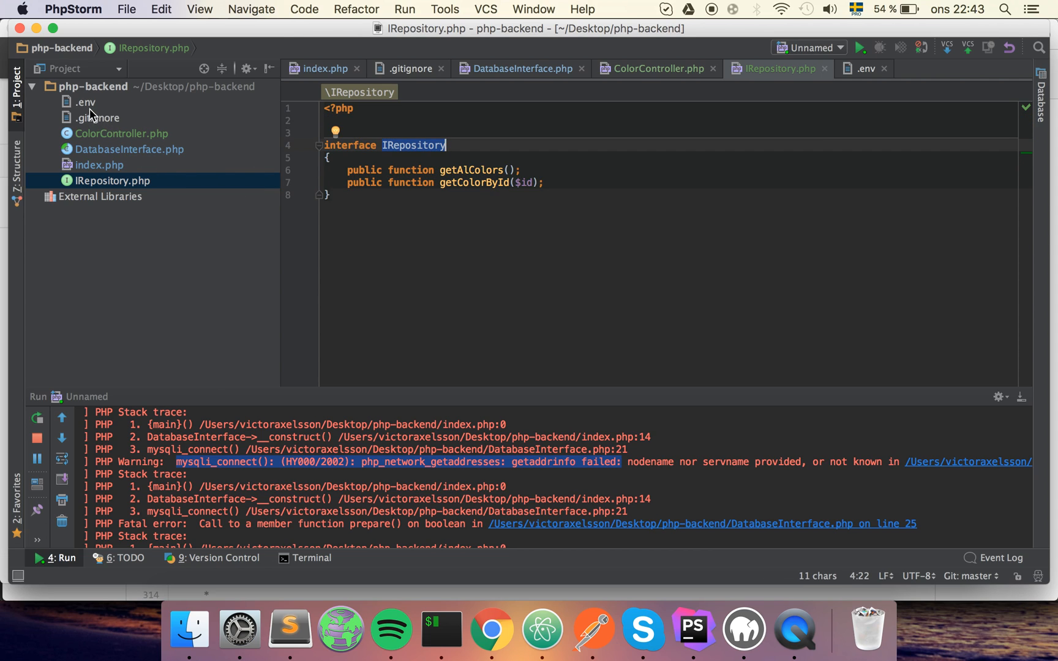
{"action": "mouse_move", "coordinate": [279, 338]}
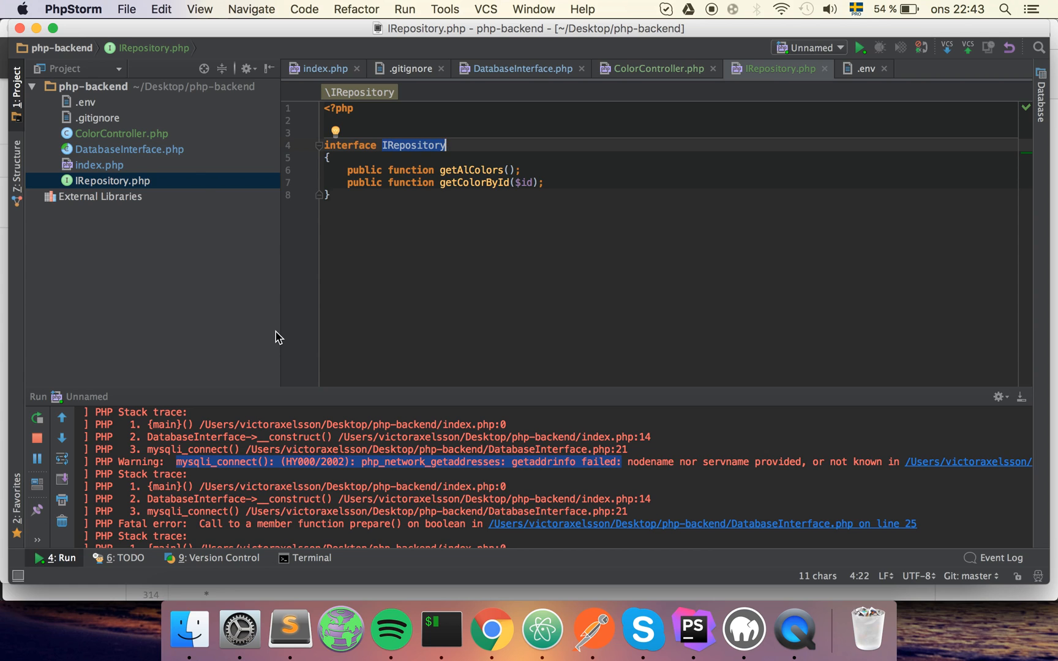
{"action": "mouse_move", "coordinate": [121, 93]}
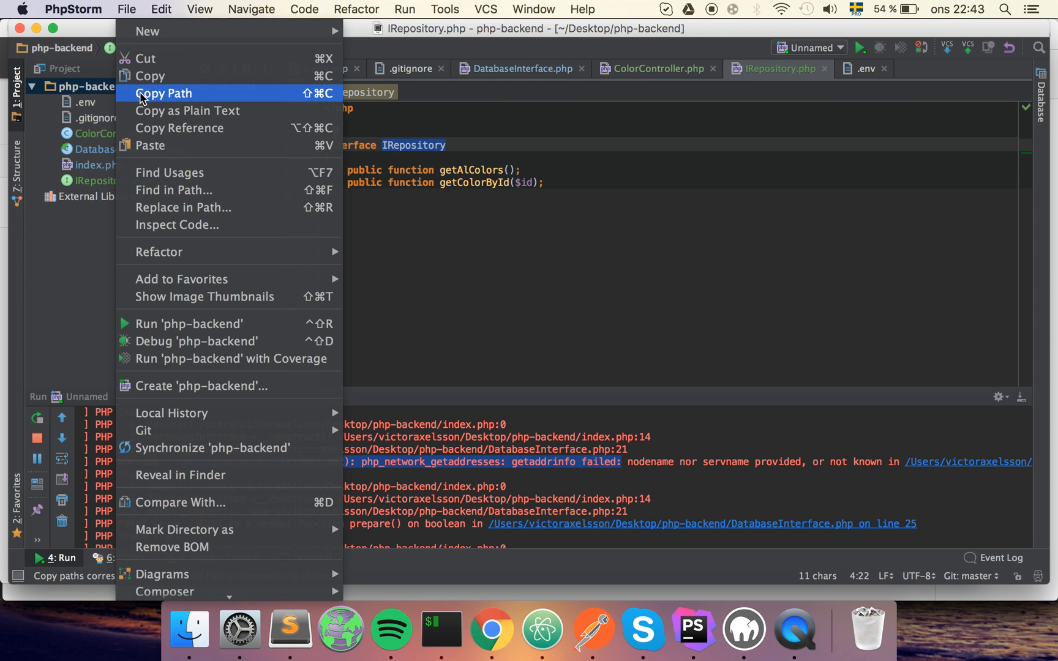
{"action": "mouse_move", "coordinate": [148, 31]}
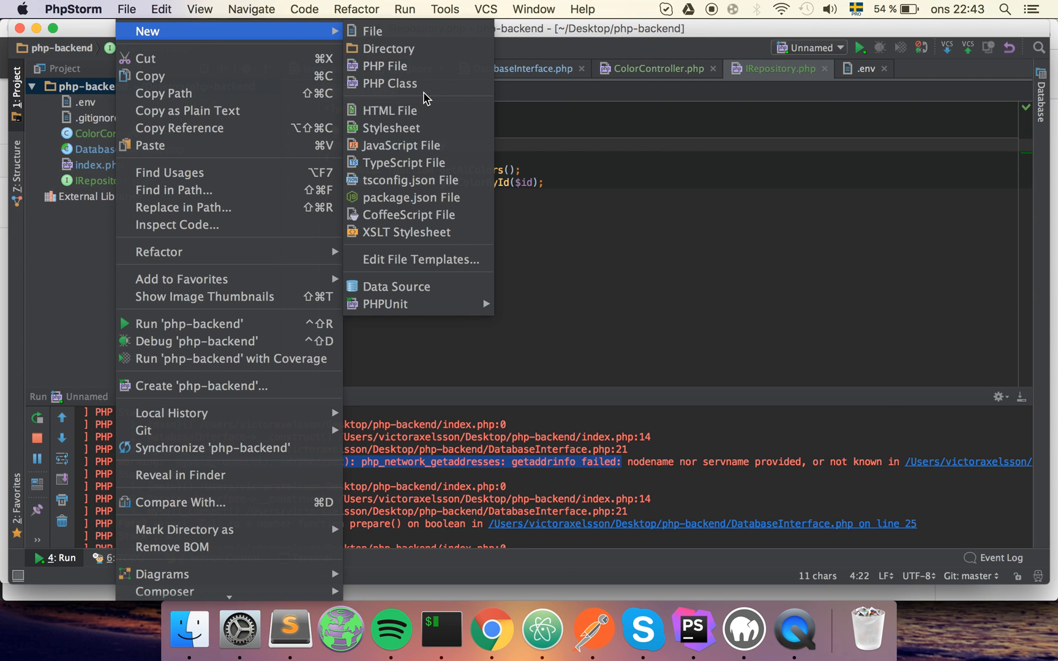
Create a new PHP class named SQLRepo in php-backend
{"action": "left_click", "coordinate": [391, 84]}
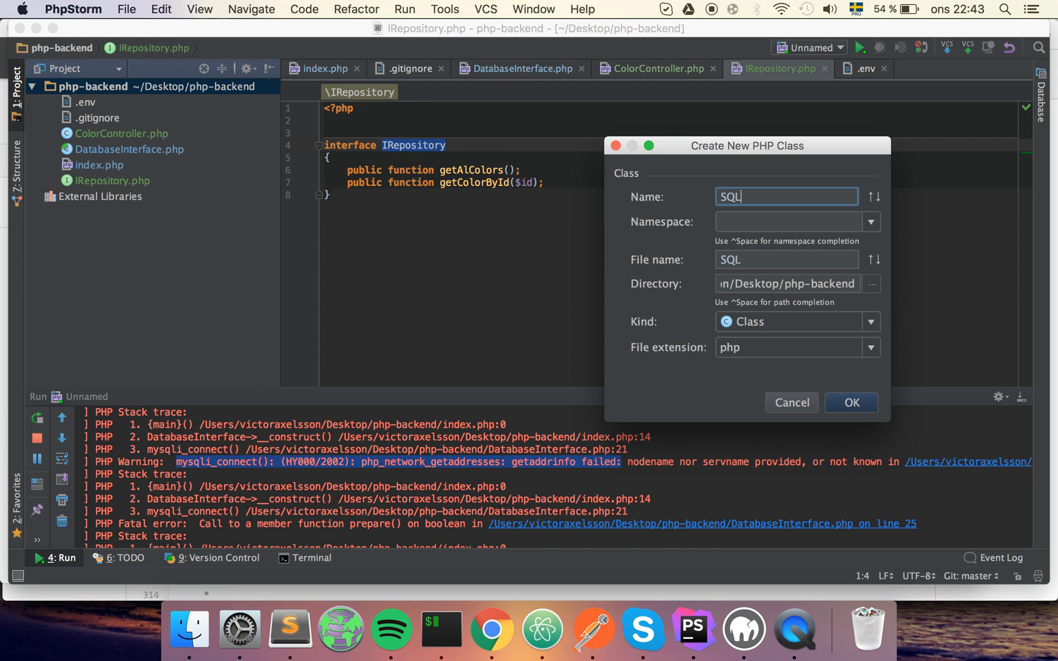
{"action": "type", "text": "Repo"}
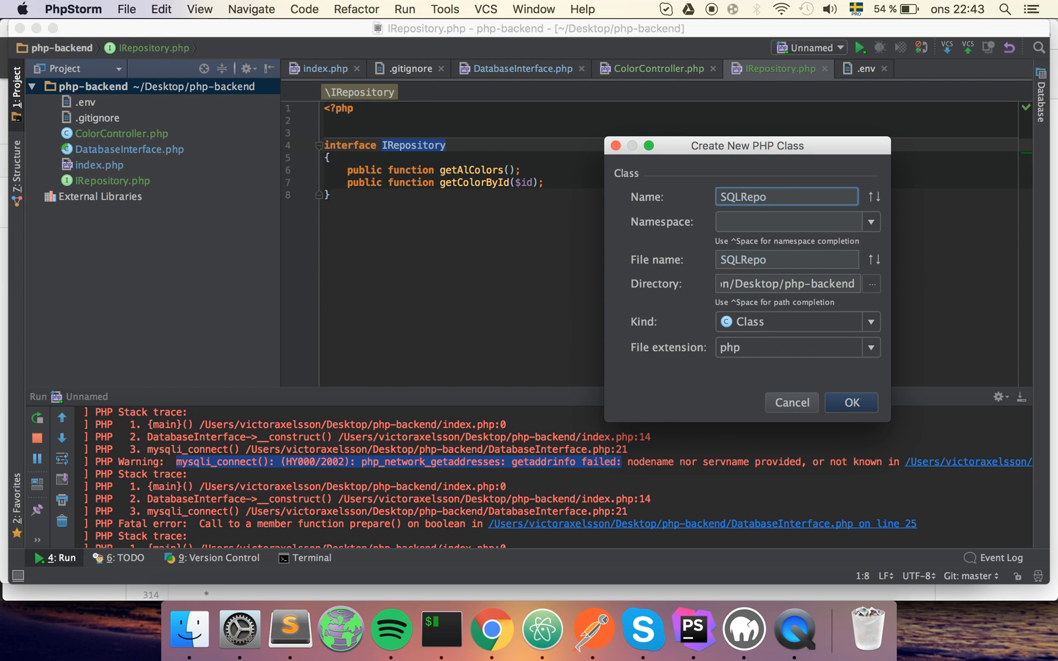
{"action": "left_click", "coordinate": [851, 403]}
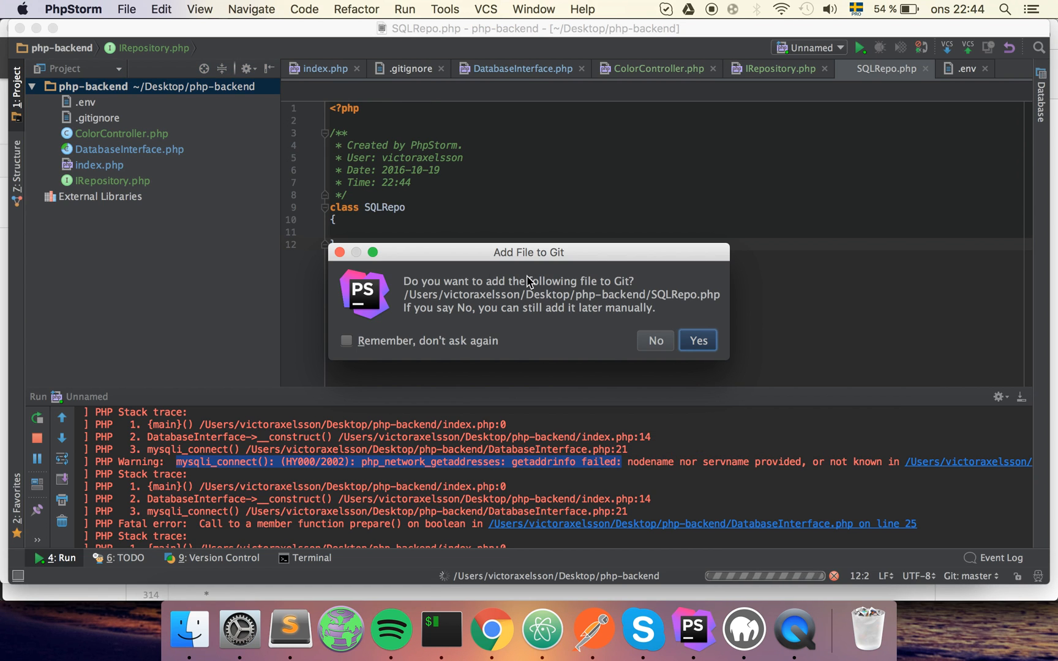
Make SQLRepo implement IRepository with generated method stubs and require_once 'IRepository.php'
{"action": "left_click", "coordinate": [698, 340]}
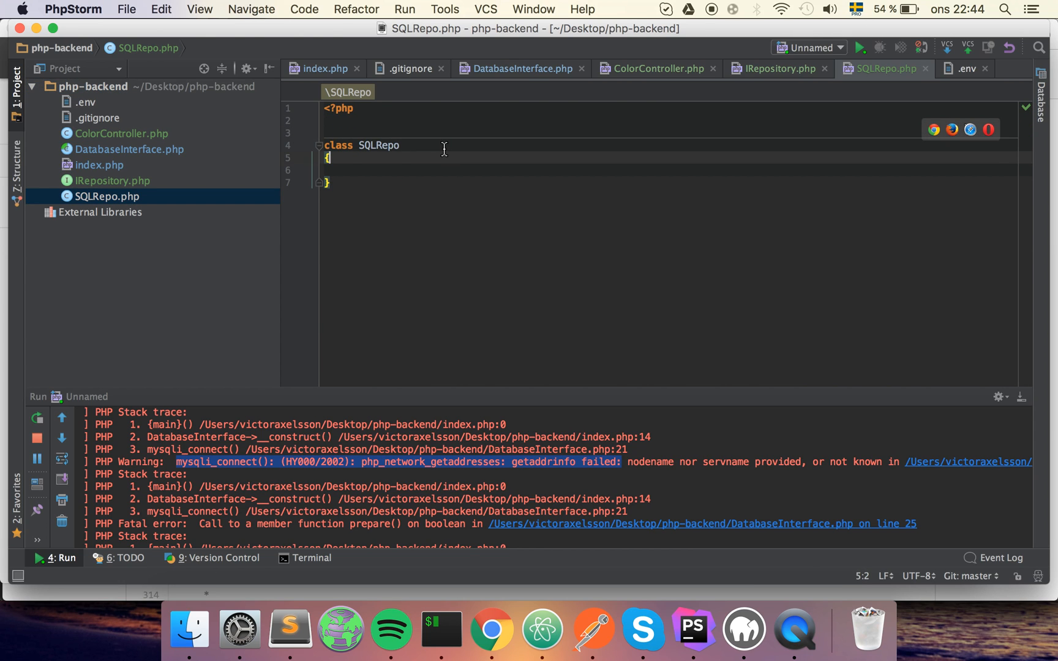
{"action": "type", "text": "implements IRepository"}
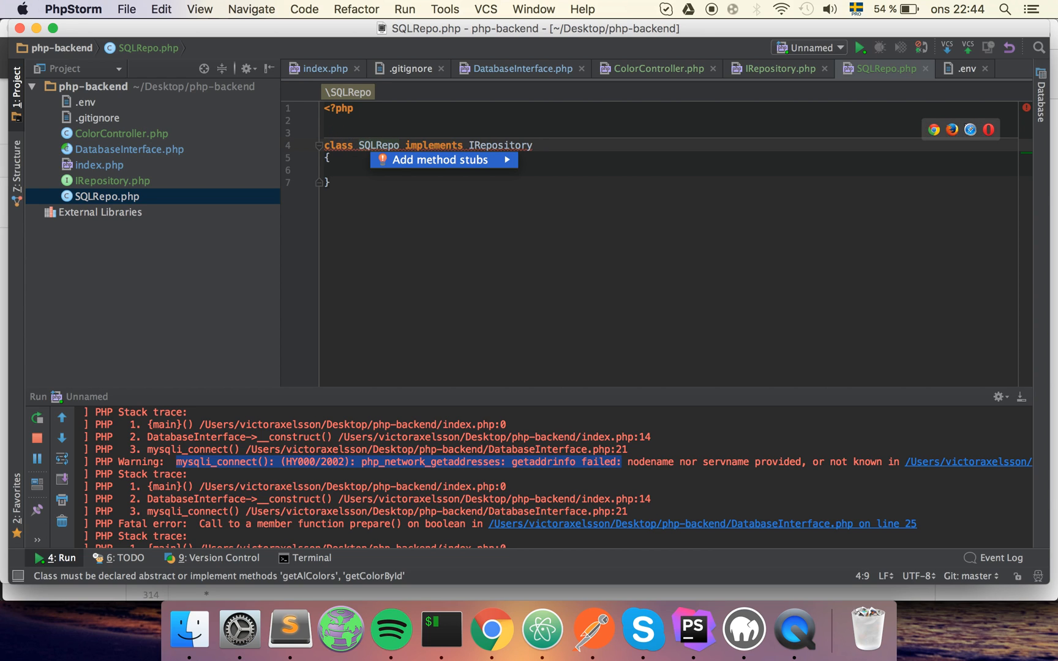
{"action": "left_click", "coordinate": [441, 159]}
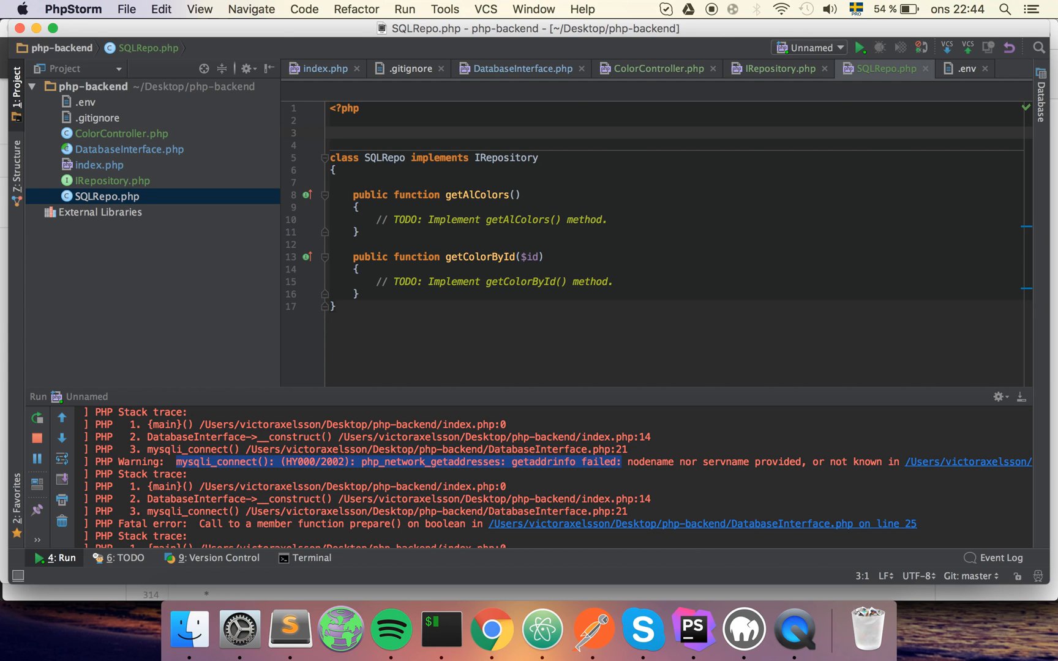
{"action": "type", "text": "re"}
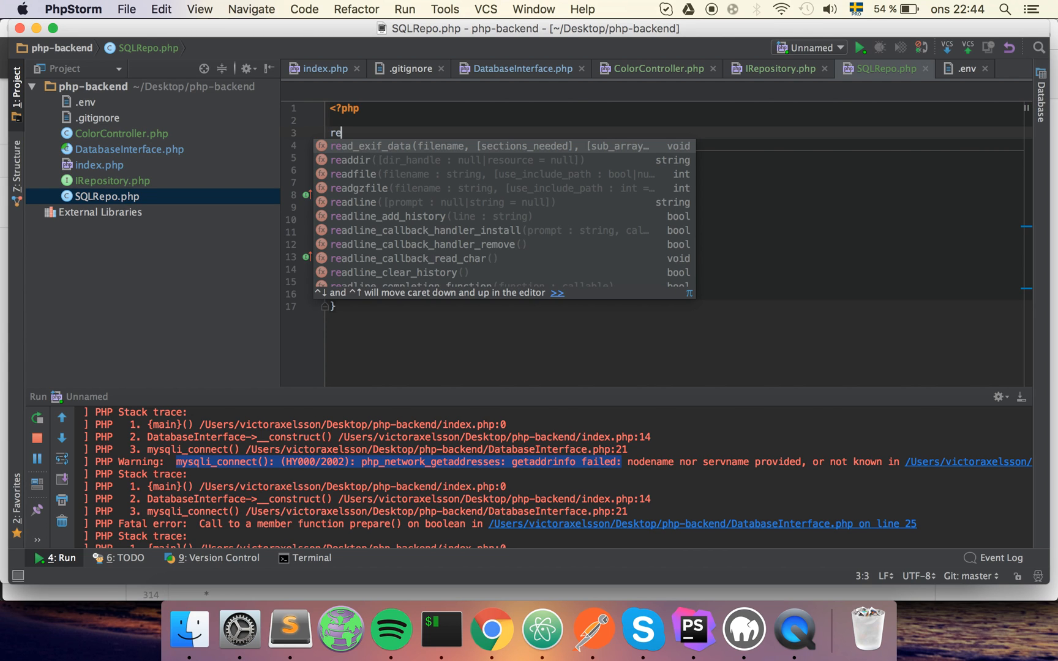
{"action": "type", "text": "quire_once '"}
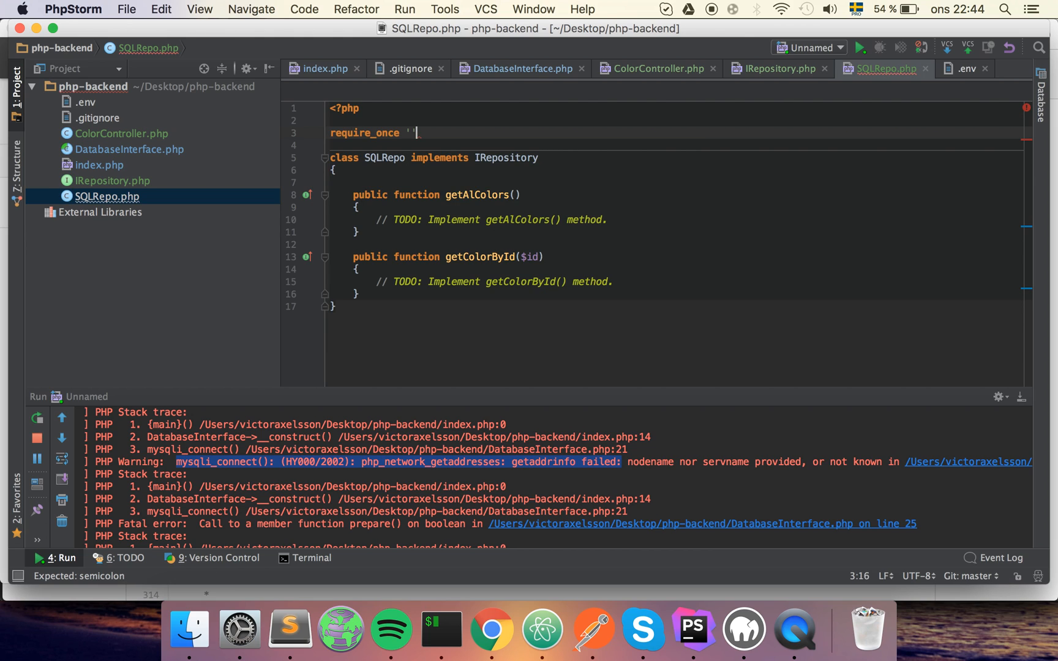
{"action": "type", "text": "IRepository.php"}
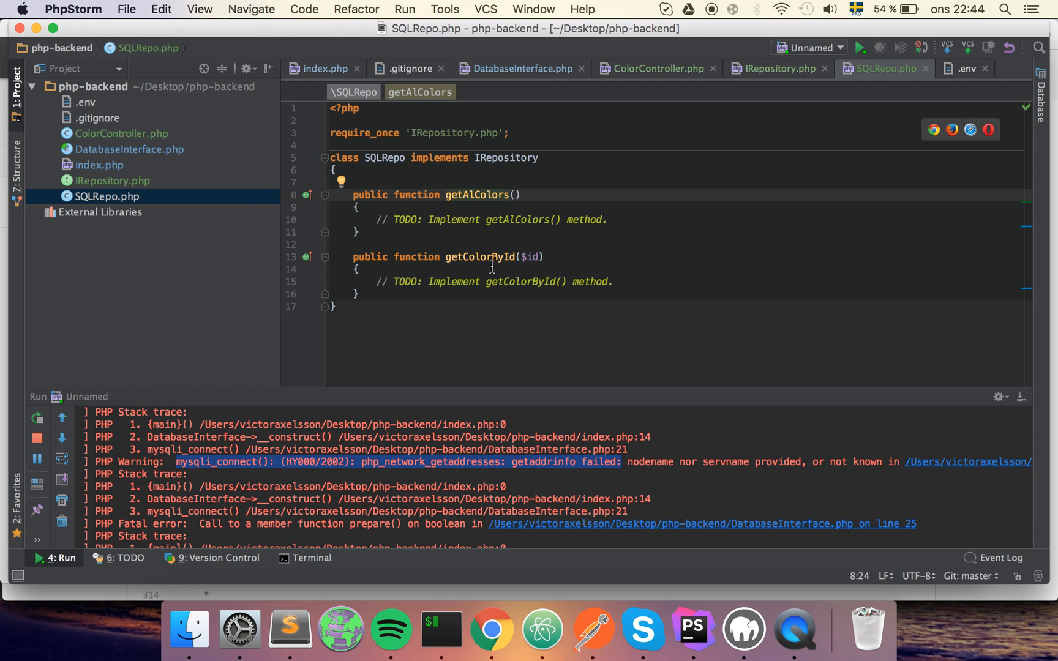
{"action": "mouse_move", "coordinate": [376, 208]}
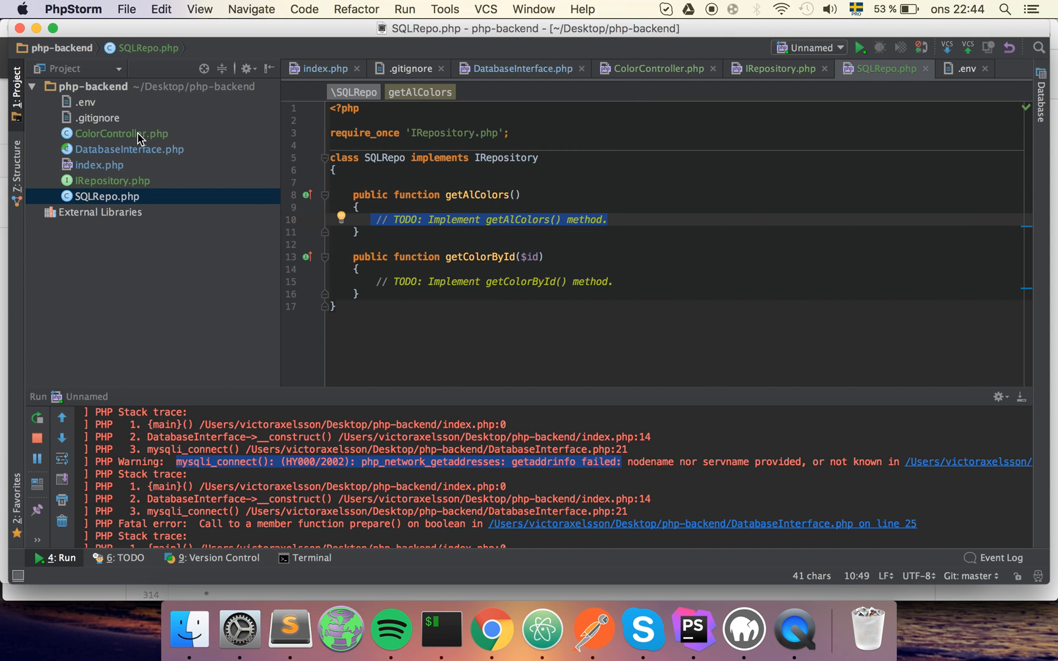
Copy ColorController's select-all-colors query and fetch loop into SQLRepo's getAlColors()
{"action": "left_click", "coordinate": [120, 133]}
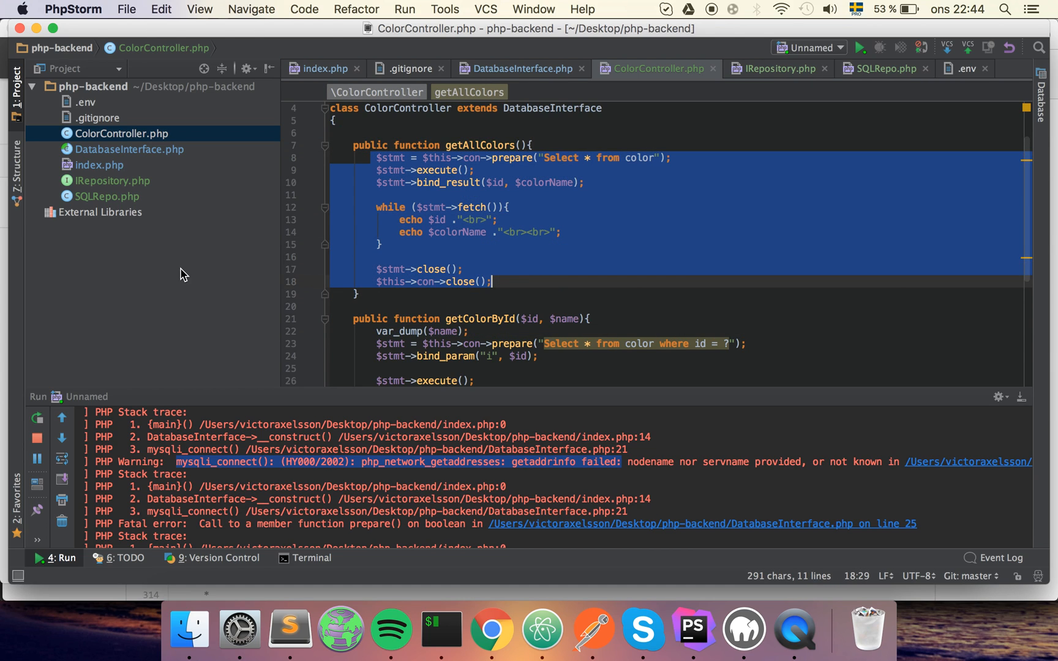
{"action": "left_click", "coordinate": [108, 197]}
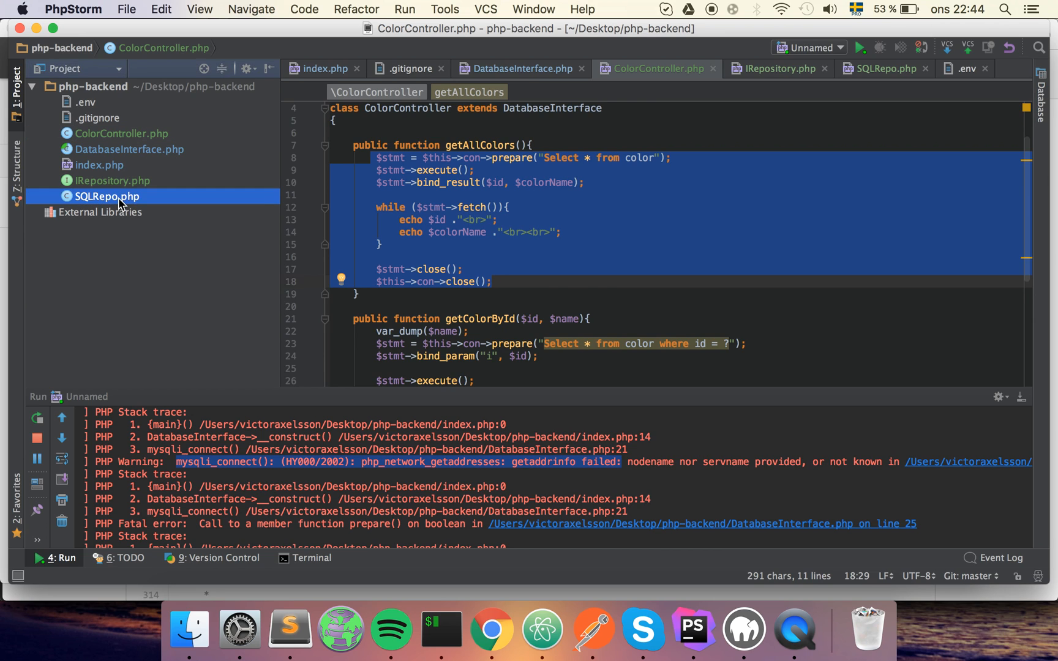
{"action": "double_click", "coordinate": [108, 197]}
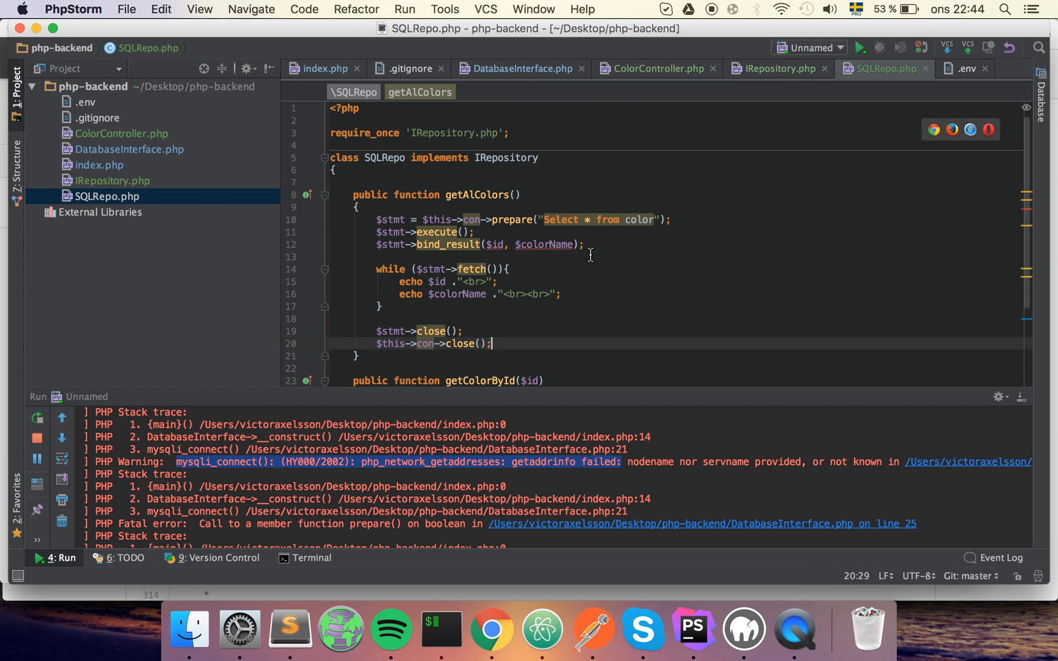
{"action": "mouse_move", "coordinate": [471, 221]}
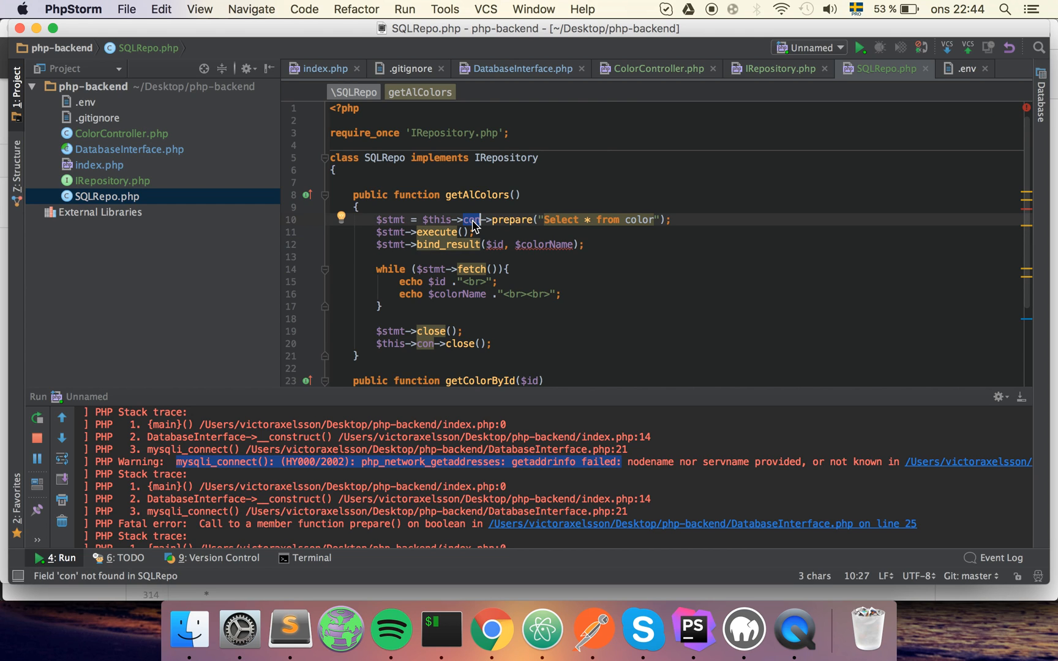
{"action": "mouse_move", "coordinate": [137, 150]}
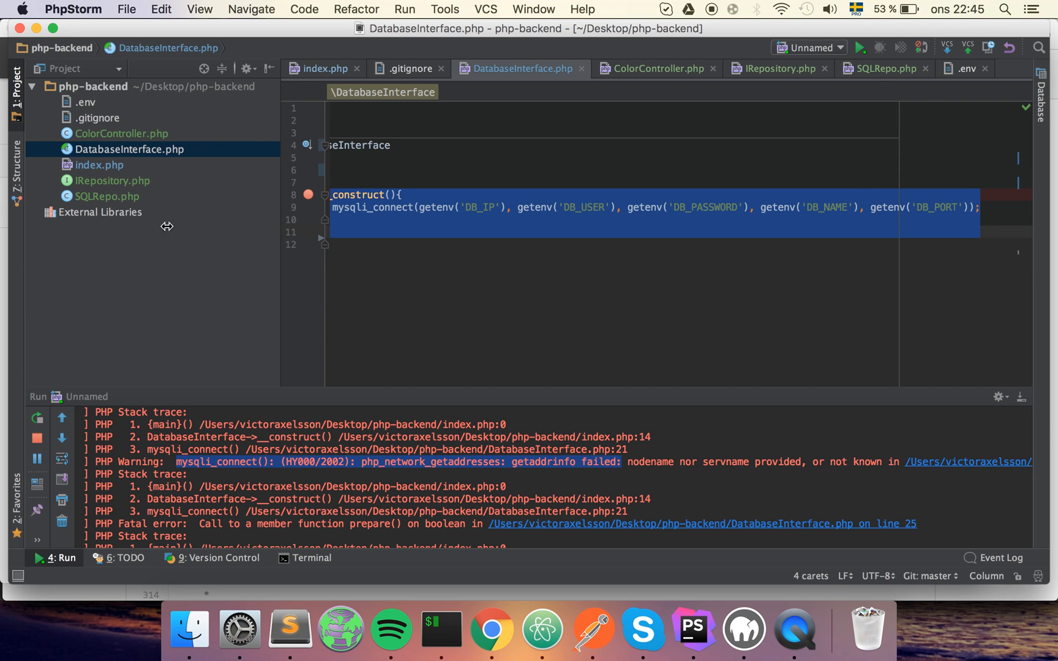
Give SQLRepo a private $con property alongside its mysqli_connect constructor
{"action": "left_click", "coordinate": [883, 68]}
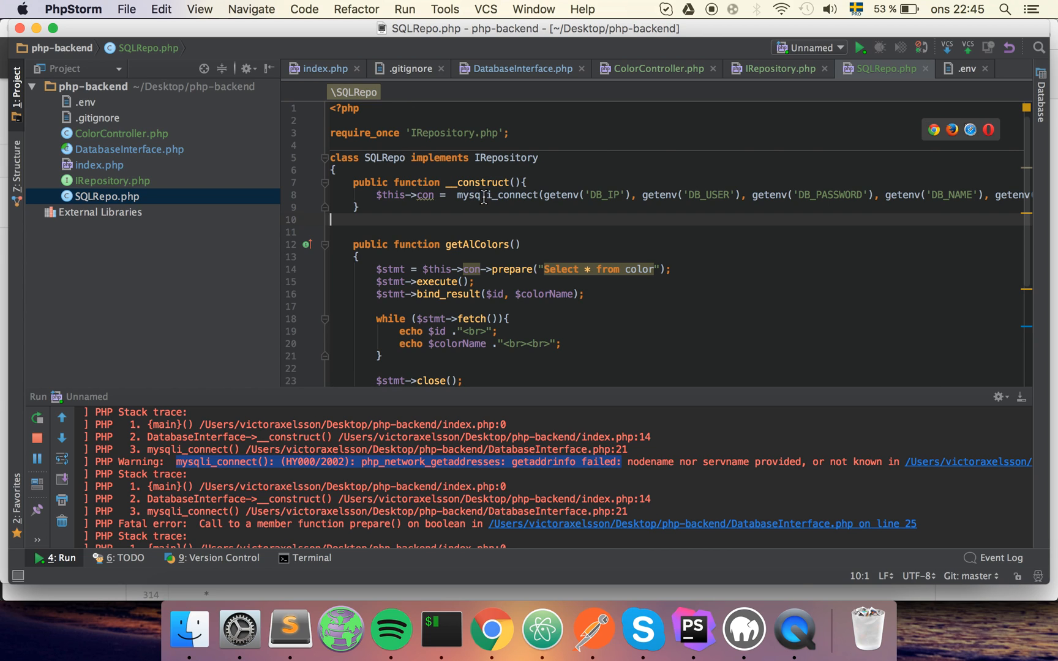
{"action": "double_click", "coordinate": [494, 194]}
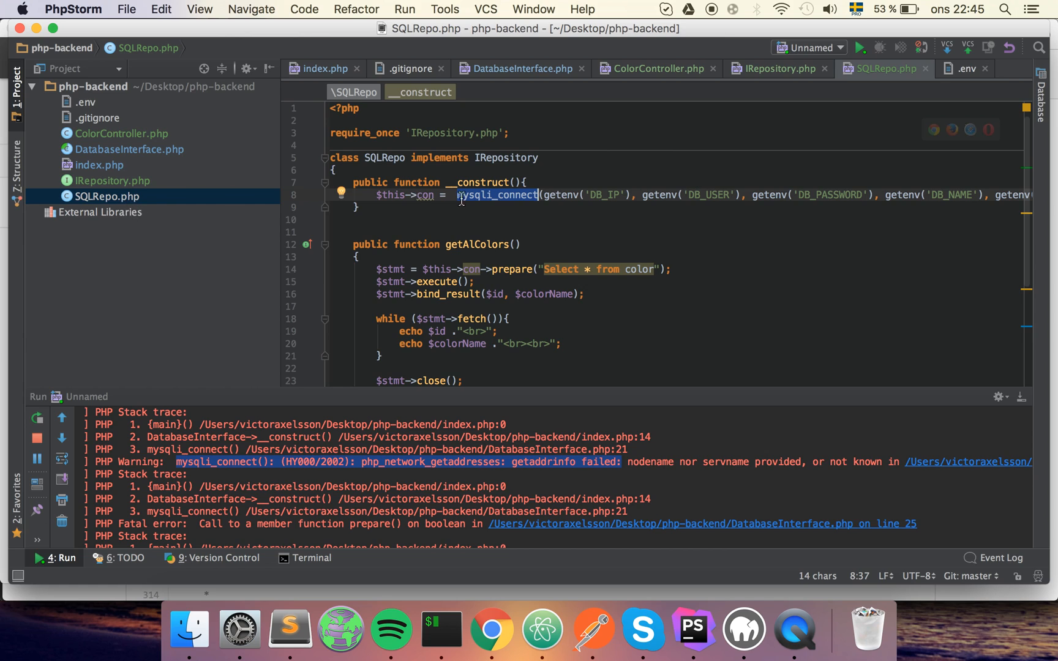
{"action": "mouse_move", "coordinate": [519, 219]}
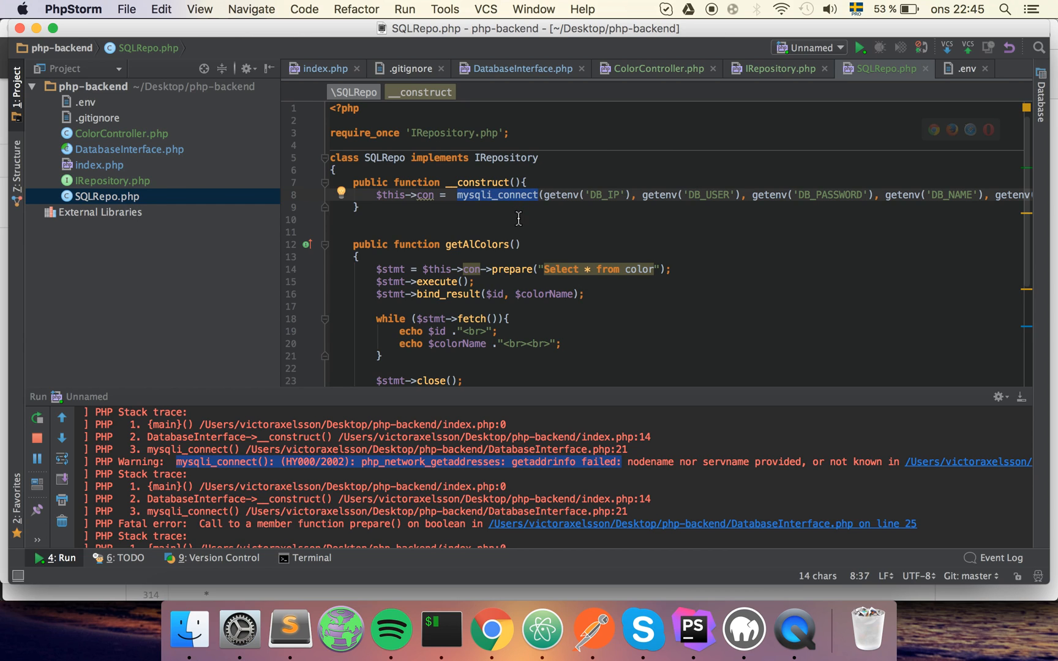
{"action": "left_click", "coordinate": [508, 223]}
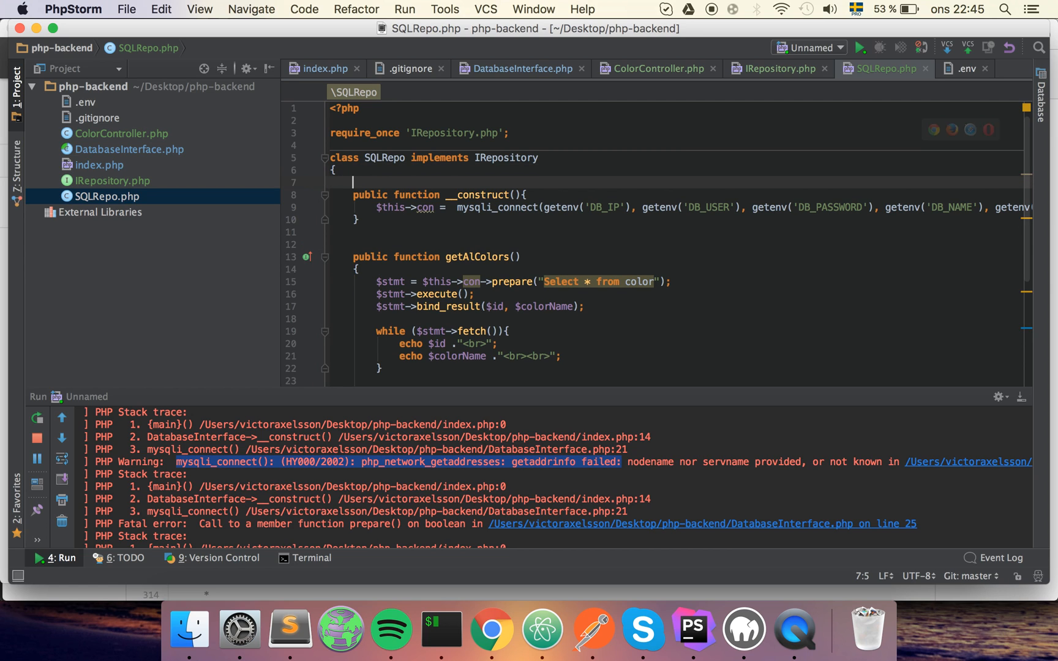
{"action": "type", "text": "private"}
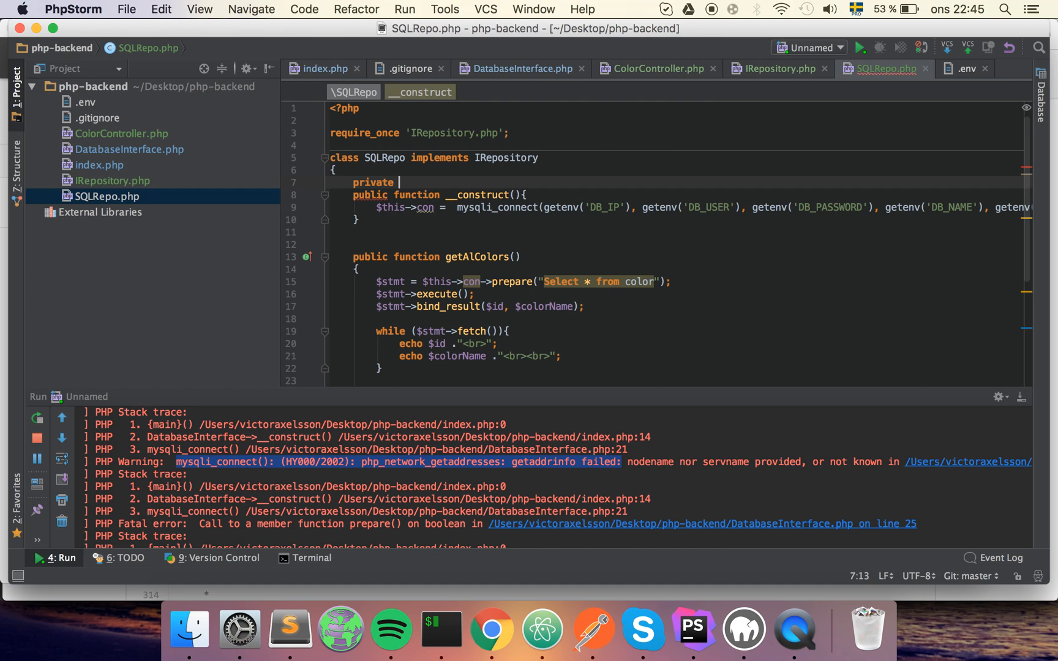
{"action": "type", "text": "$con;"}
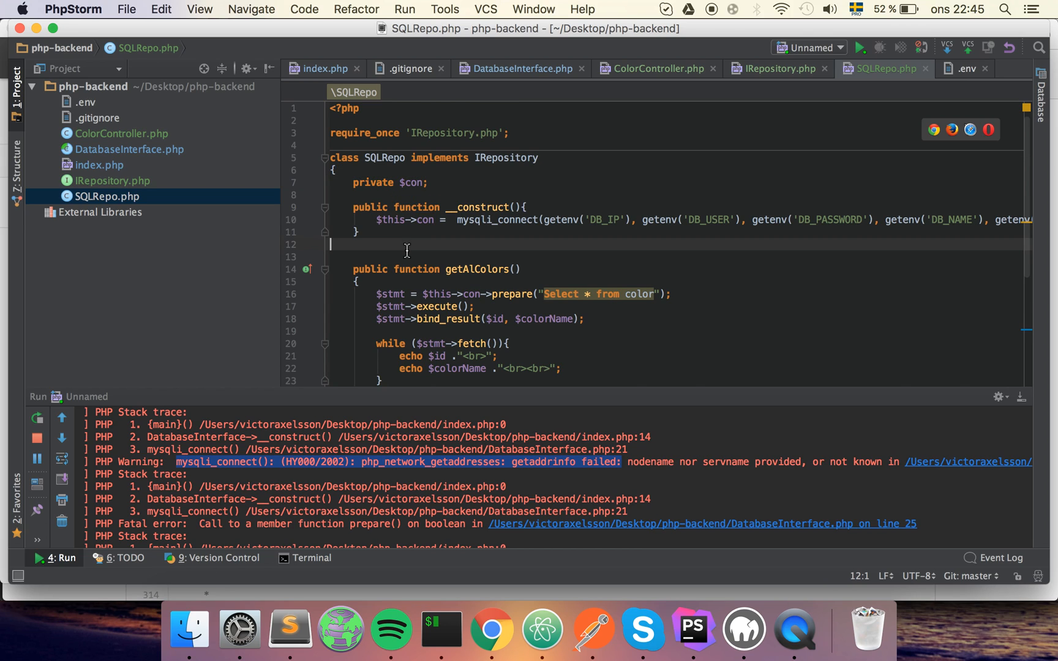
{"action": "left_click", "coordinate": [405, 245]}
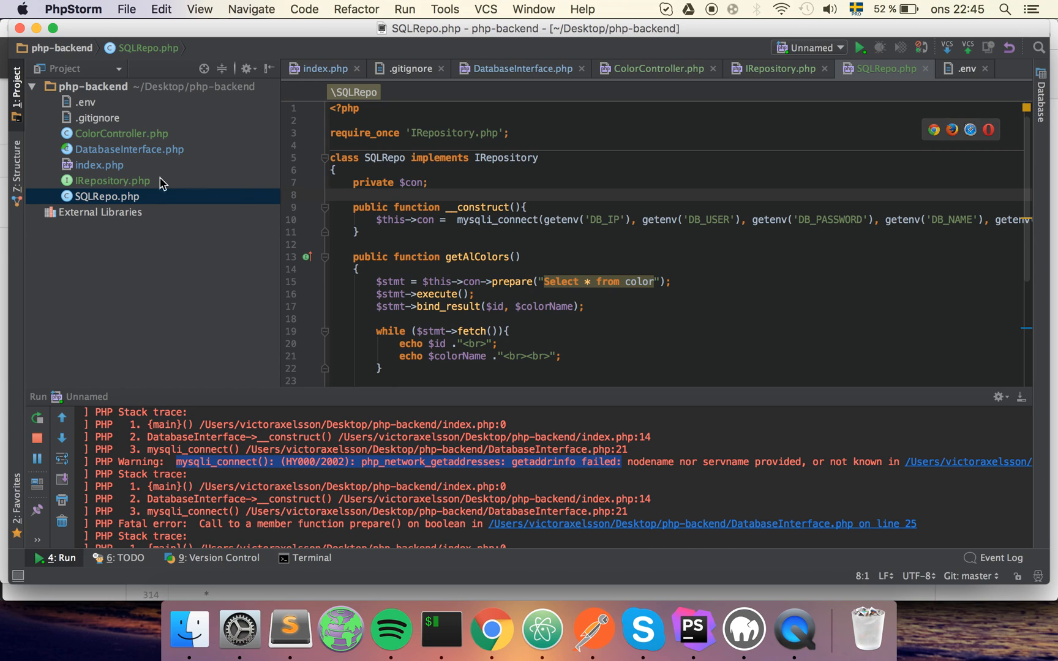
{"action": "mouse_move", "coordinate": [153, 157]}
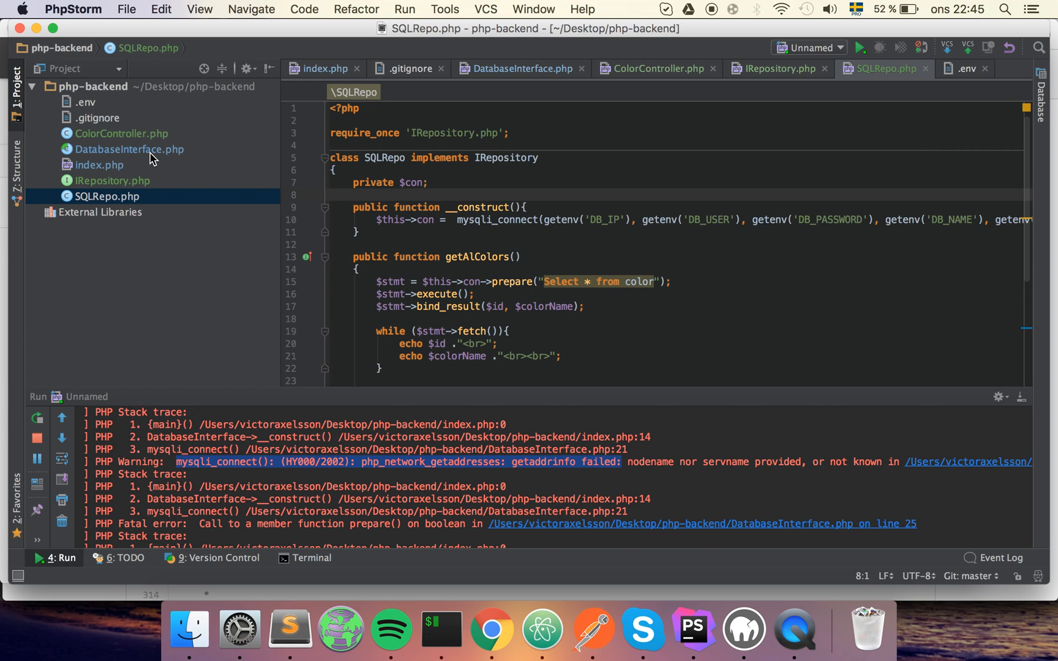
{"action": "mouse_move", "coordinate": [147, 151]}
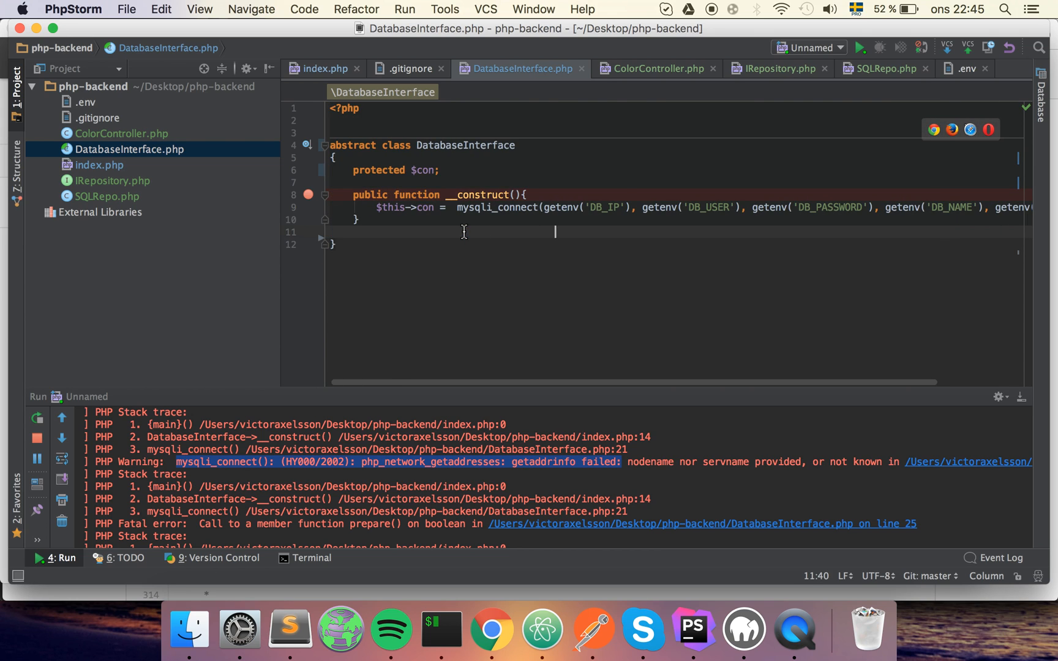
Check IRepository's two method declarations, then return to SQLRepo's class declaration
{"action": "left_click", "coordinate": [112, 181]}
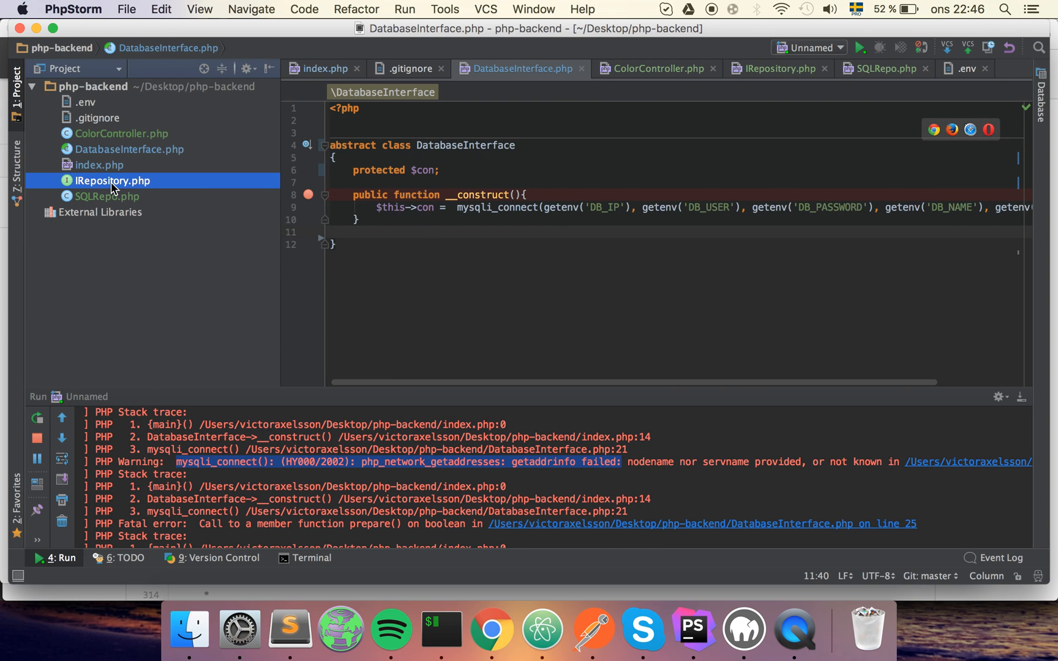
{"action": "left_click", "coordinate": [114, 182]}
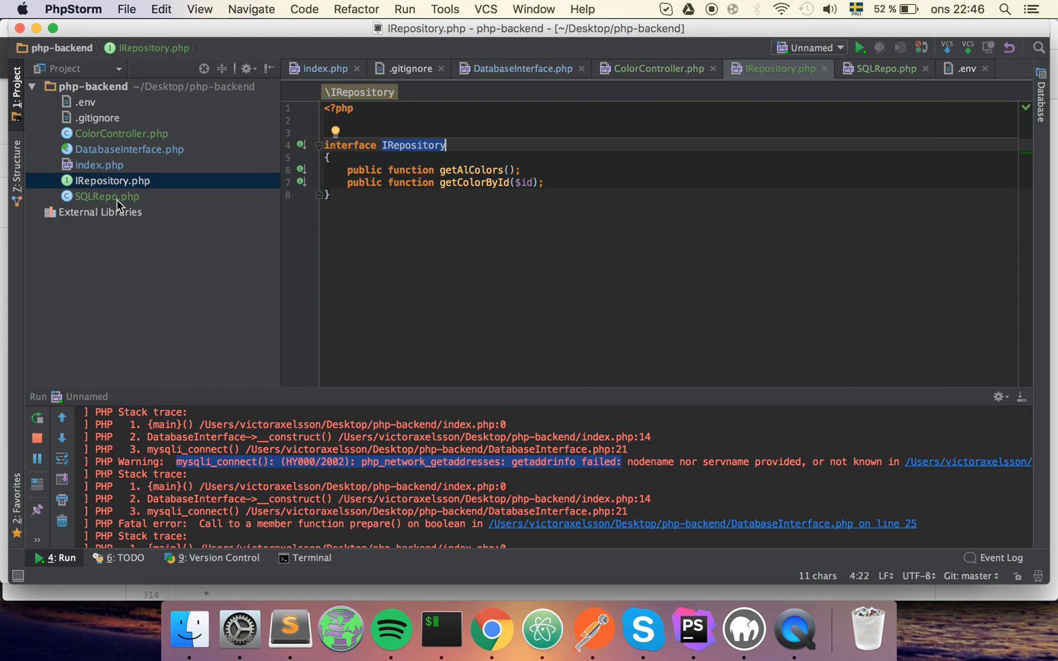
{"action": "left_click", "coordinate": [108, 197]}
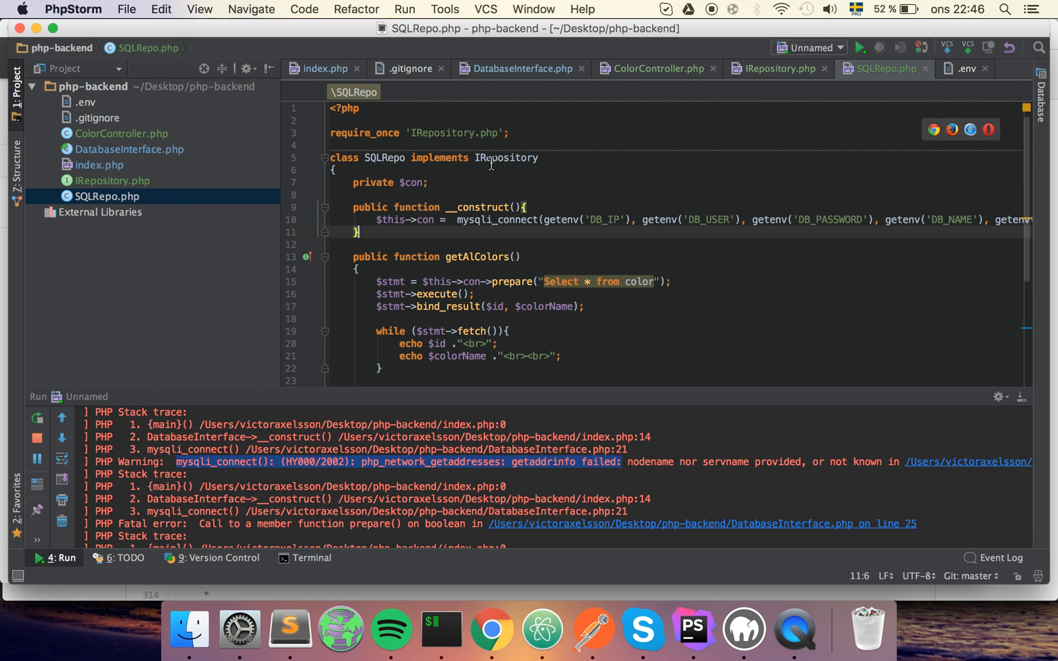
{"action": "double_click", "coordinate": [507, 158]}
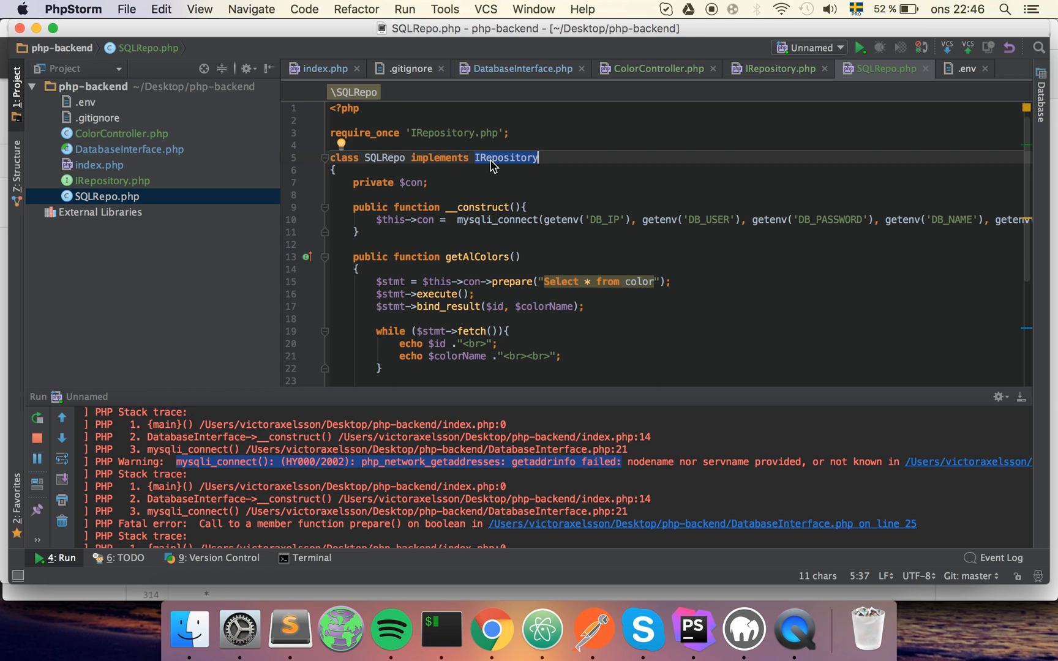
{"action": "scroll", "scroll_direction": "down", "scroll_amount": 3}
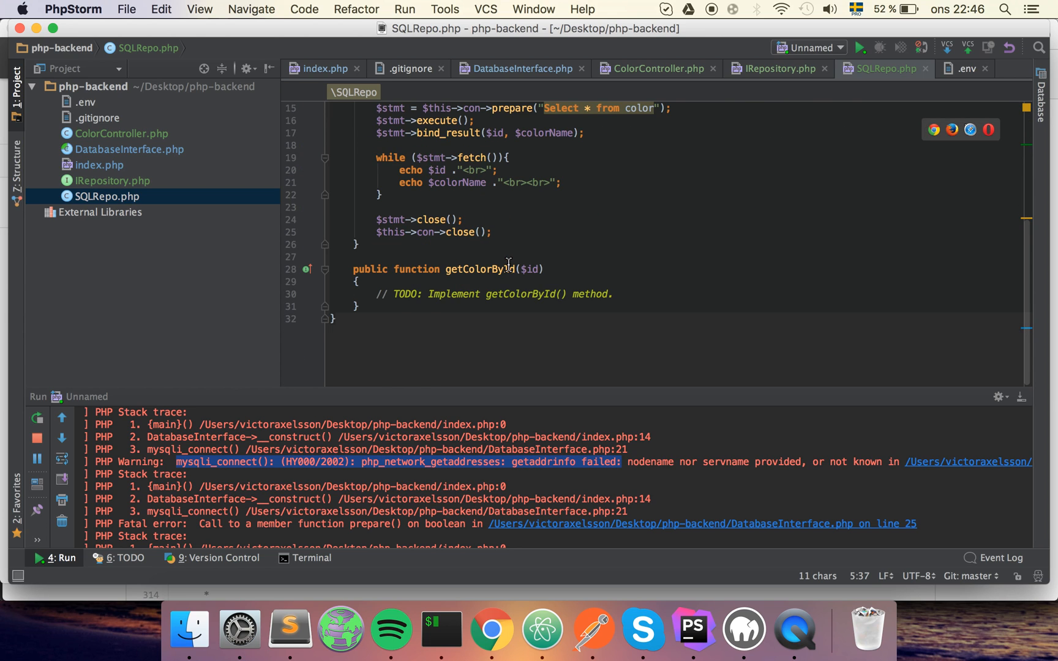
{"action": "mouse_move", "coordinate": [140, 144]}
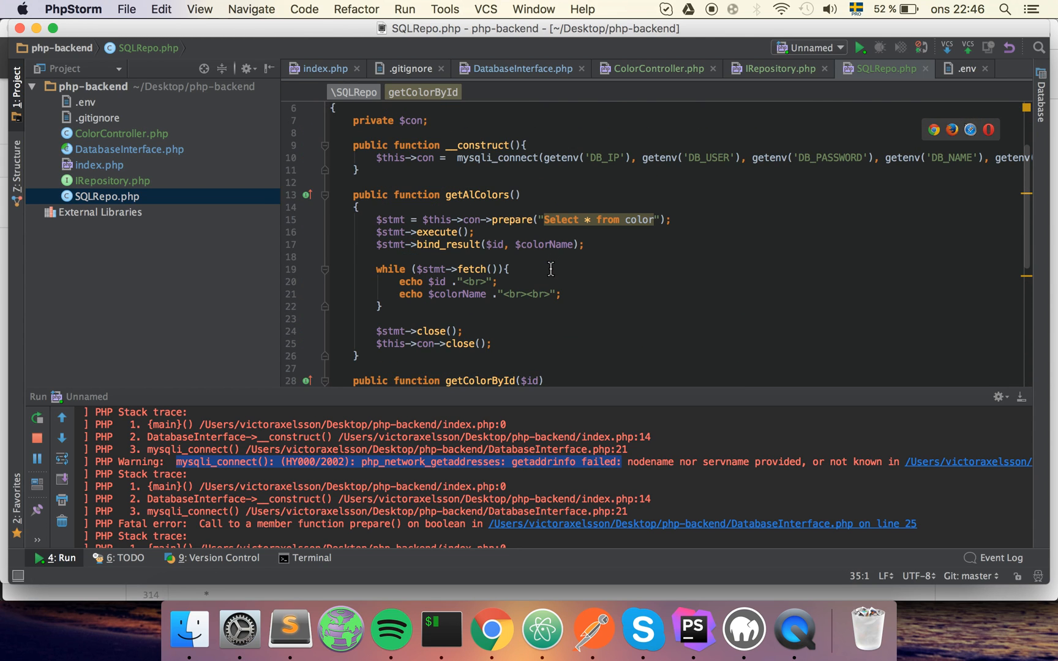
{"action": "mouse_move", "coordinate": [417, 260]}
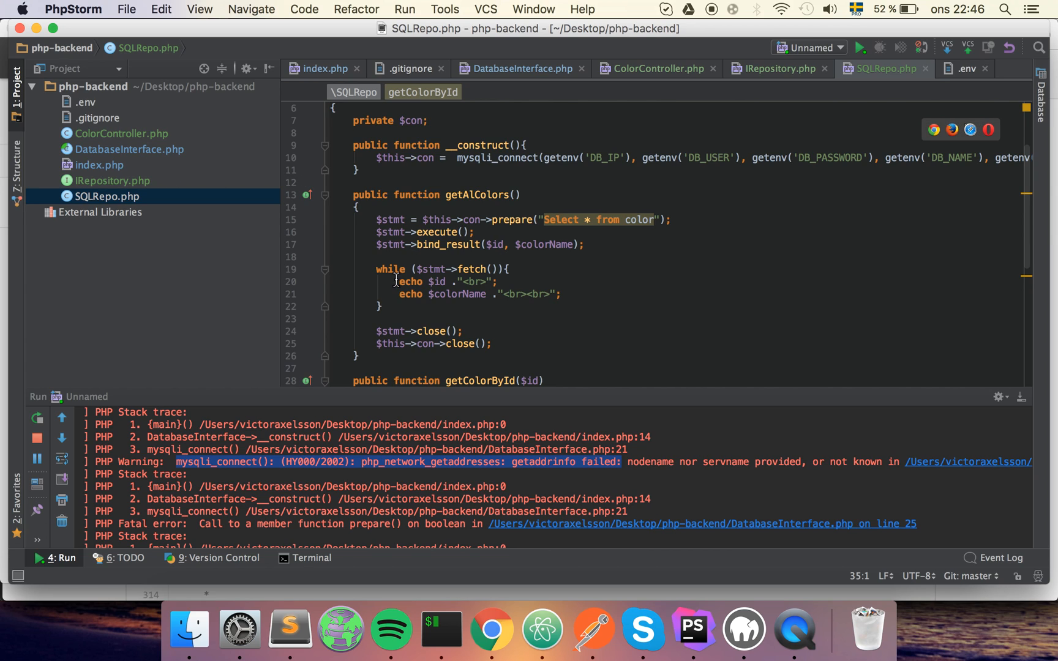
Replace the echo lines so getAlColors array_pushes each $colorName into $content and returns $content
{"action": "left_click_drag", "start_coordinate": [395, 282], "coordinate": [560, 294]}
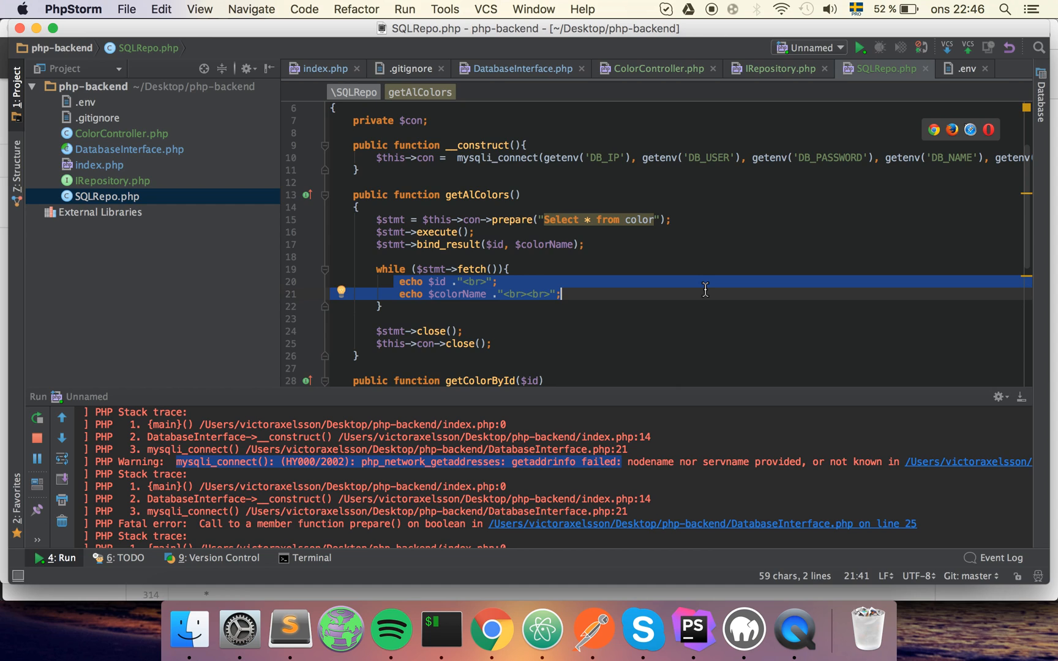
{"action": "mouse_move", "coordinate": [655, 323]}
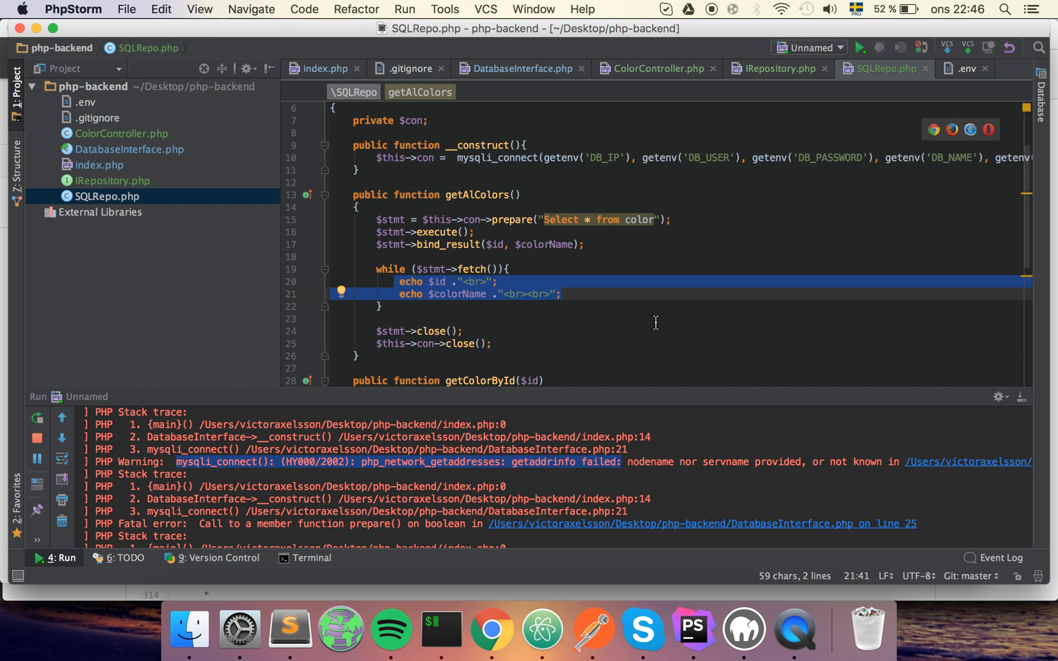
{"action": "key", "text": "Delete"}
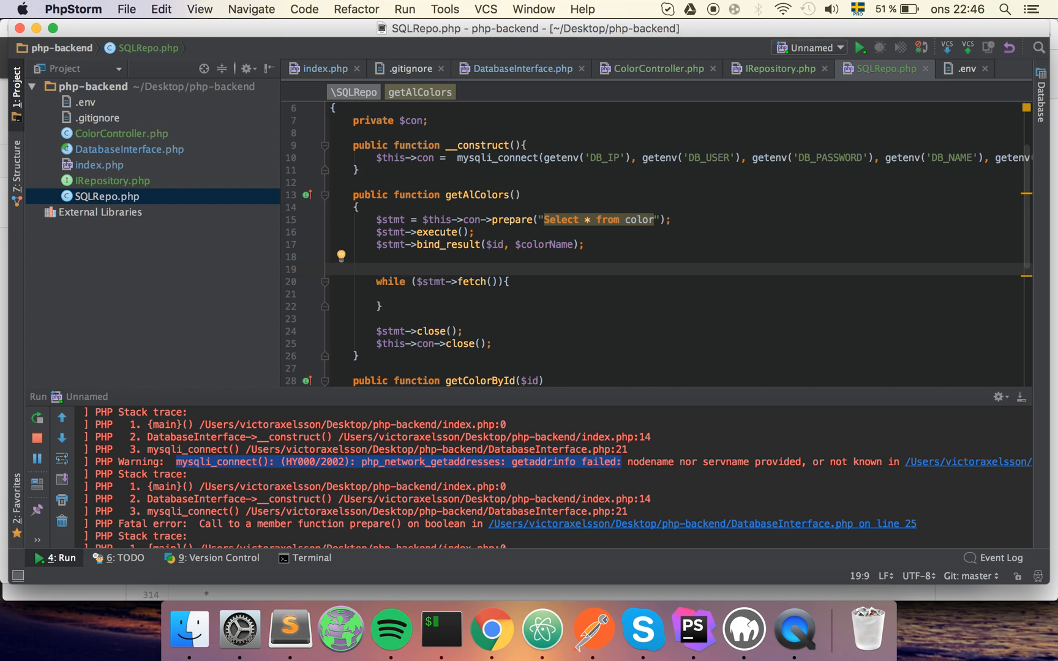
{"action": "type", "text": "$"}
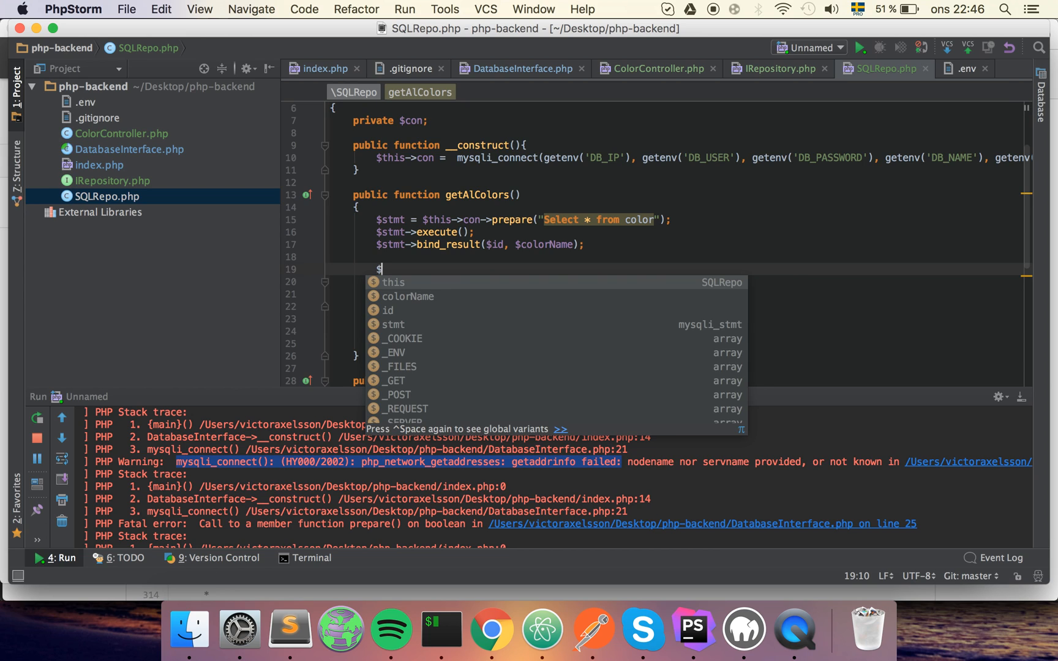
{"action": "type", "text": "content"}
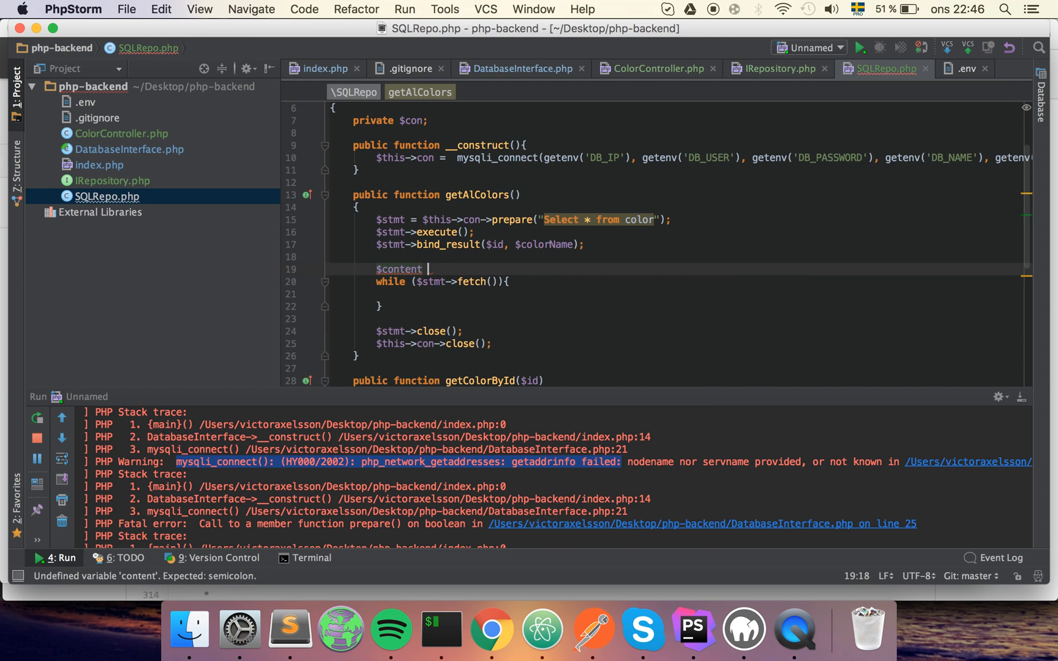
{"action": "type", "text": "= [];"}
{"action": "type", "text": "return"}
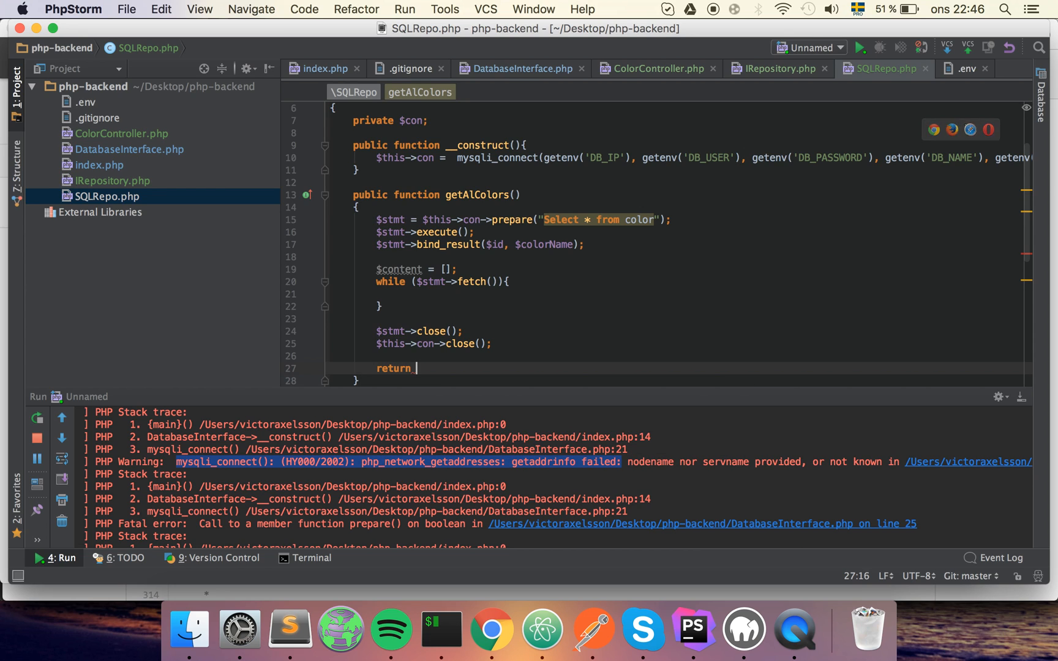
{"action": "type", "text": "$content;"}
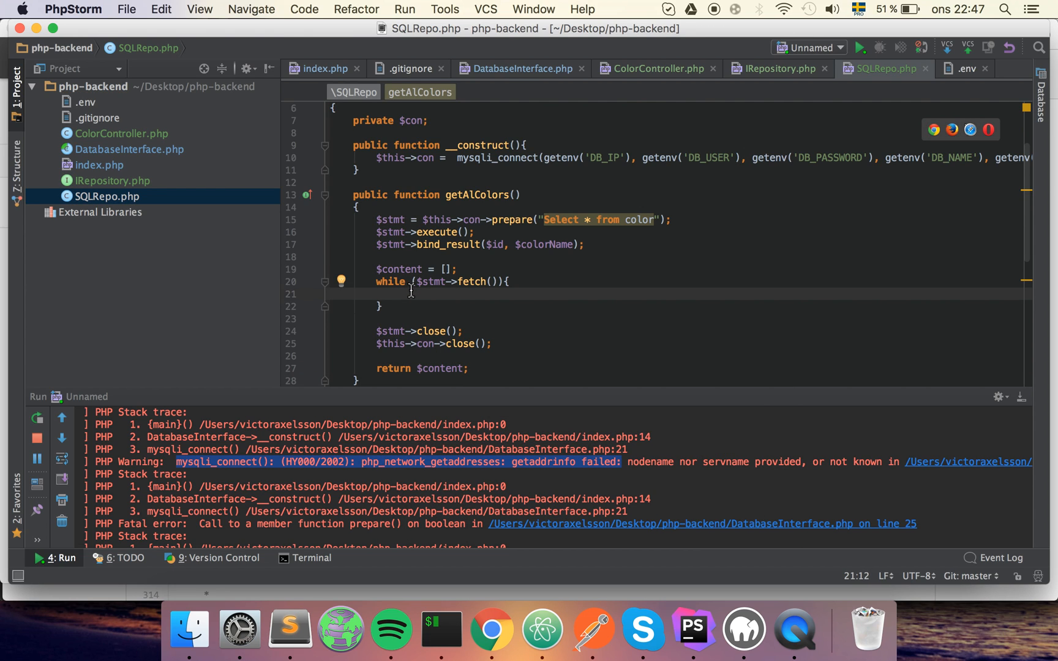
{"action": "type", "text": "array_push("}
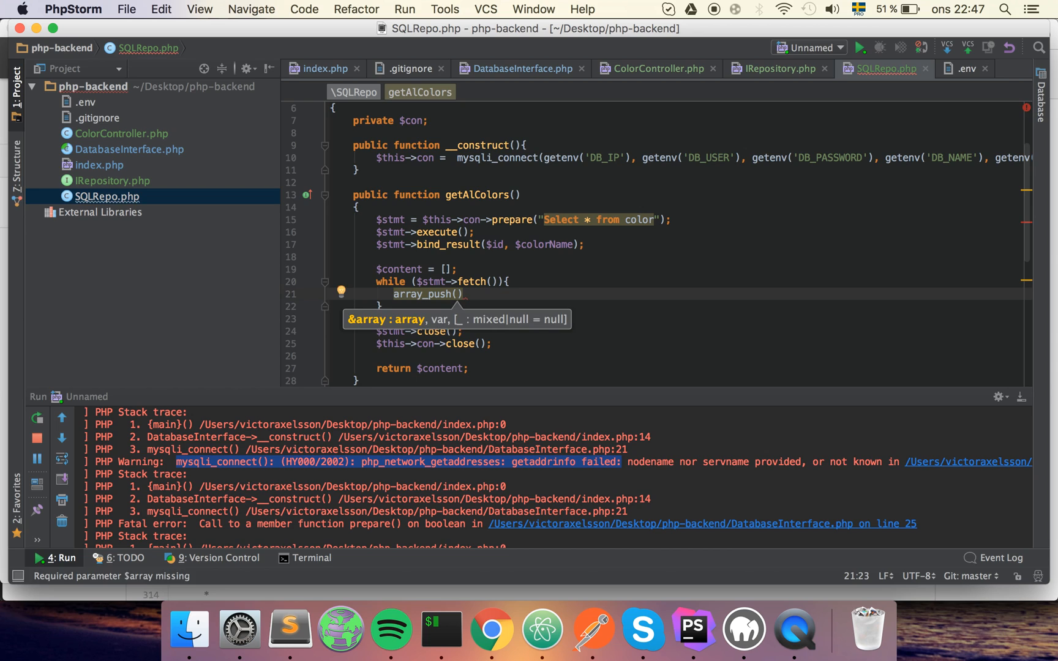
{"action": "type", "text": "$"}
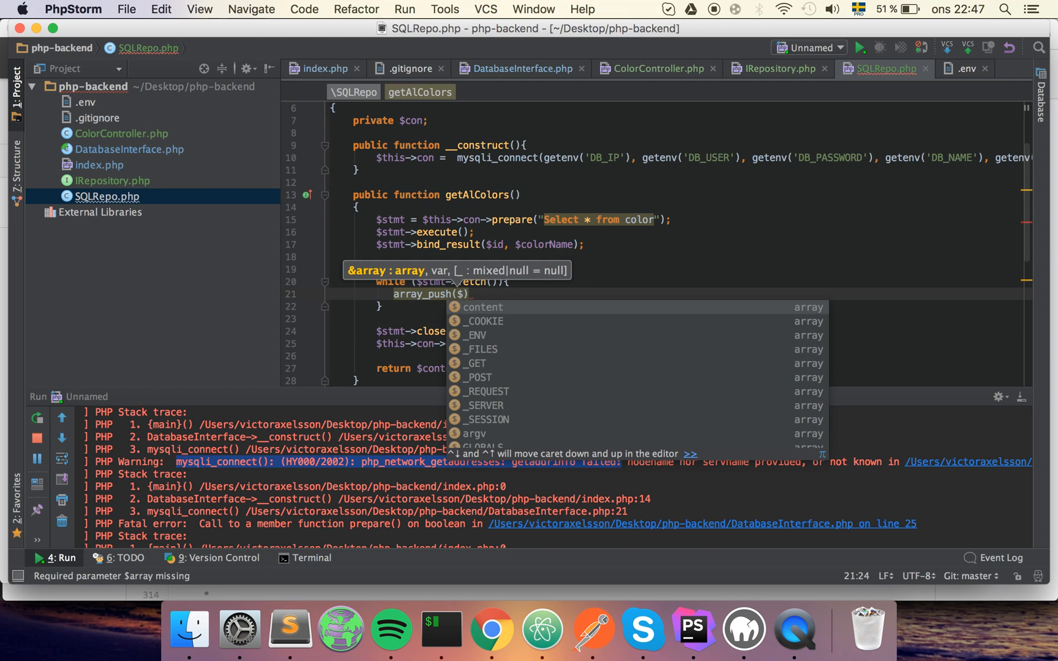
{"action": "type", "text": "$content,"}
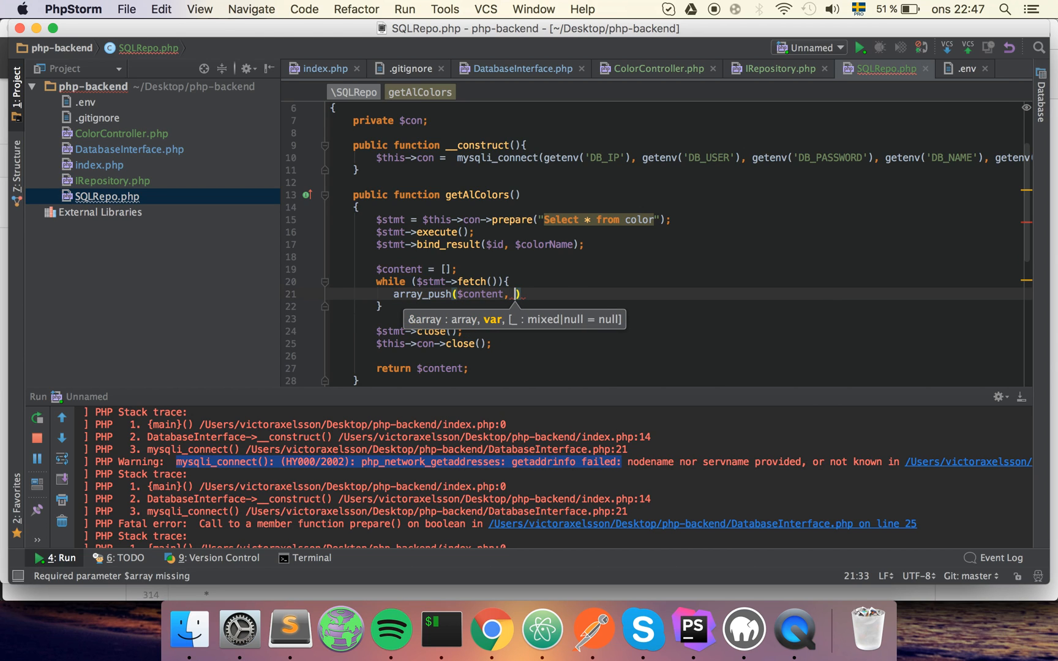
{"action": "type", "text": "$colorName"}
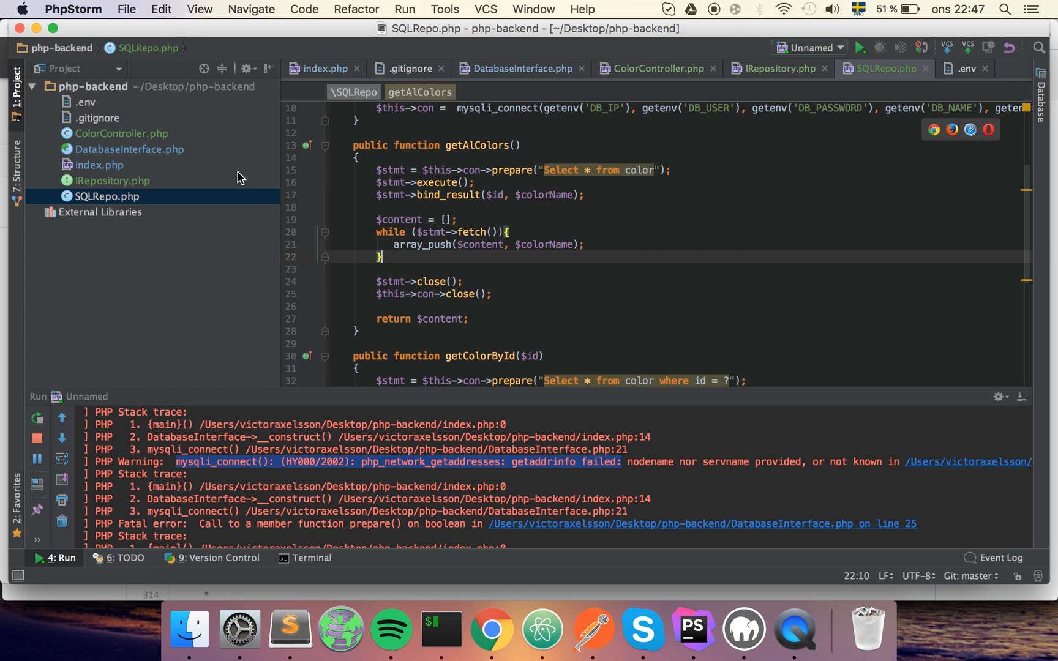
Rename DatabaseInterface's $con to $repo and assign $this->repo = new SQLRepo() in the constructor
{"action": "left_click", "coordinate": [129, 149]}
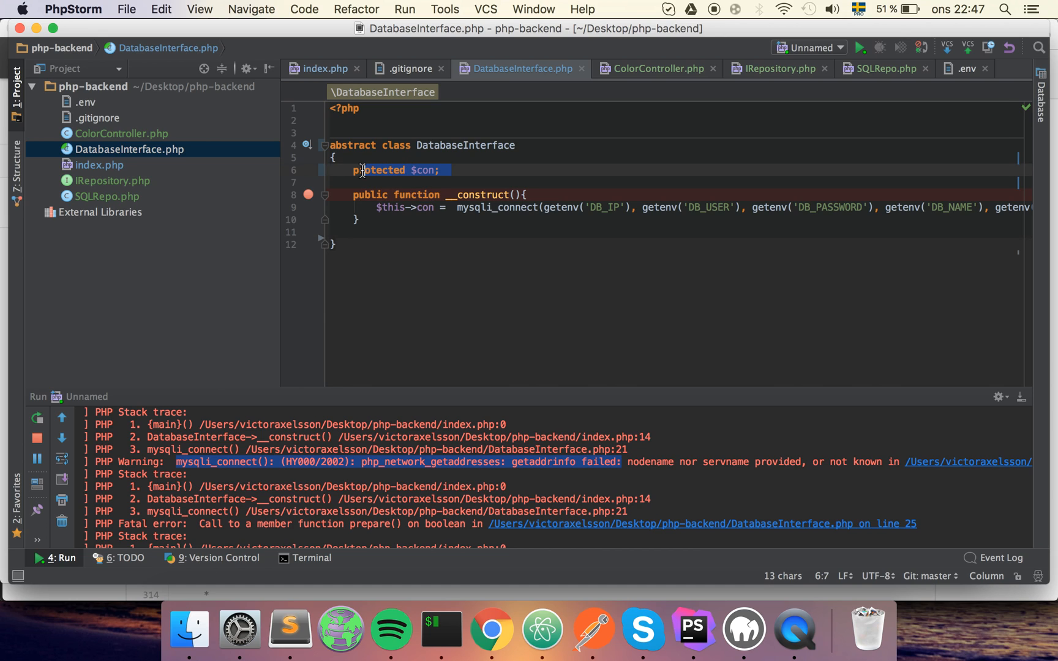
{"action": "double_click", "coordinate": [423, 170]}
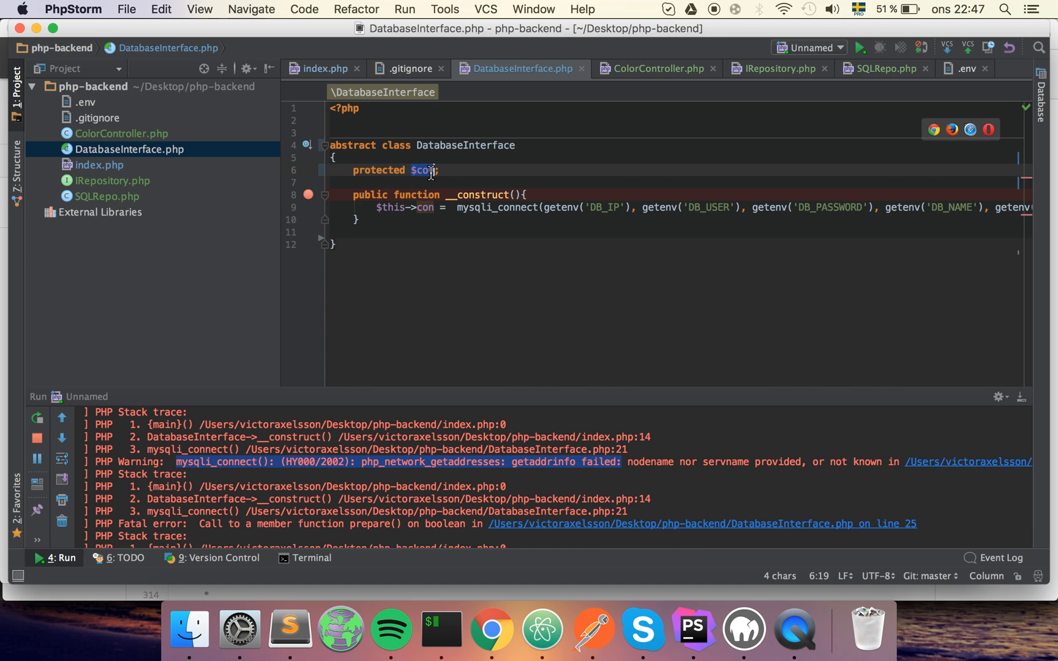
{"action": "type", "text": "repo"}
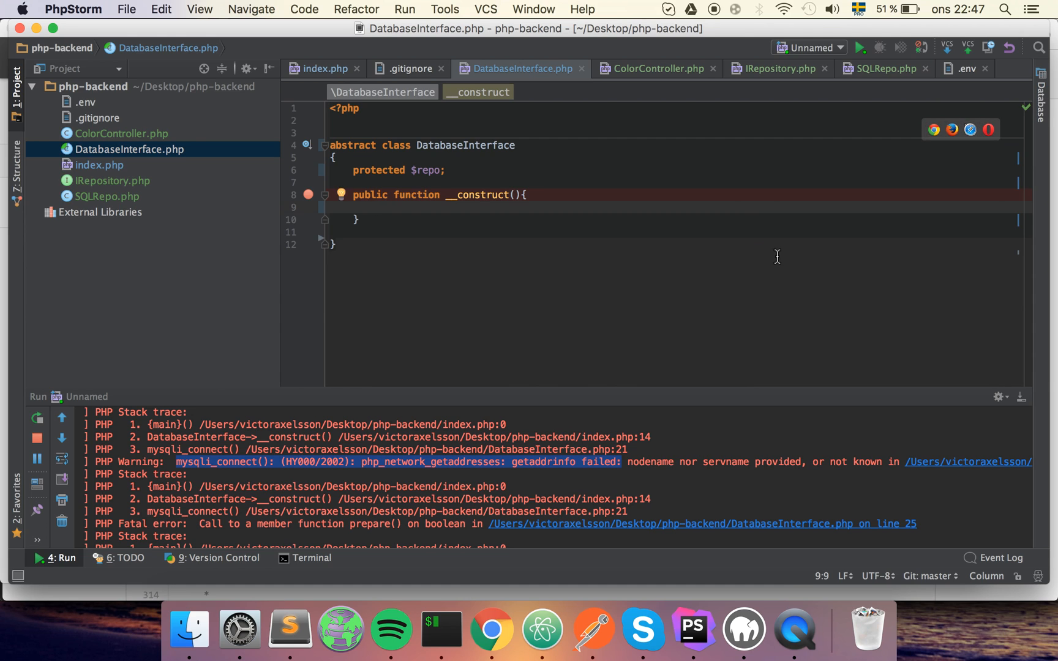
{"action": "type", "text": "$"}
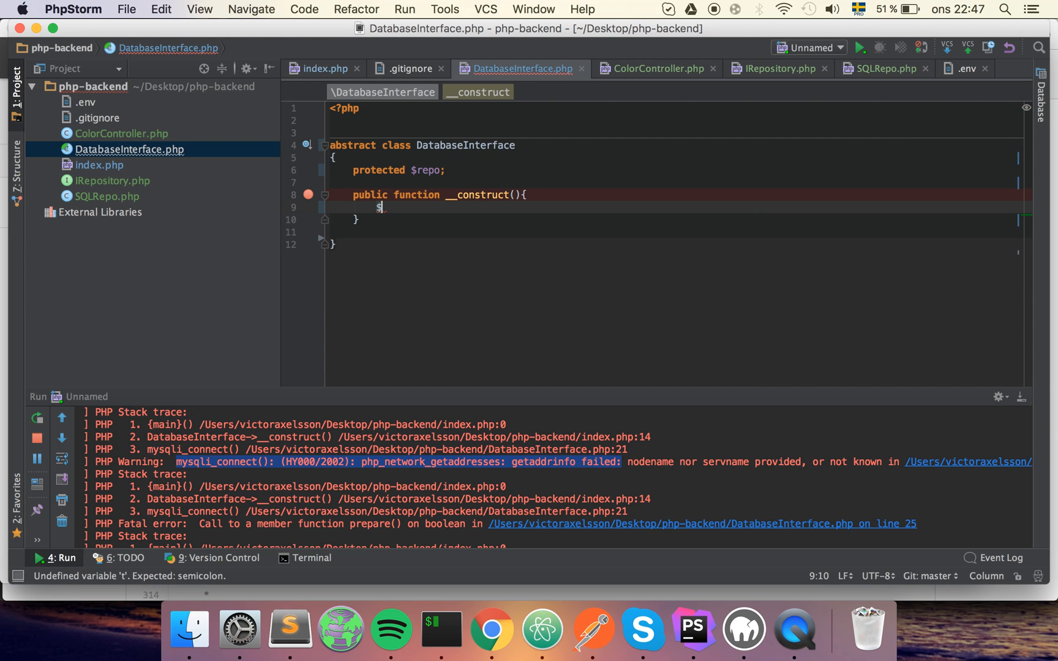
{"action": "type", "text": "this->repo"}
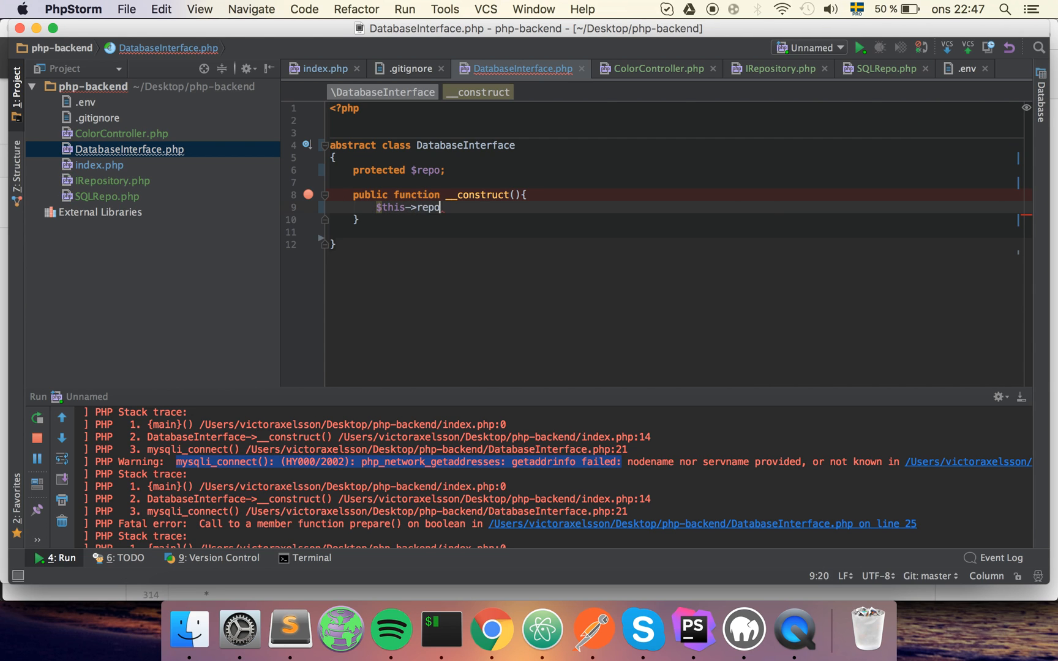
{"action": "type", "text": "="}
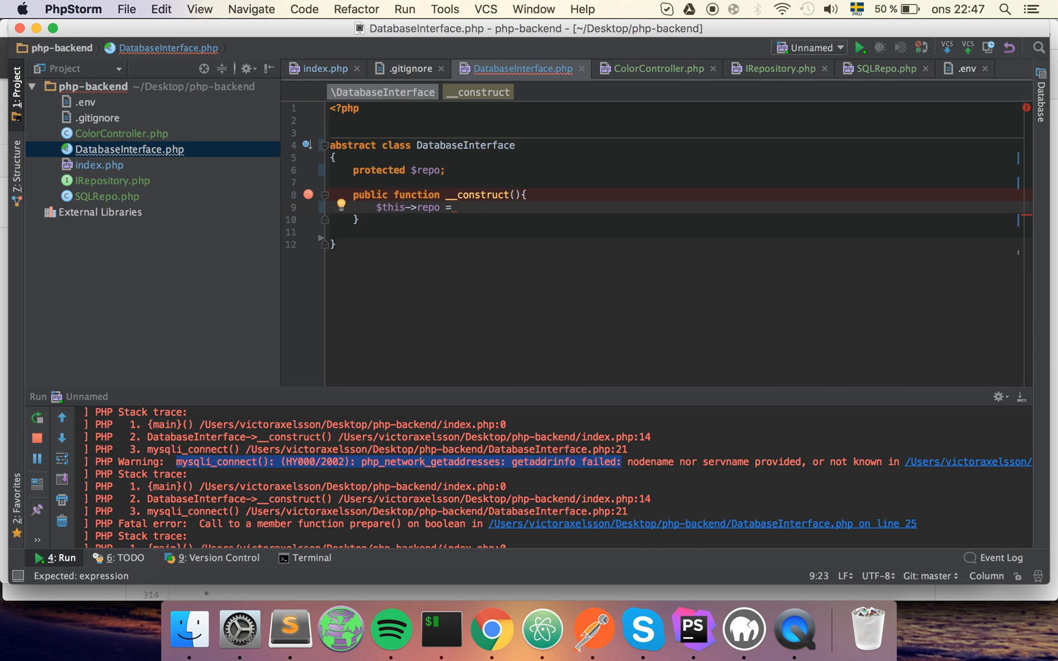
{"action": "type", "text": "new Sq"}
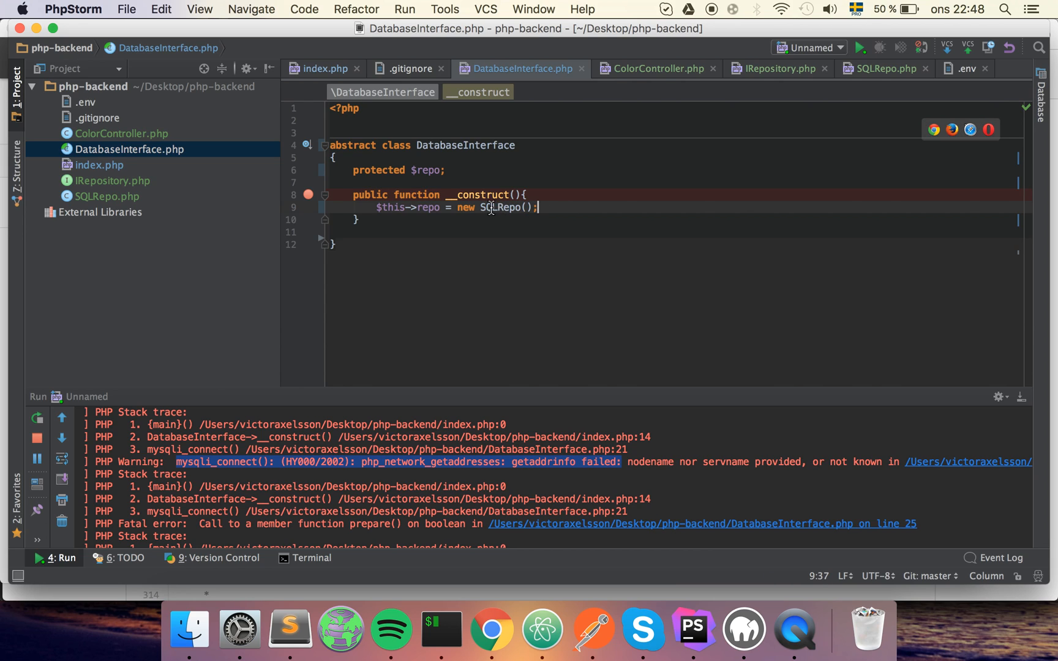
{"action": "double_click", "coordinate": [498, 207]}
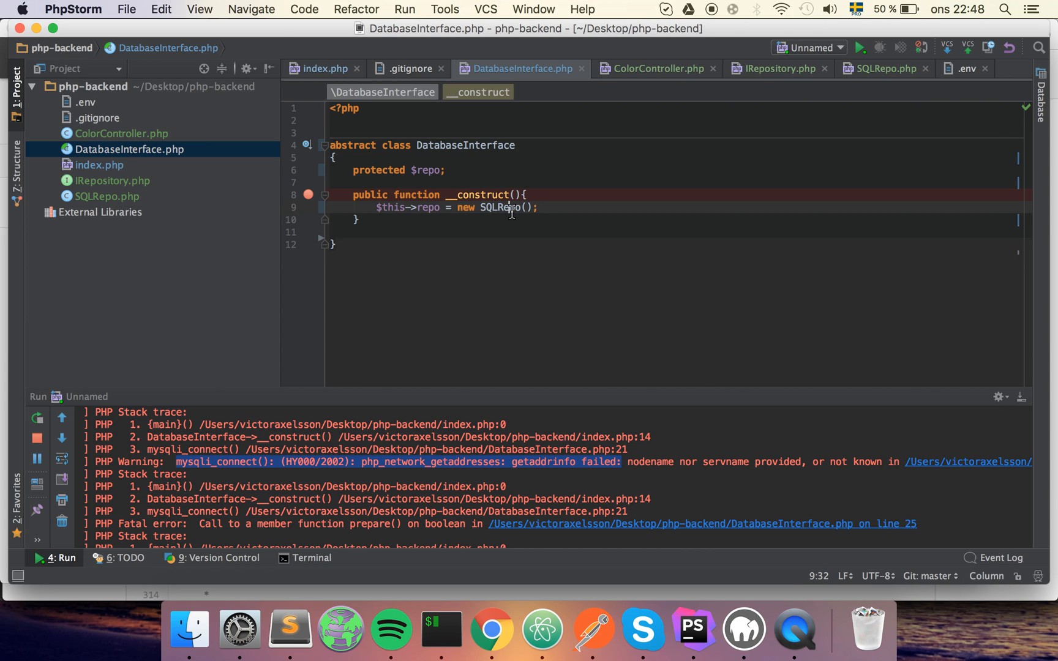
{"action": "double_click", "coordinate": [498, 206]}
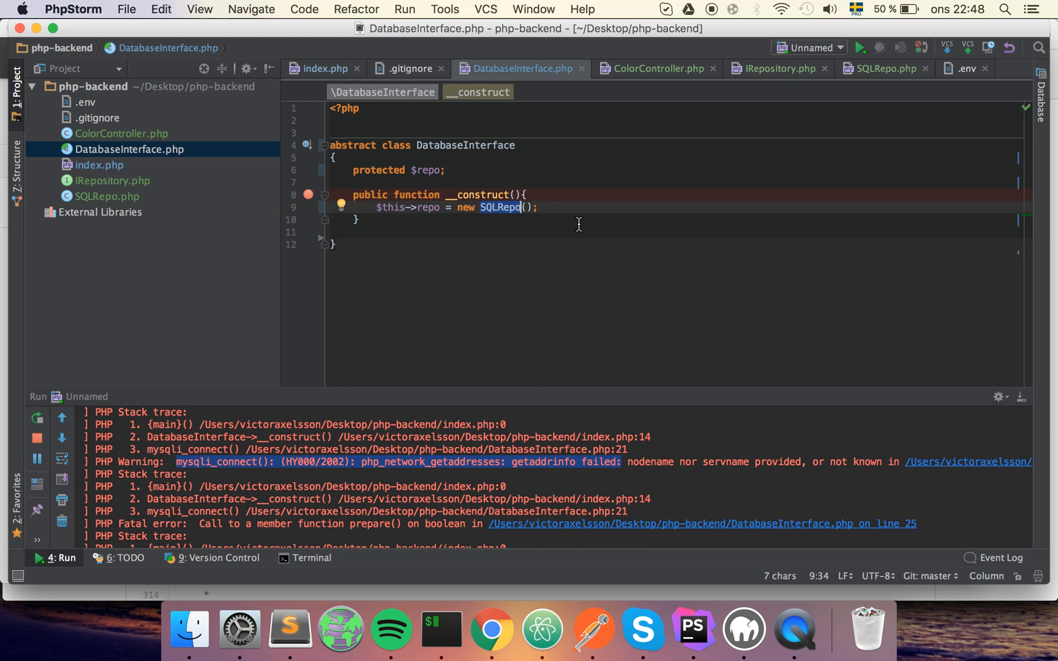
{"action": "mouse_move", "coordinate": [587, 217]}
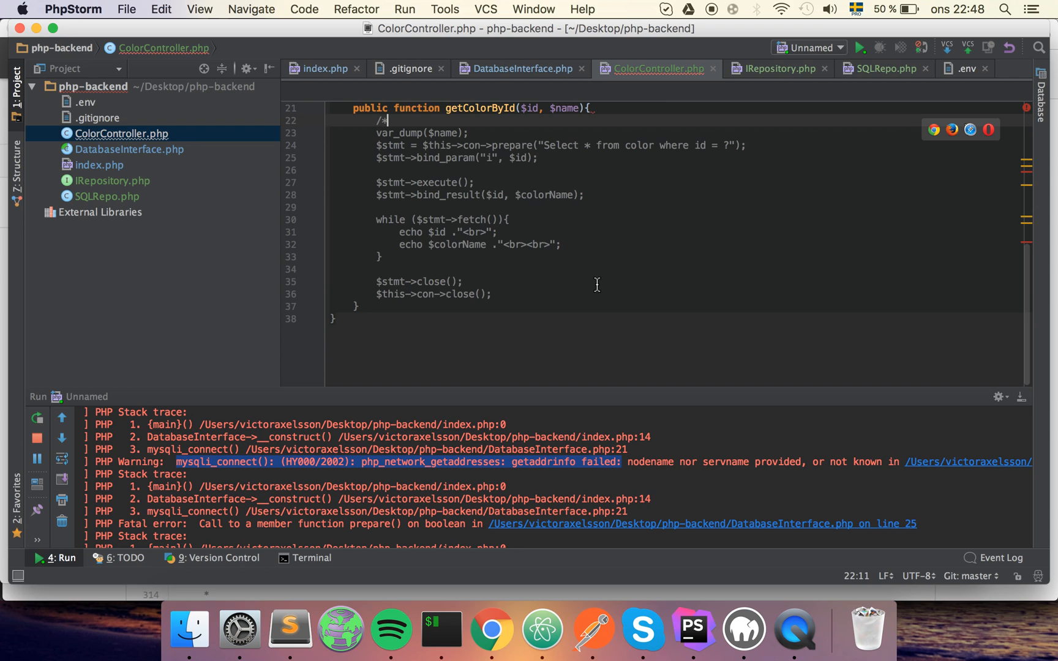
Comment out the old query and have getAllColors set $colors = $this->repo->getAlColors() and var_dump($colors)
{"action": "type", "text": "*/"}
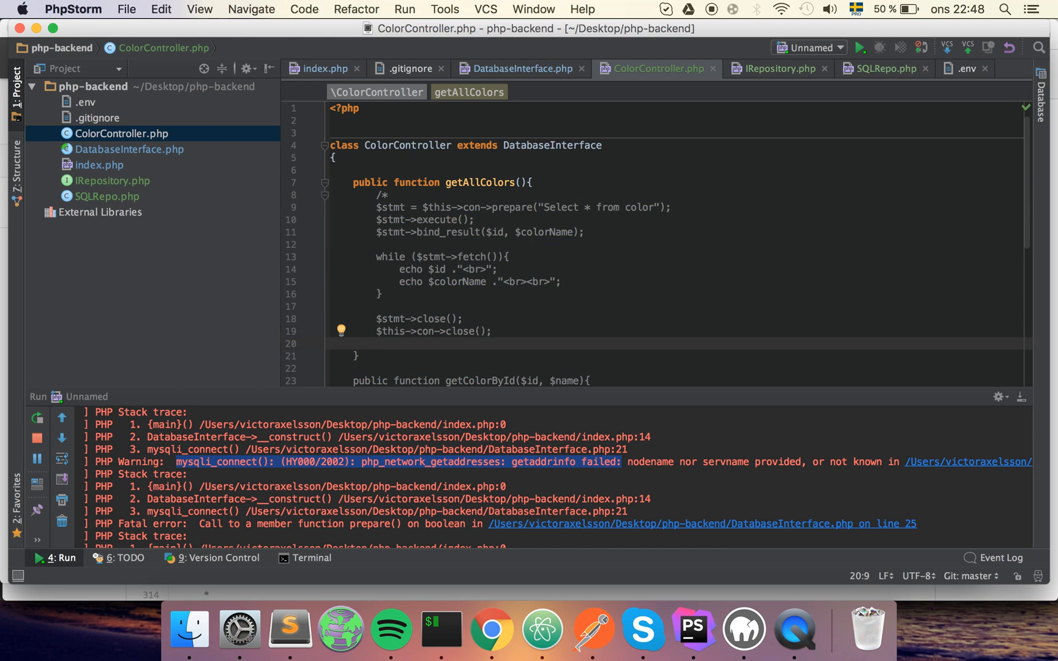
{"action": "type", "text": "*/"}
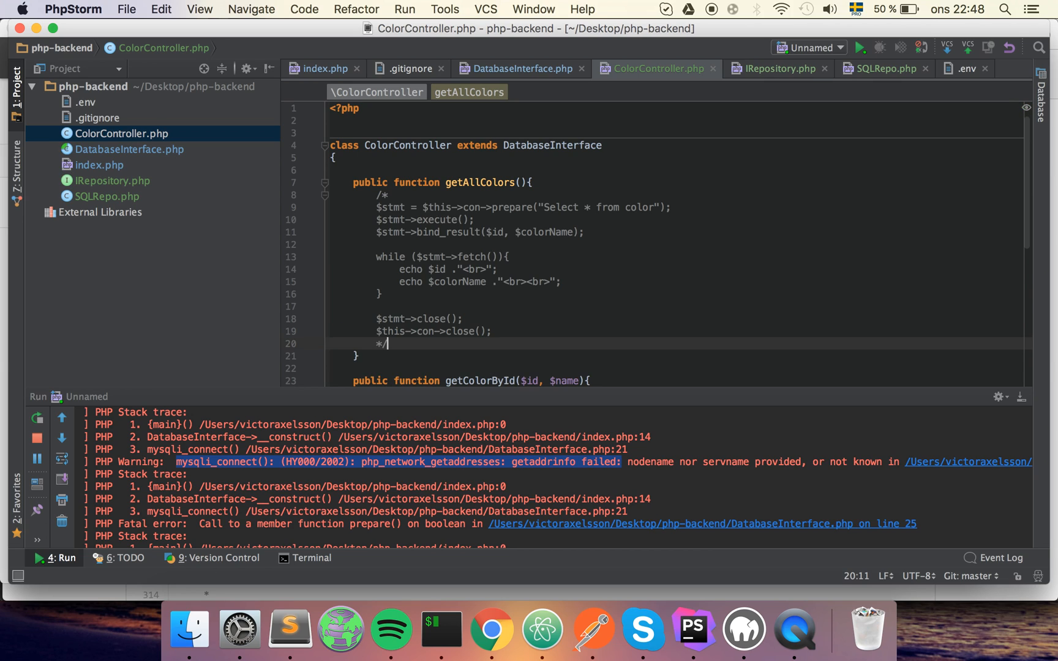
{"action": "key", "text": "Enter"}
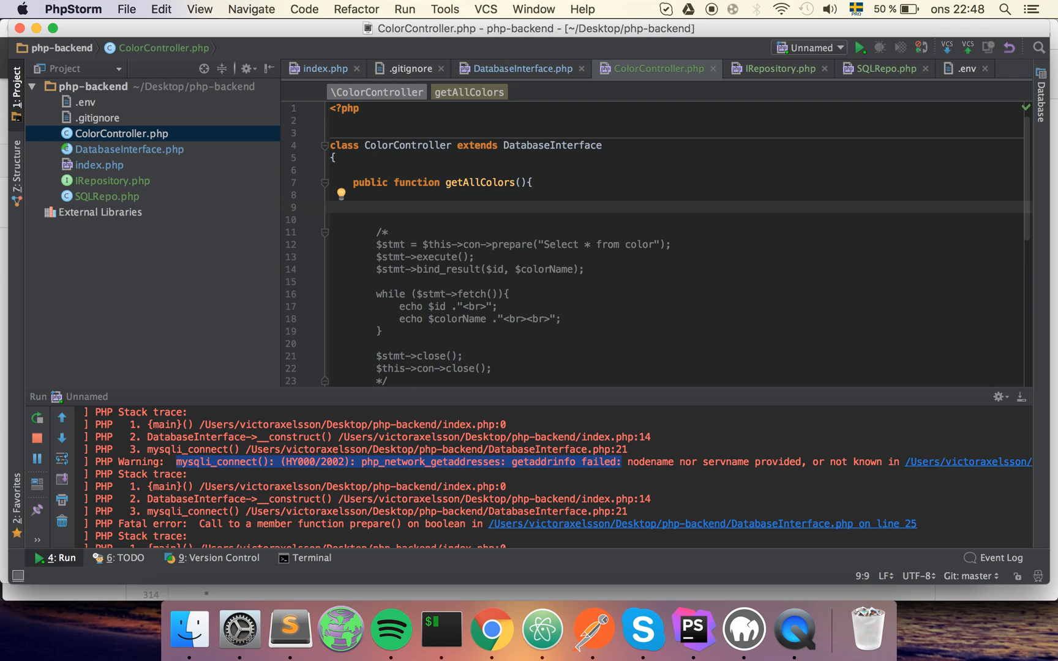
{"action": "type", "text": "$this"}
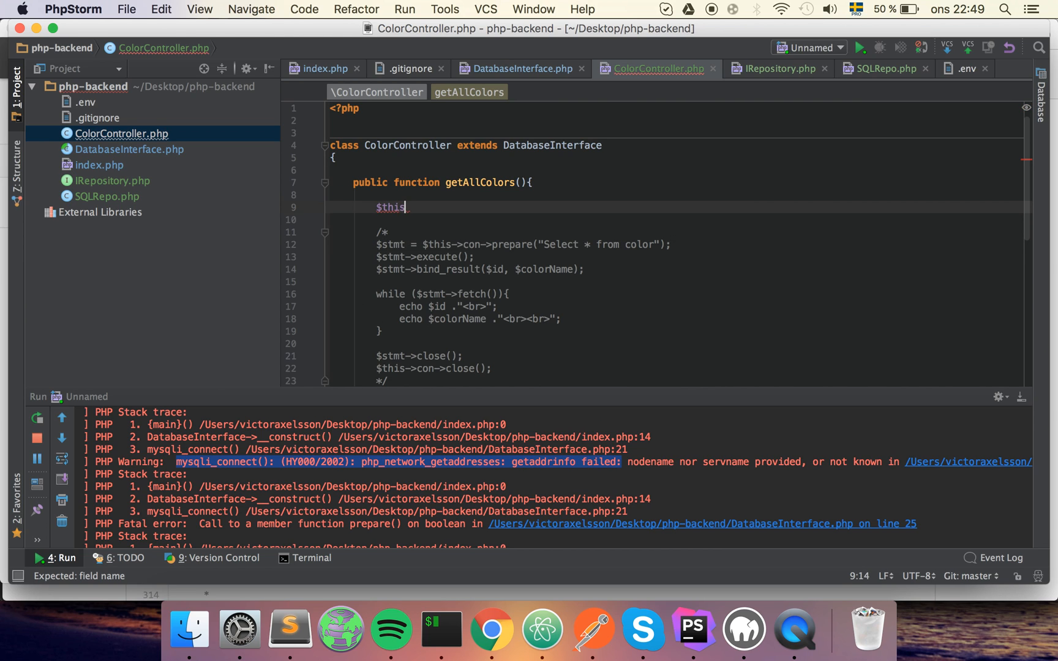
{"action": "type", "text": "->repo"}
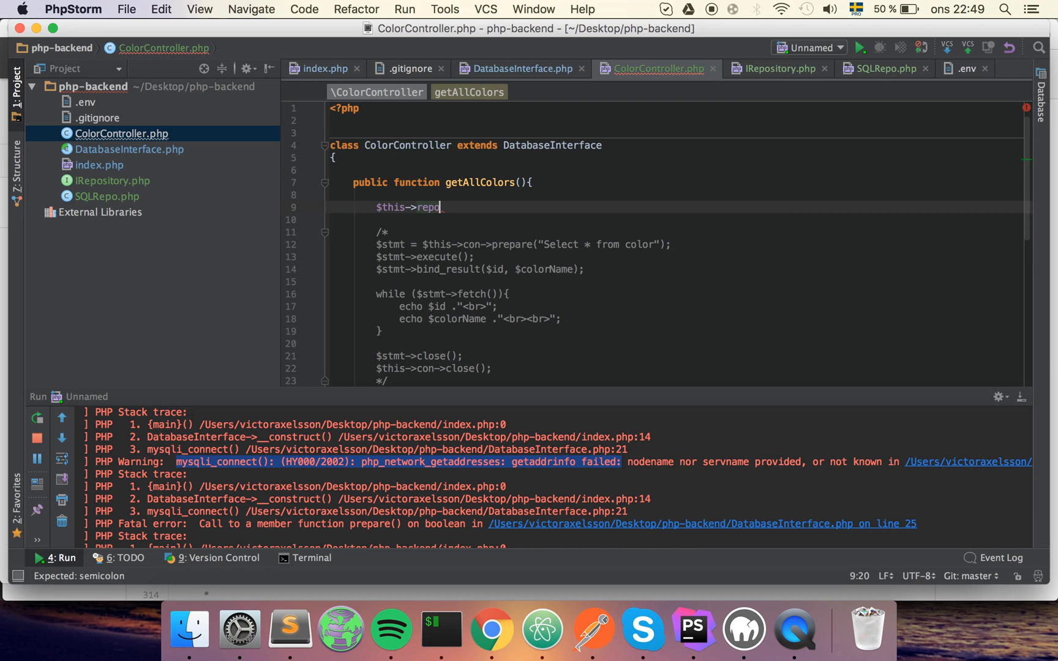
{"action": "type", "text": "->getAlColors();"}
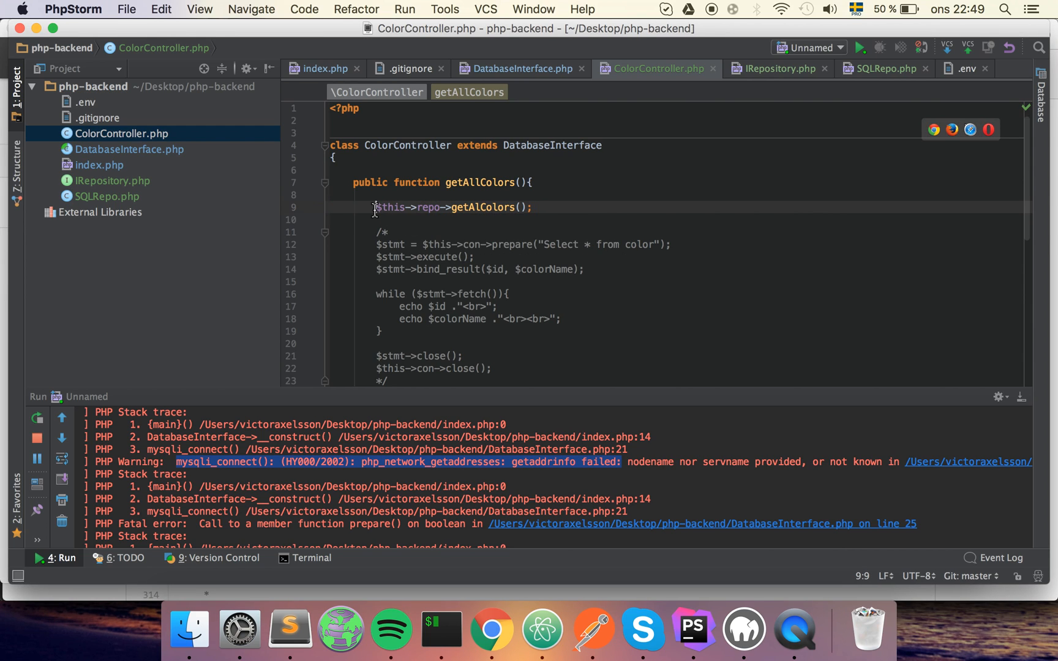
{"action": "type", "text": "$colors ="}
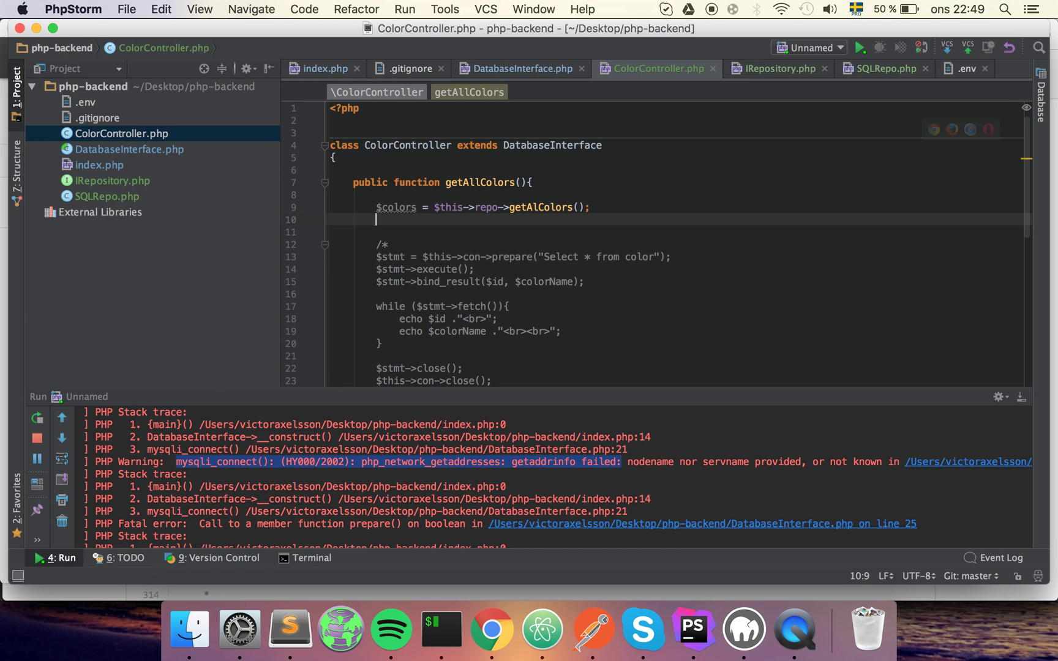
{"action": "type", "text": "var_dump("}
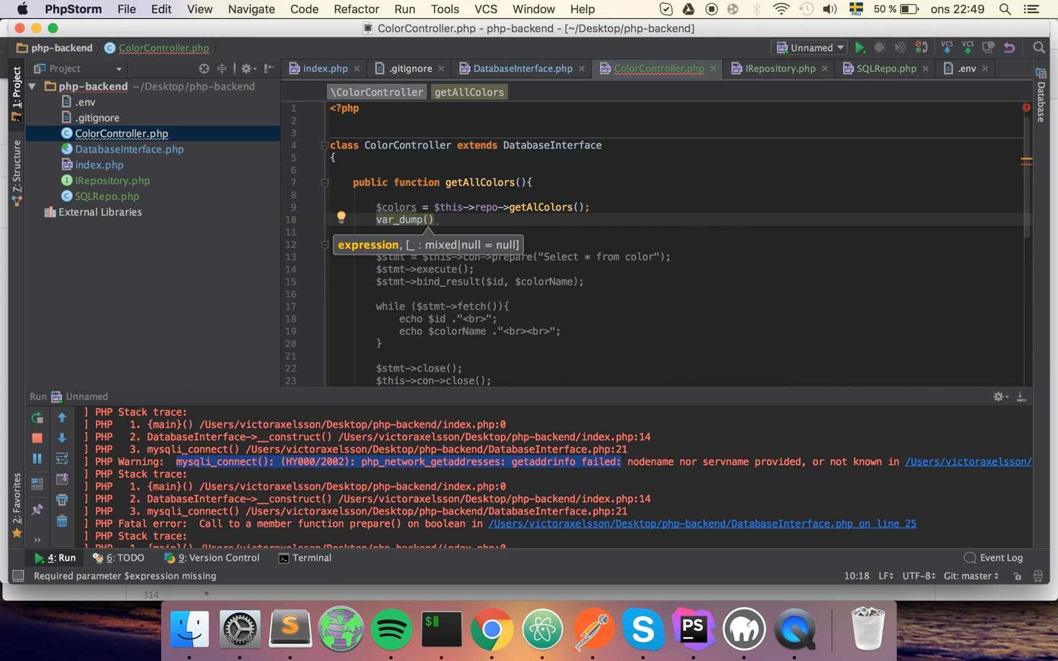
{"action": "type", "text": "$colors"}
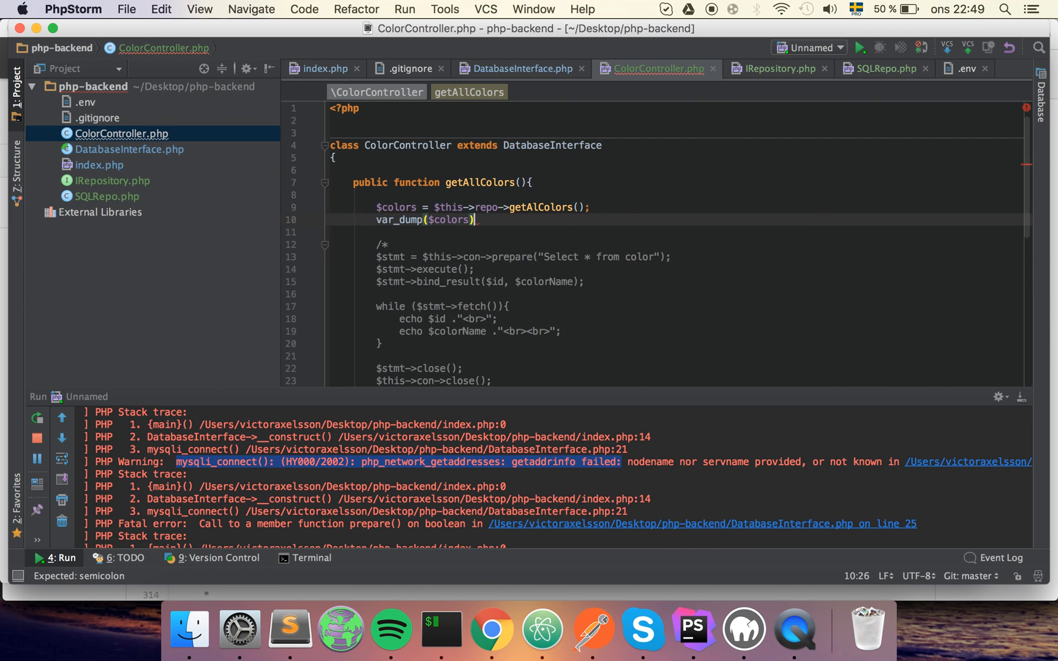
{"action": "type", "text": ";"}
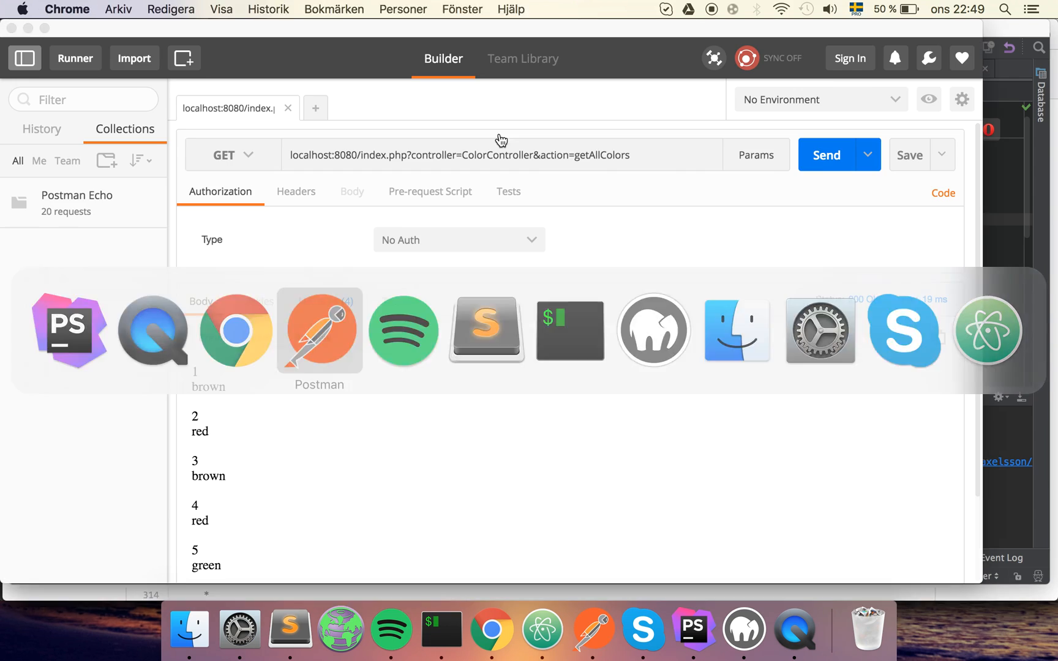
Resend the getAllColors request and see the fatal 'class SQLRepo not found' error
{"action": "left_click", "coordinate": [319, 330]}
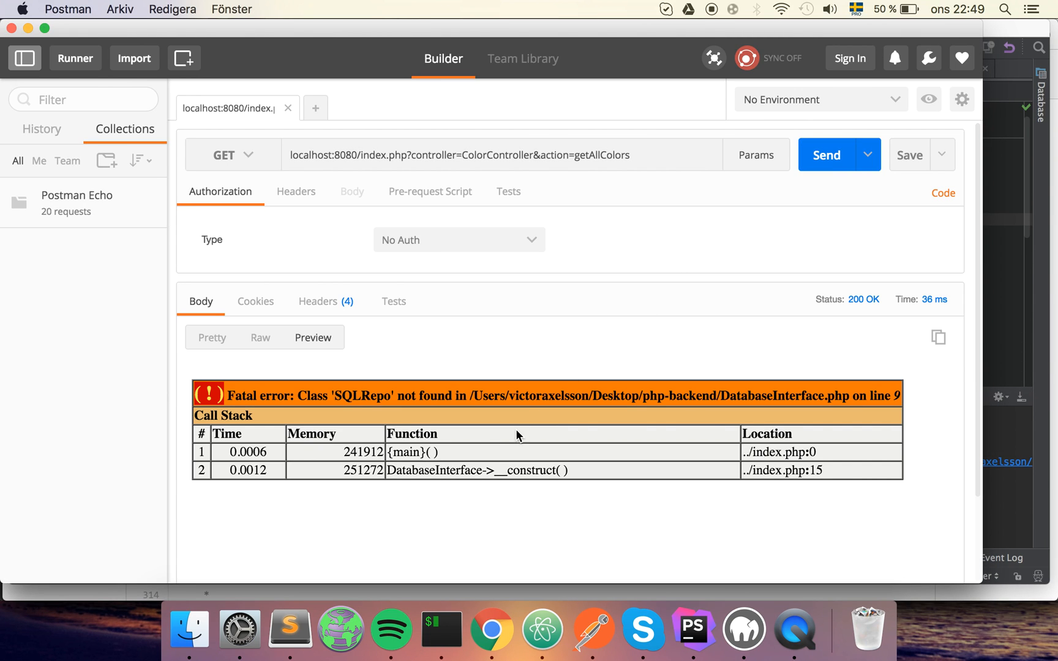
{"action": "double_click", "coordinate": [360, 397]}
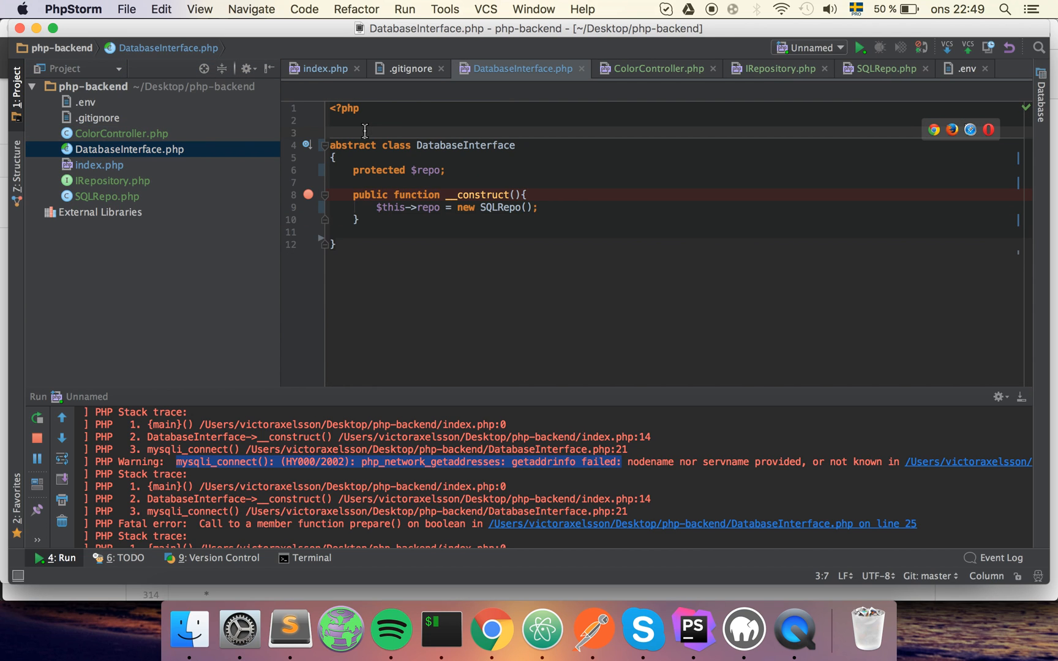
Add require_once 'SQLRepo.php' at the top of DatabaseInterface.php
{"action": "key", "text": "enter"}
{"action": "type", "text": "require_once '';"}
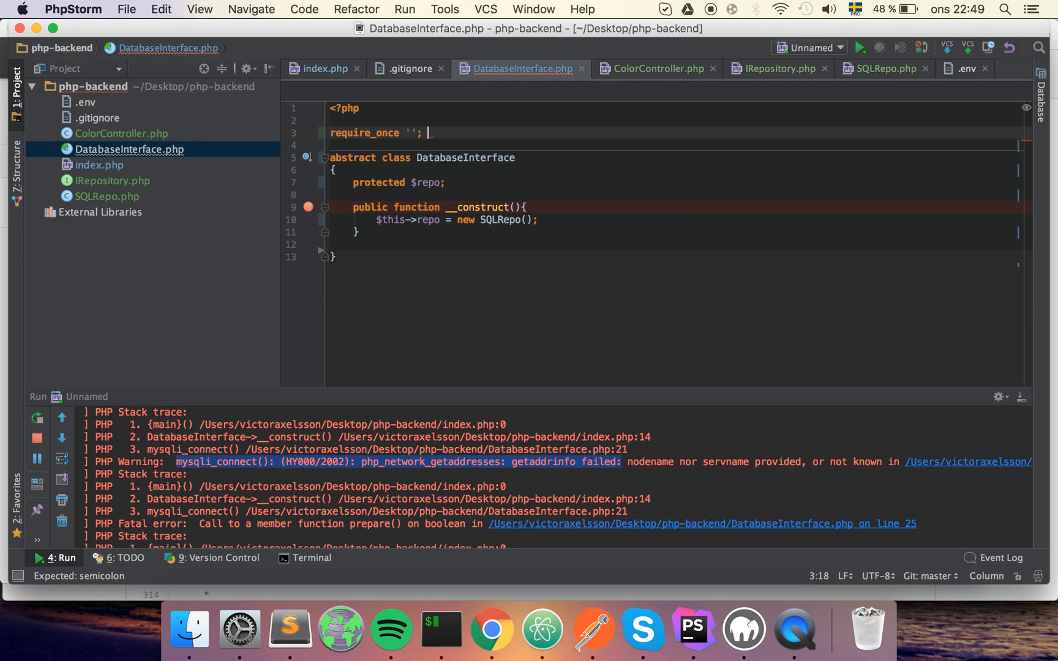
{"action": "type", "text": "SQLRepo.php"}
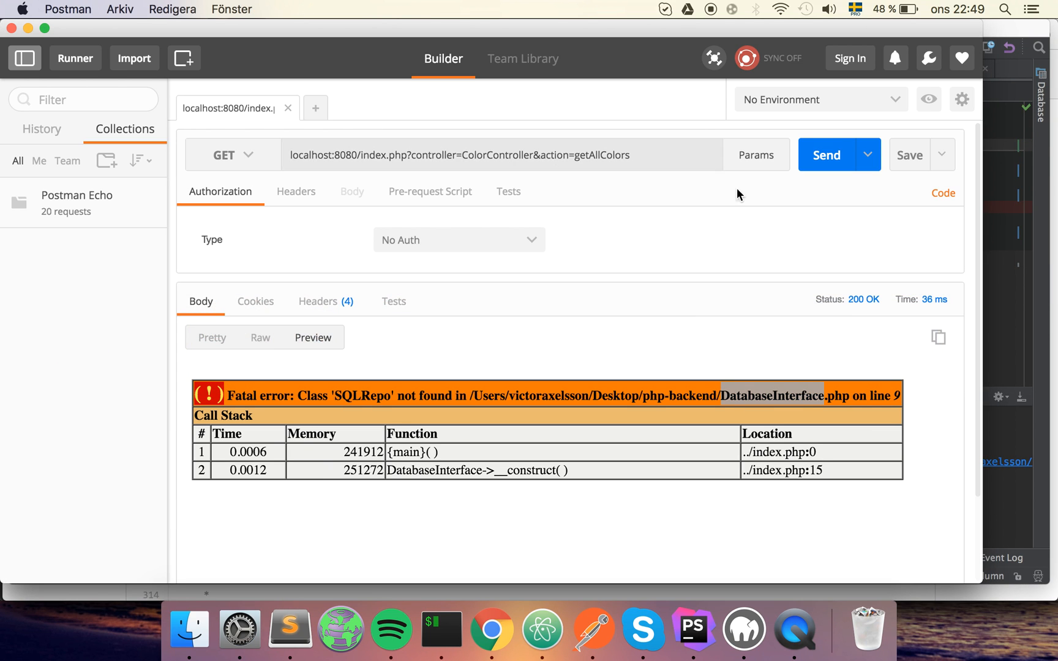
Resend getAllColors and highlight the var_dumped array of seven colour strings
{"action": "left_click", "coordinate": [825, 154]}
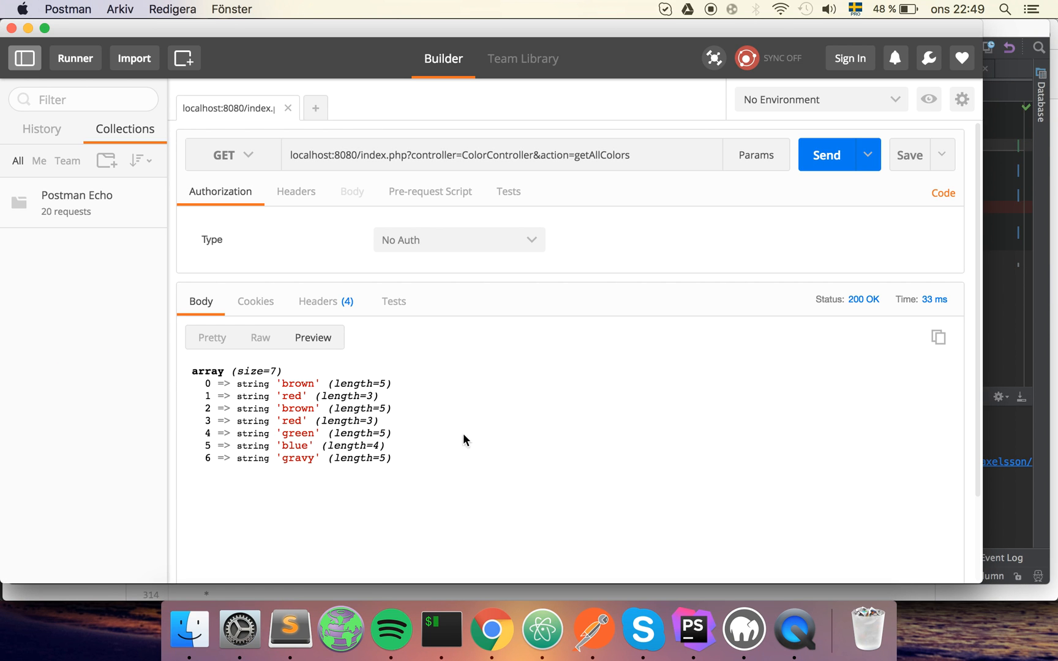
{"action": "left_click_drag", "start_coordinate": [202, 383], "coordinate": [392, 457]}
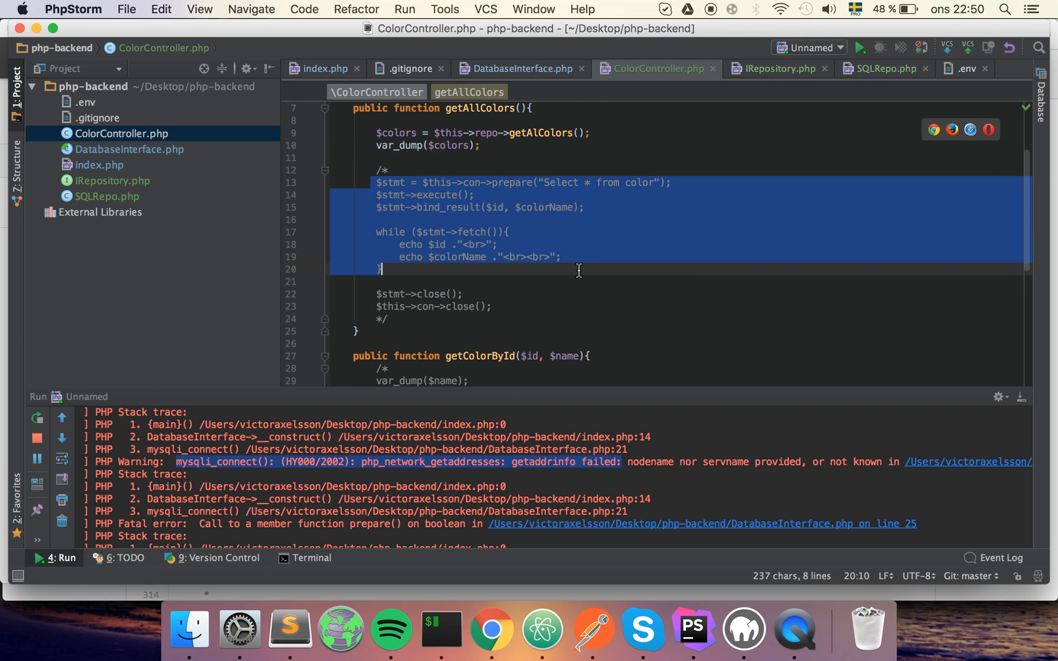
Review DatabaseInterface's require_once 'SQLRepo.php' and return to ColorController's getAllColors
{"action": "left_click", "coordinate": [495, 306]}
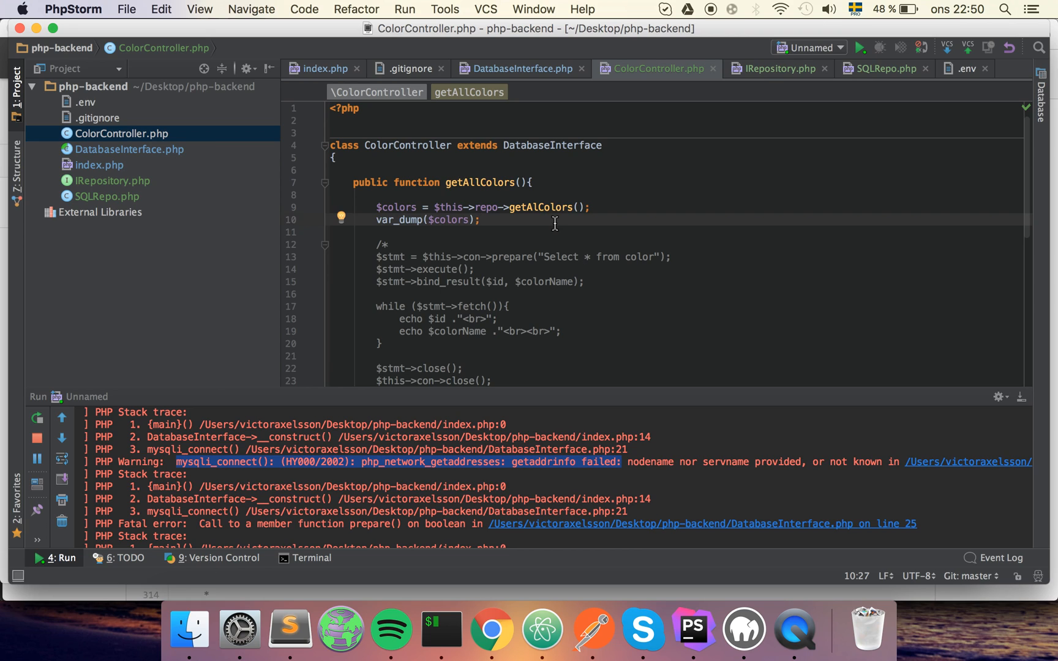
{"action": "mouse_move", "coordinate": [174, 261]}
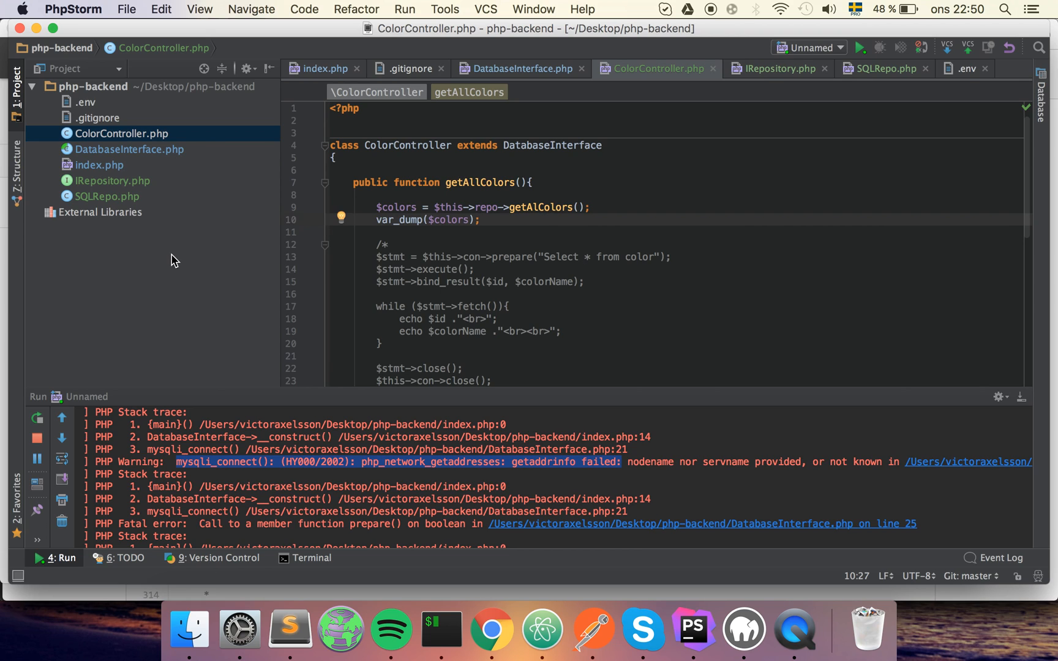
{"action": "left_click", "coordinate": [129, 150]}
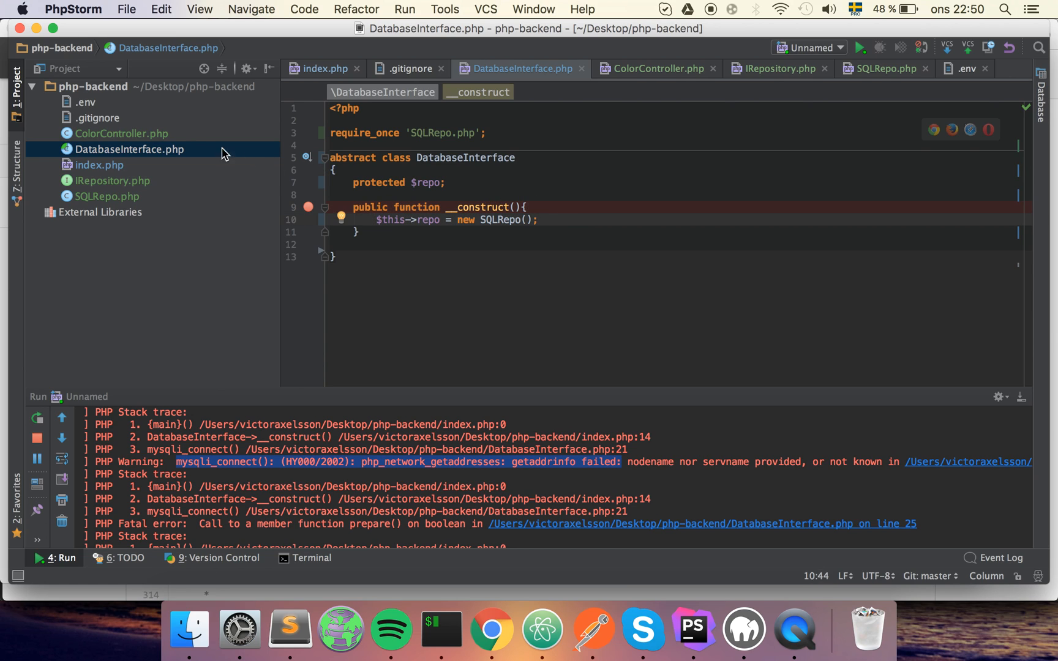
{"action": "left_click", "coordinate": [120, 134]}
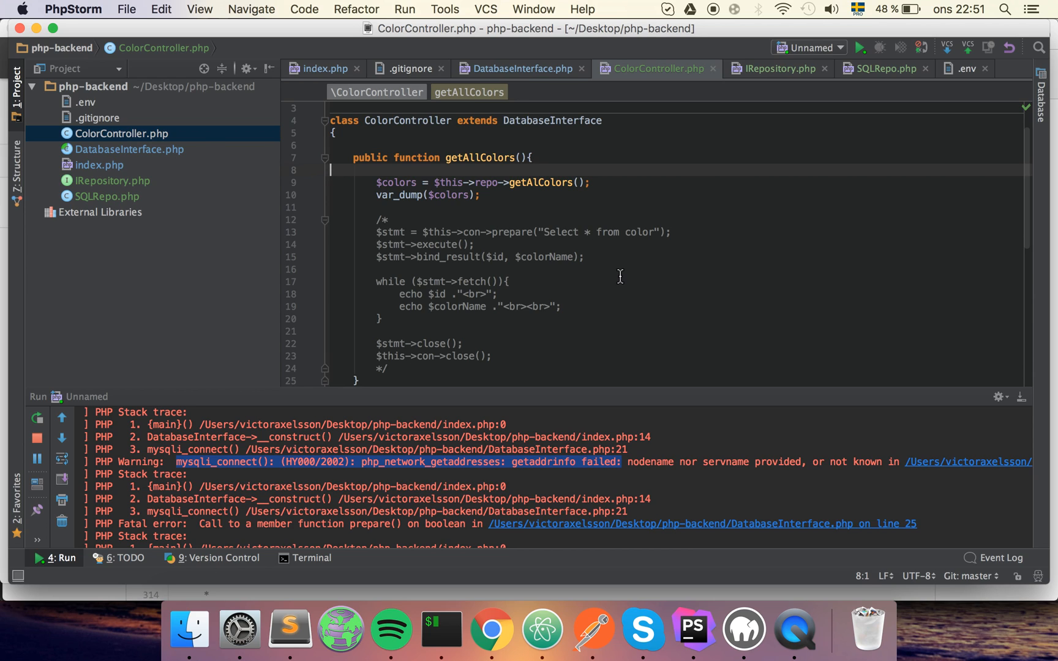
{"action": "mouse_move", "coordinate": [722, 91]}
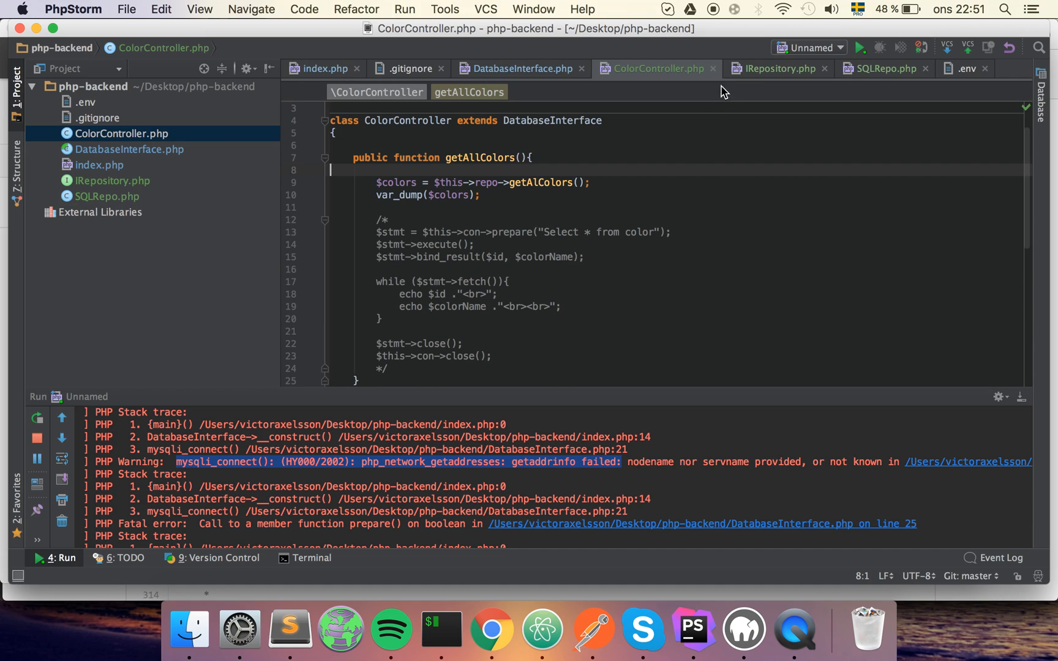